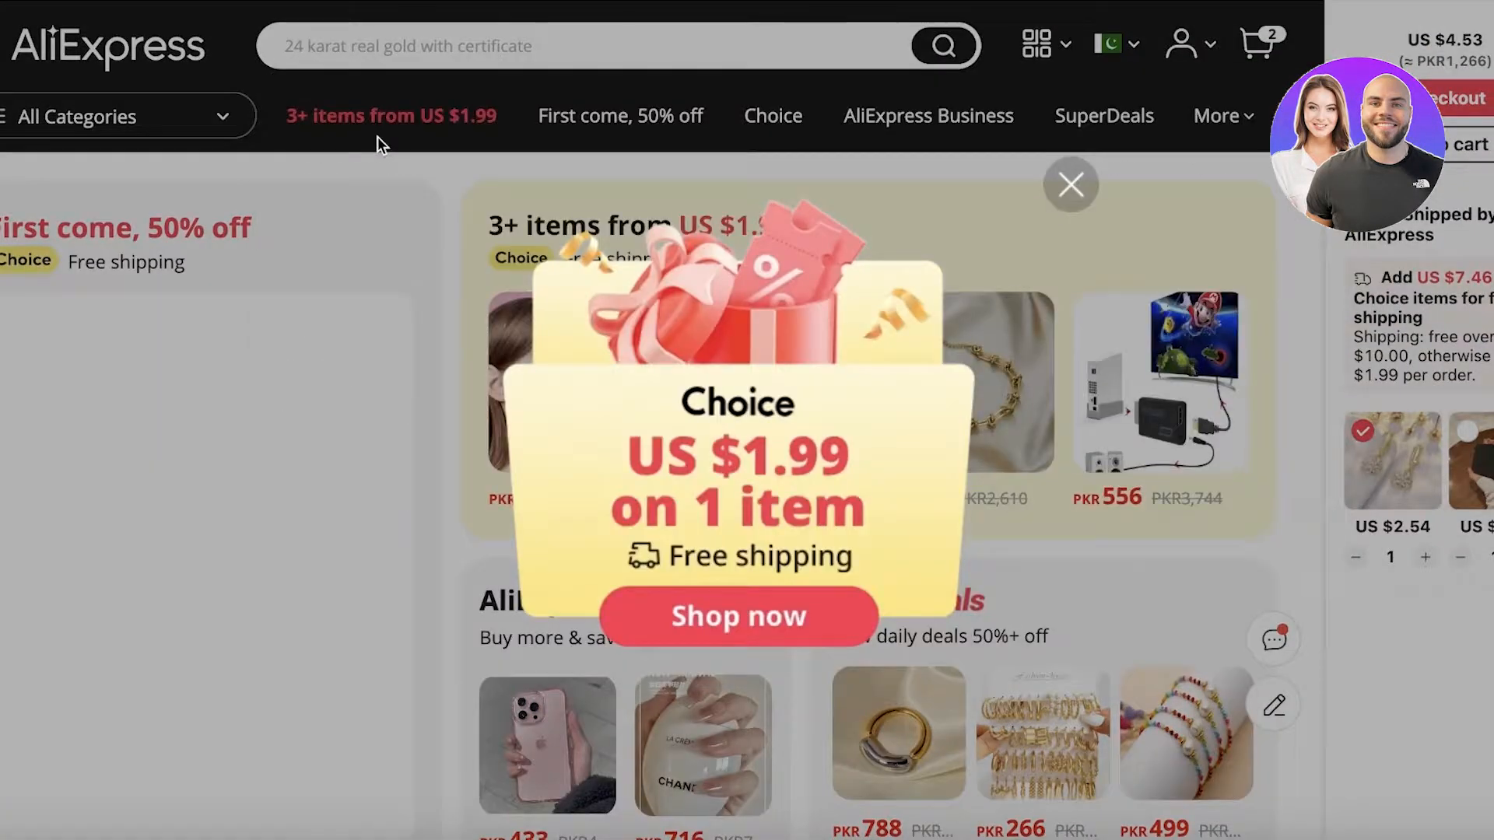
# Dismiss the Choice promo and rerun the 'scalp scrubber' search from history.
pyautogui.click(572, 46)
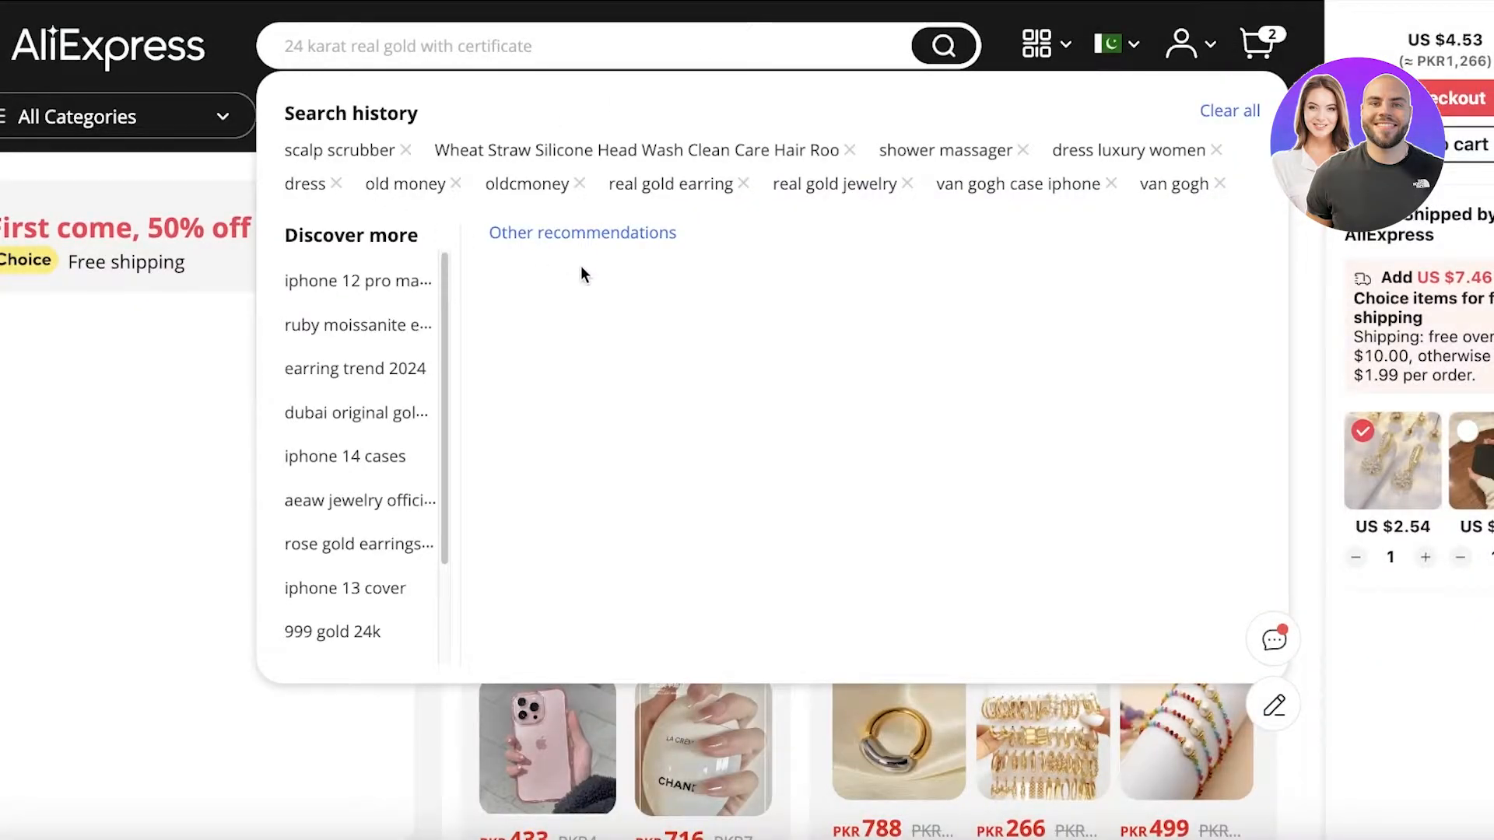
pyautogui.click(339, 149)
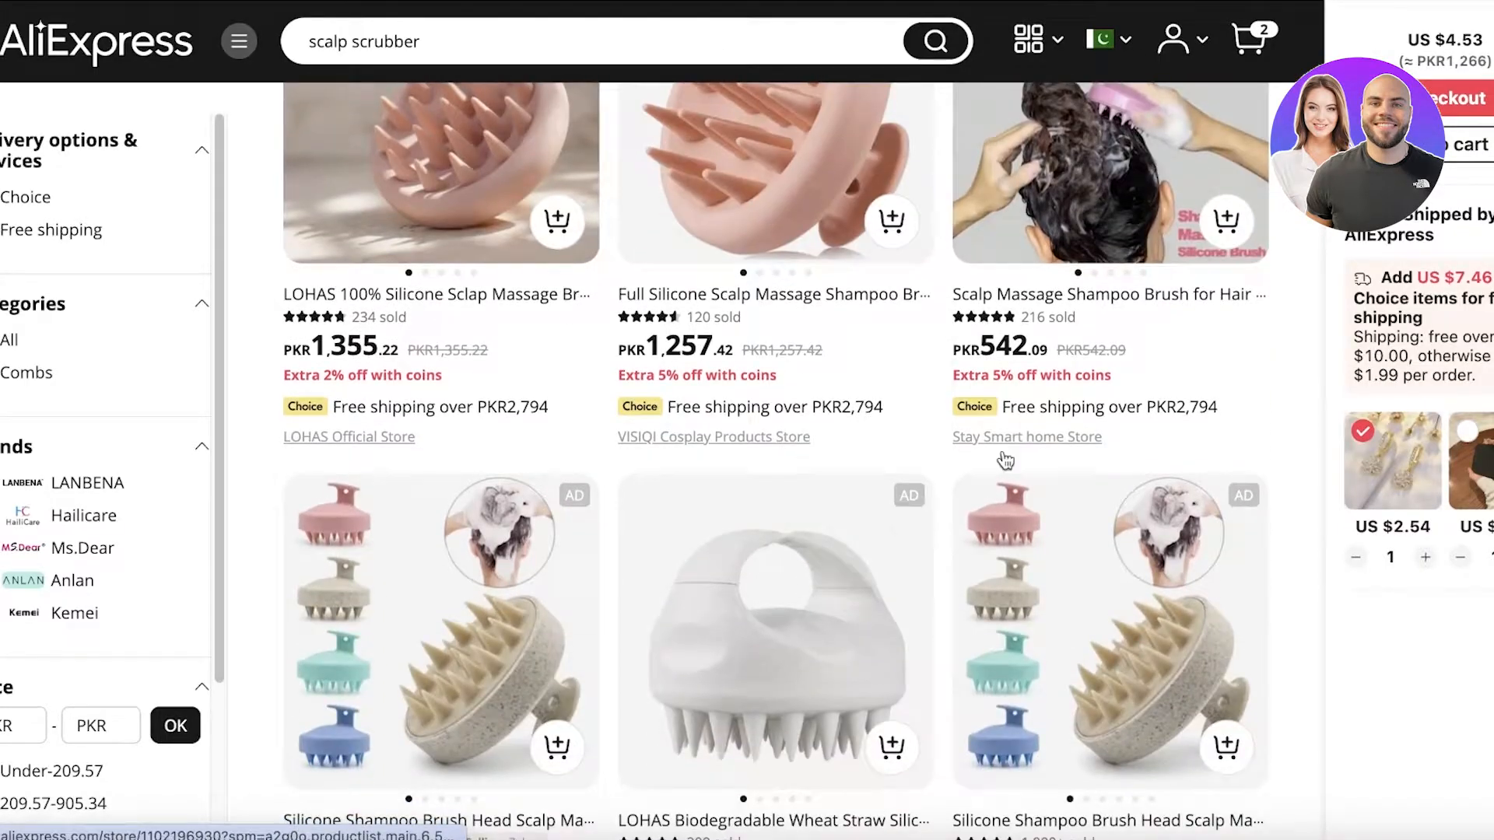
pyautogui.scroll(-3)
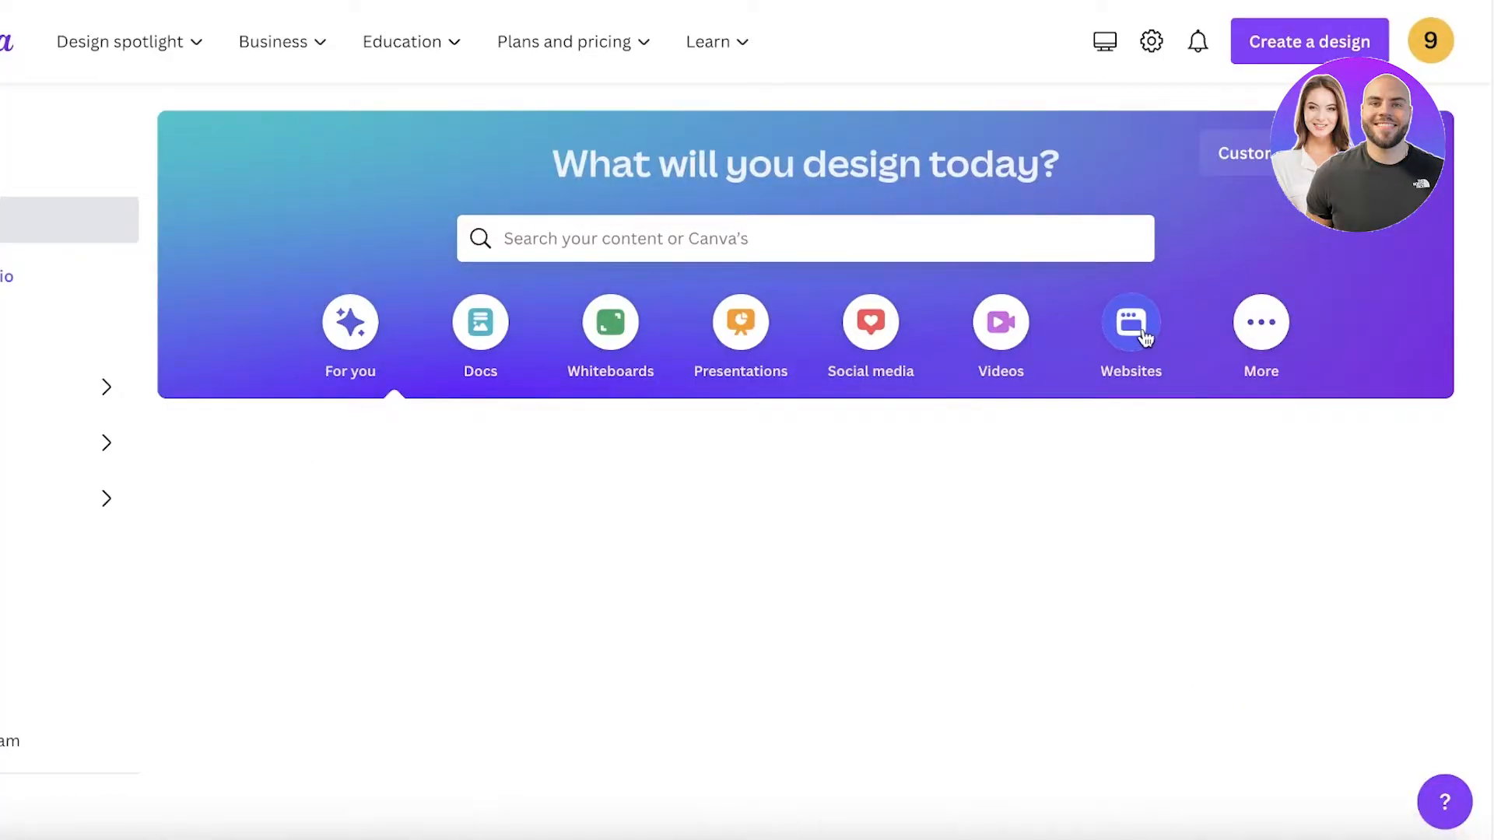
# Search Canva's website designs for 'landing page' and open the Landing Page Website templates.
pyautogui.click(1130, 324)
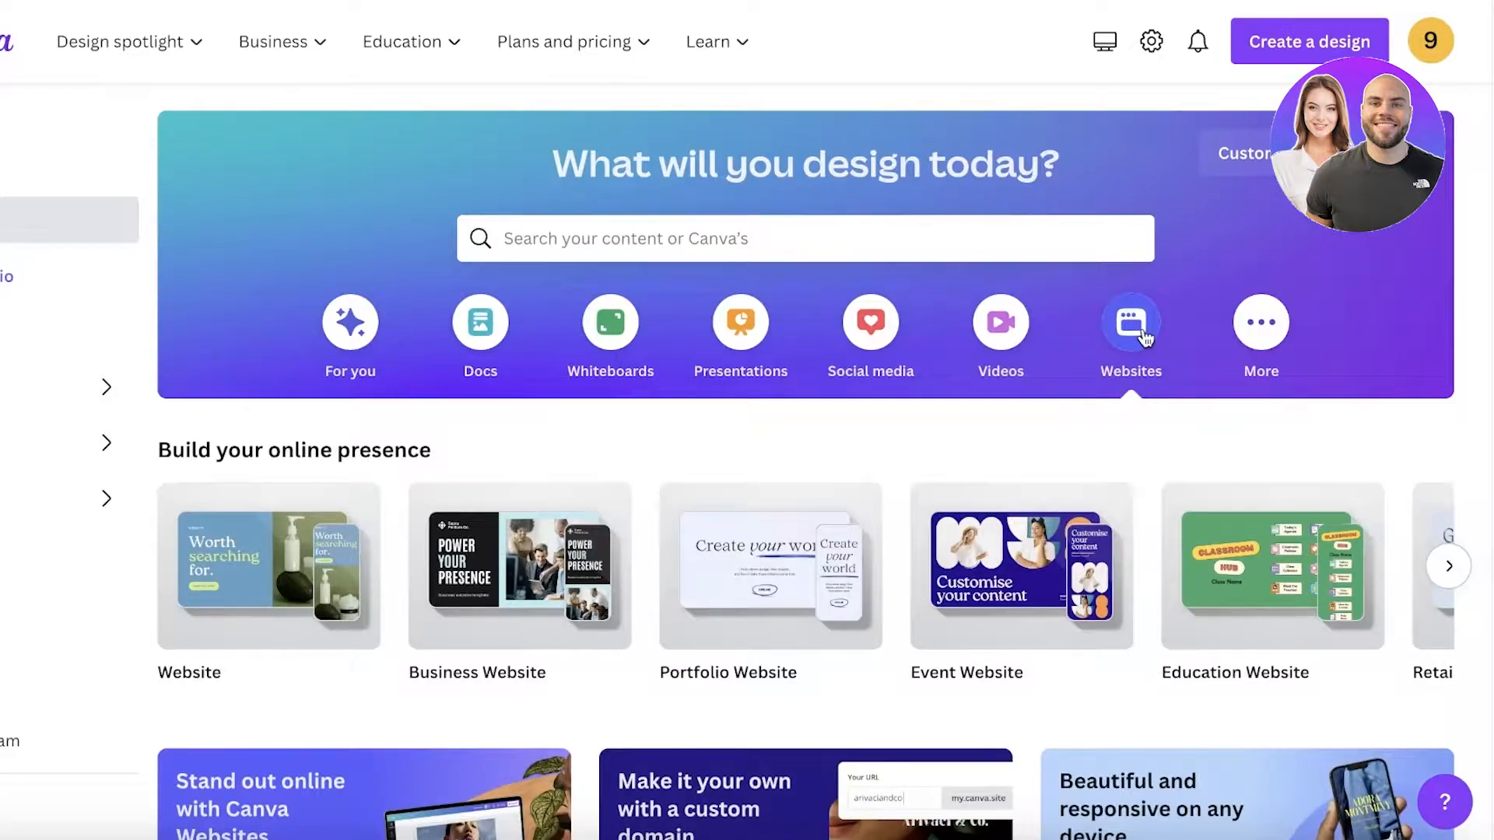
pyautogui.scroll(-3)
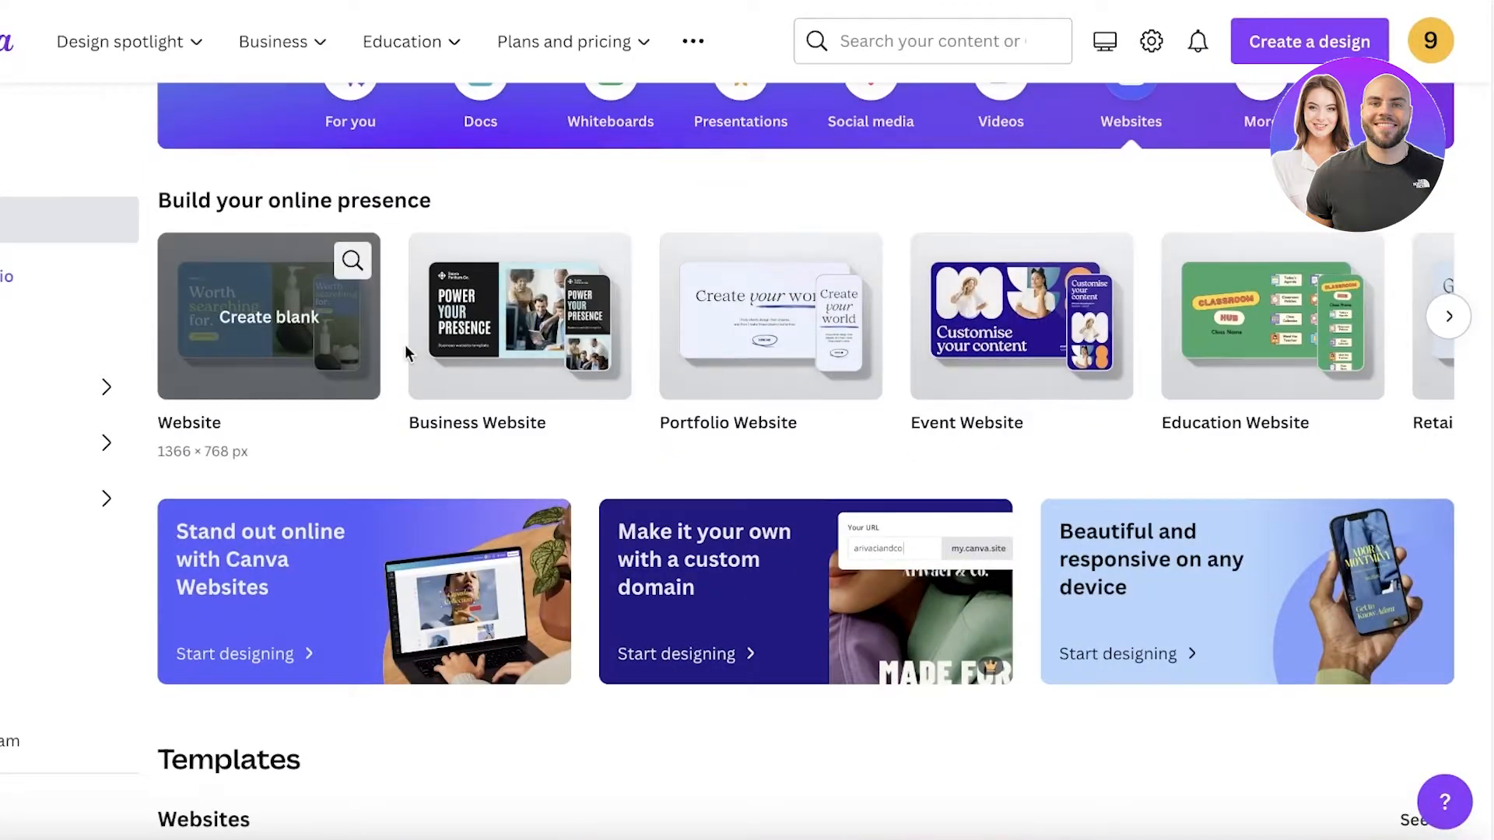
pyautogui.scroll(-3)
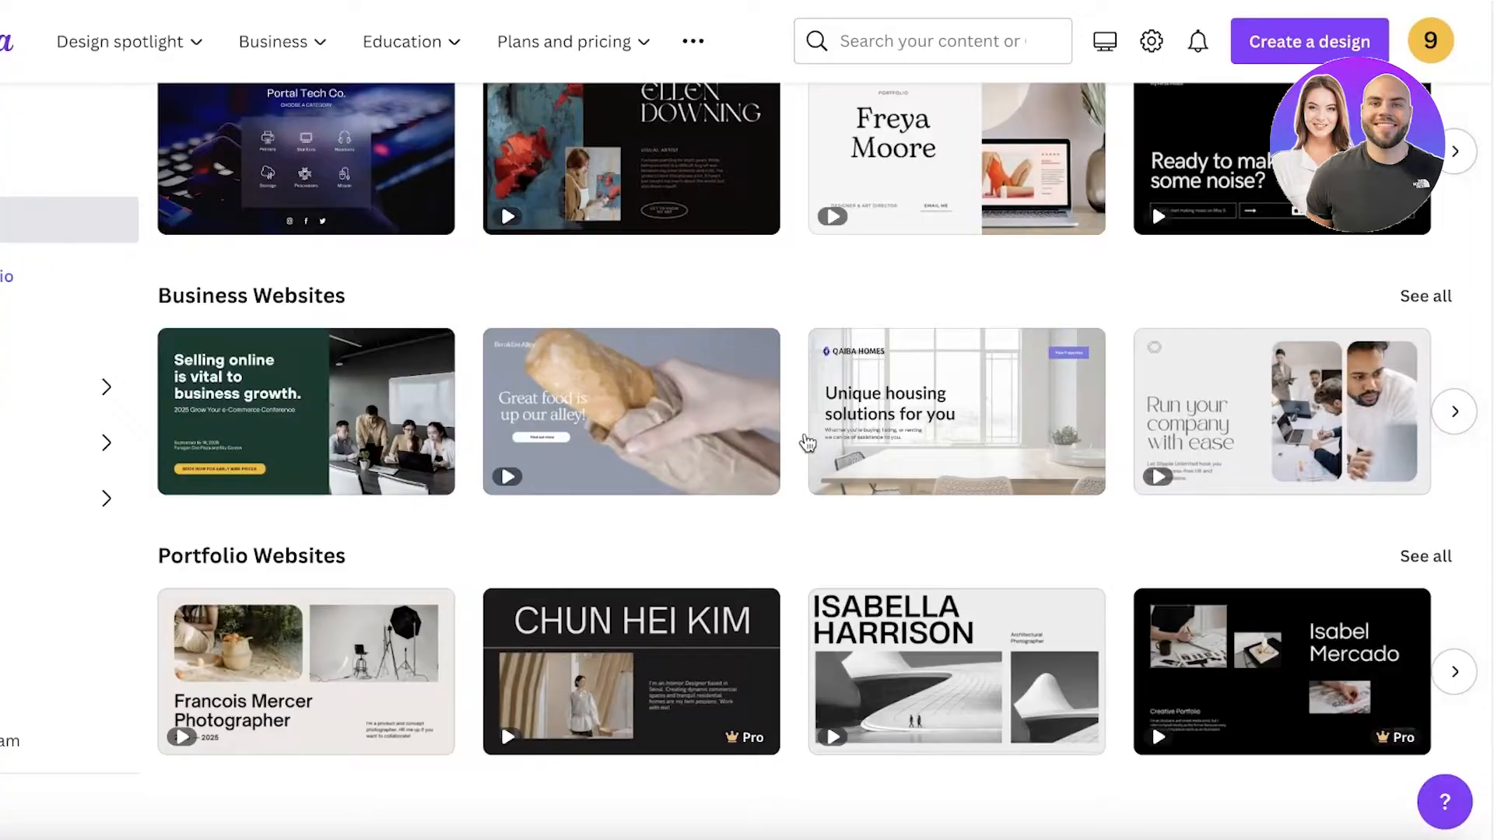
pyautogui.click(932, 40)
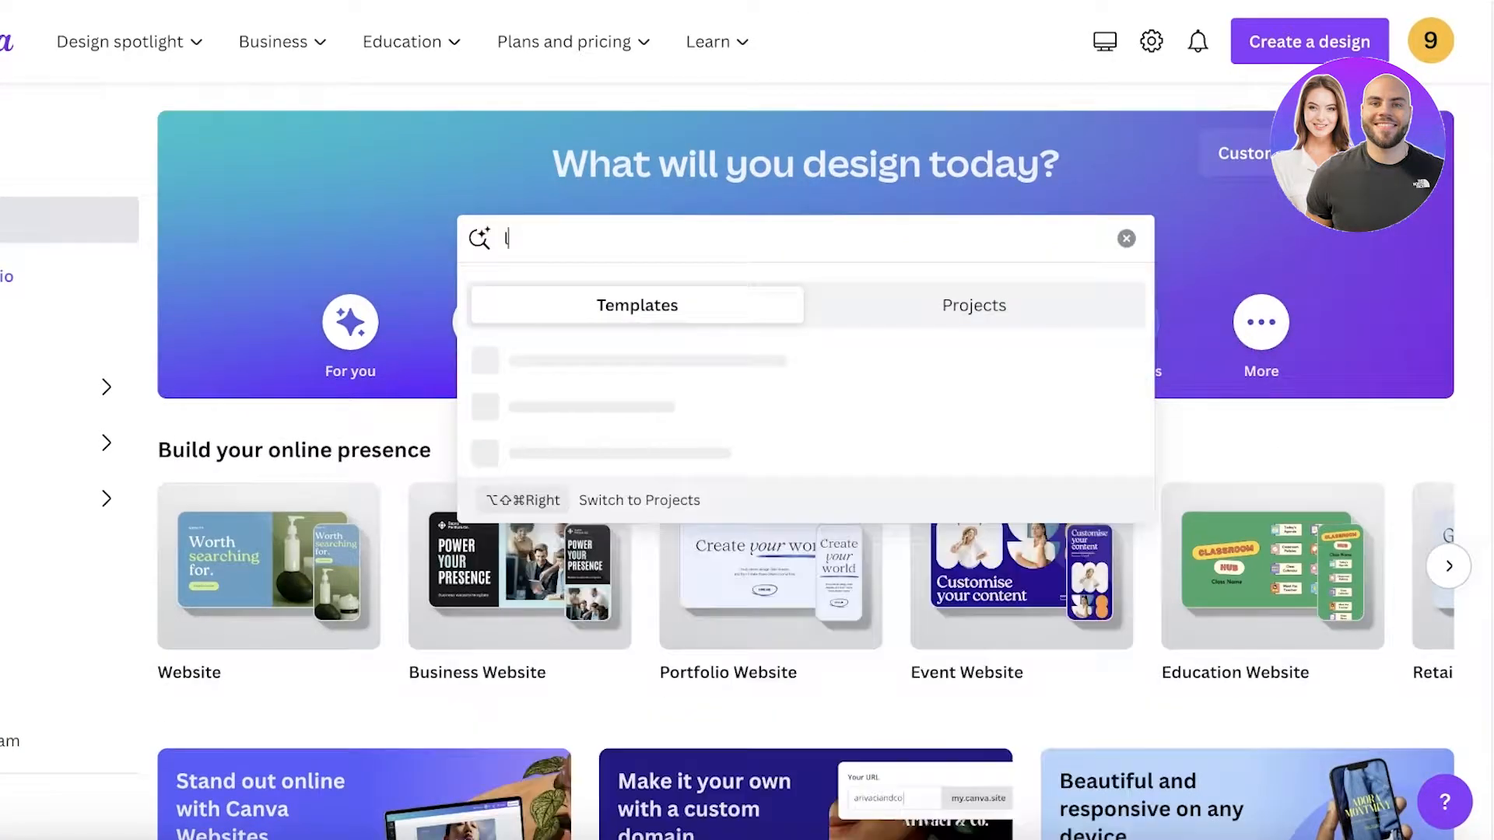
pyautogui.write('landing page')
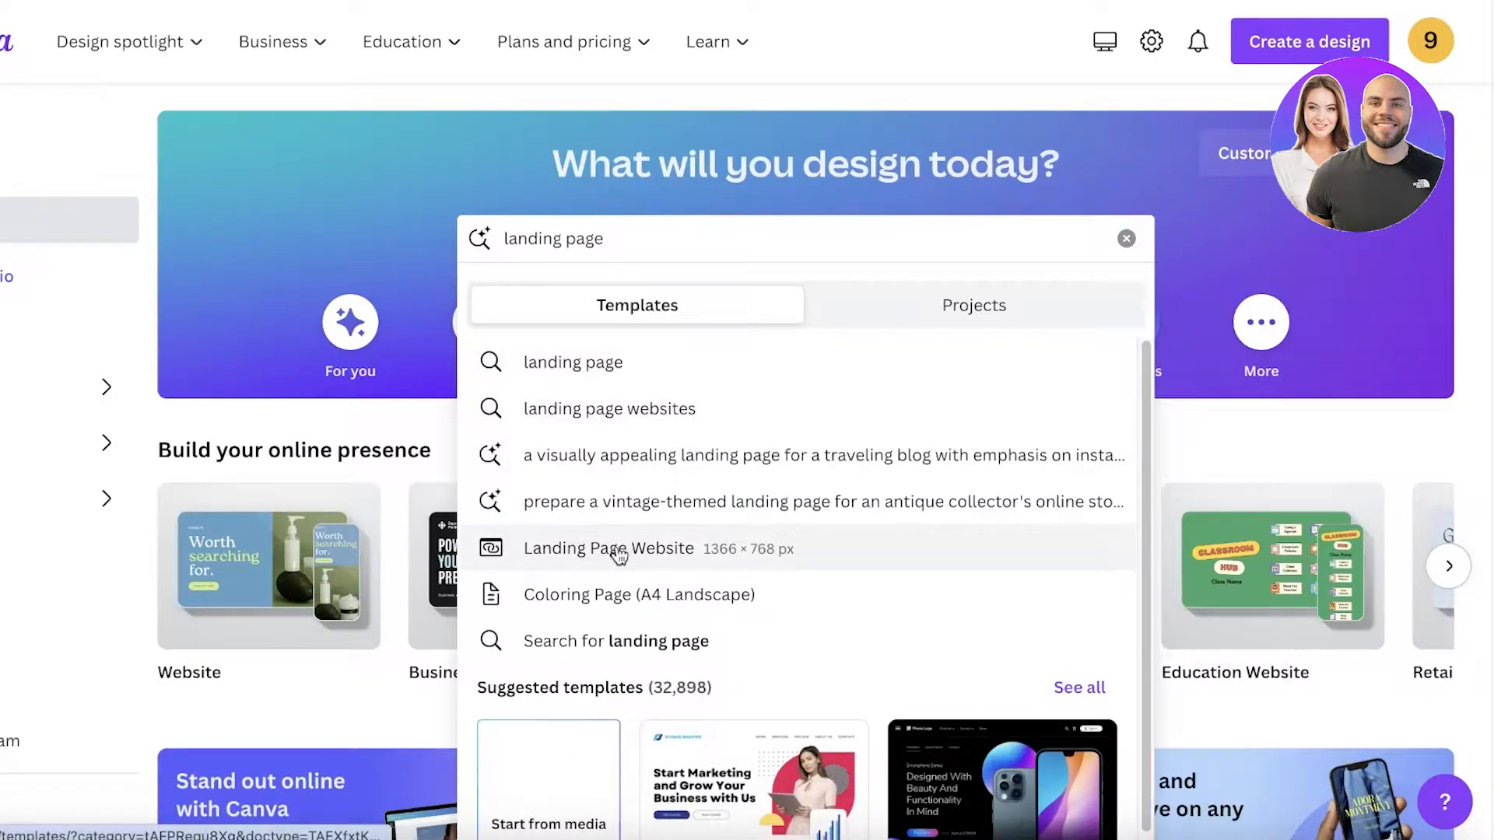
pyautogui.click(608, 409)
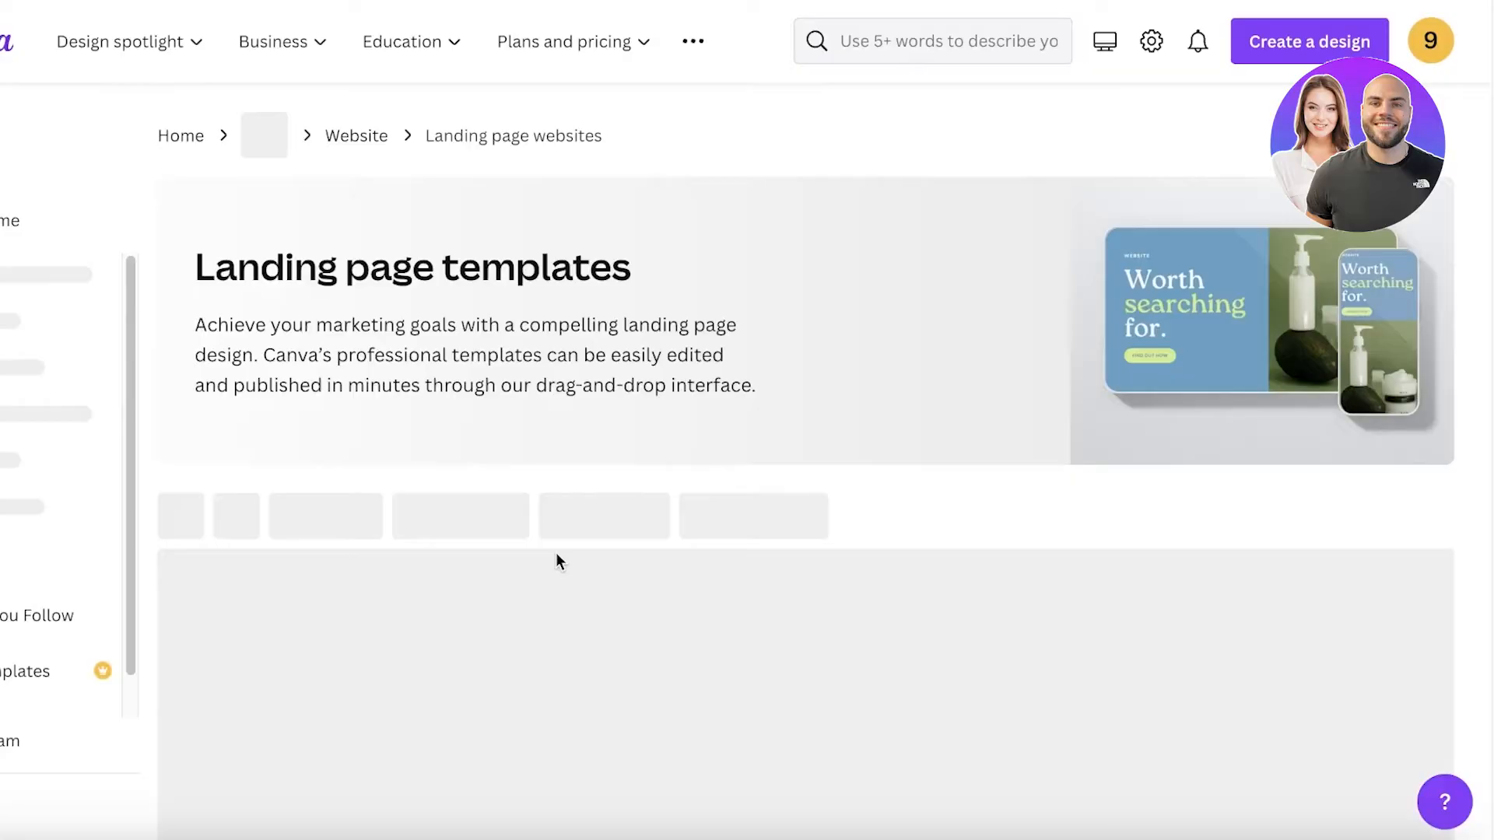
# Browse the landing page templates and preview the dark green Product Catalog (Memento) template.
pyautogui.scroll(-3)
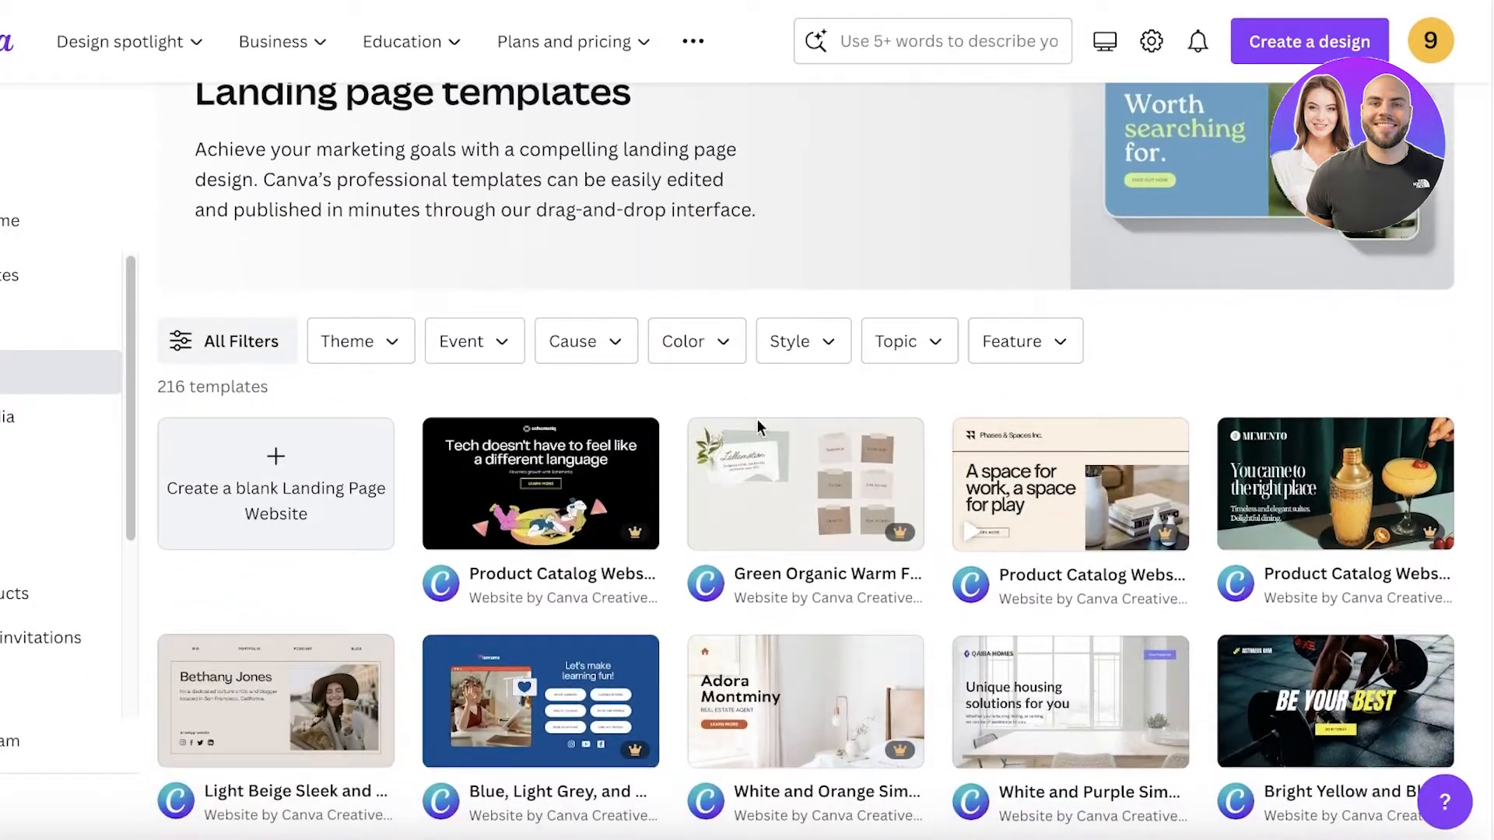
pyautogui.scroll(-3)
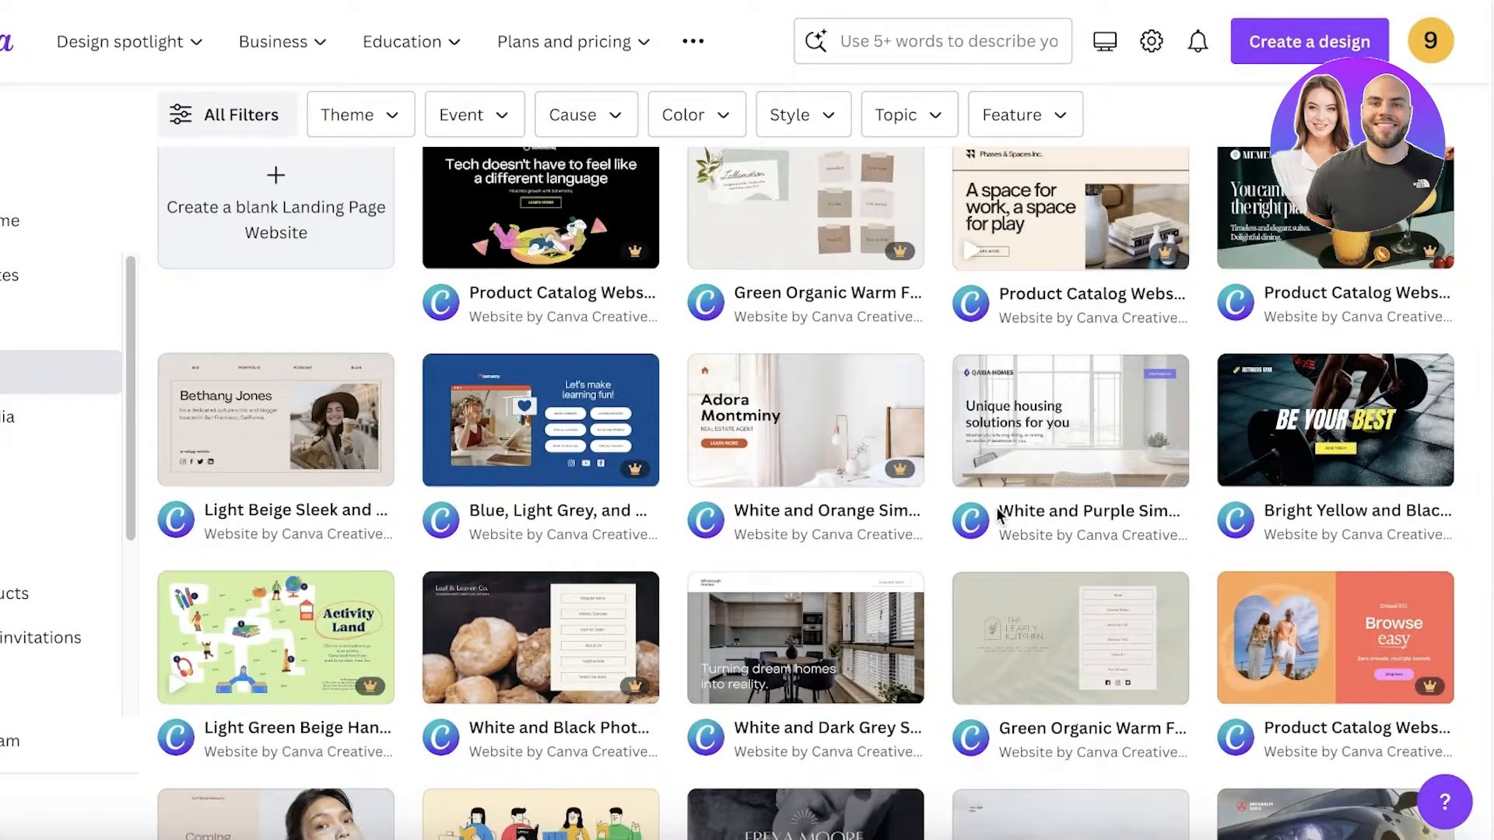
pyautogui.scroll(-3)
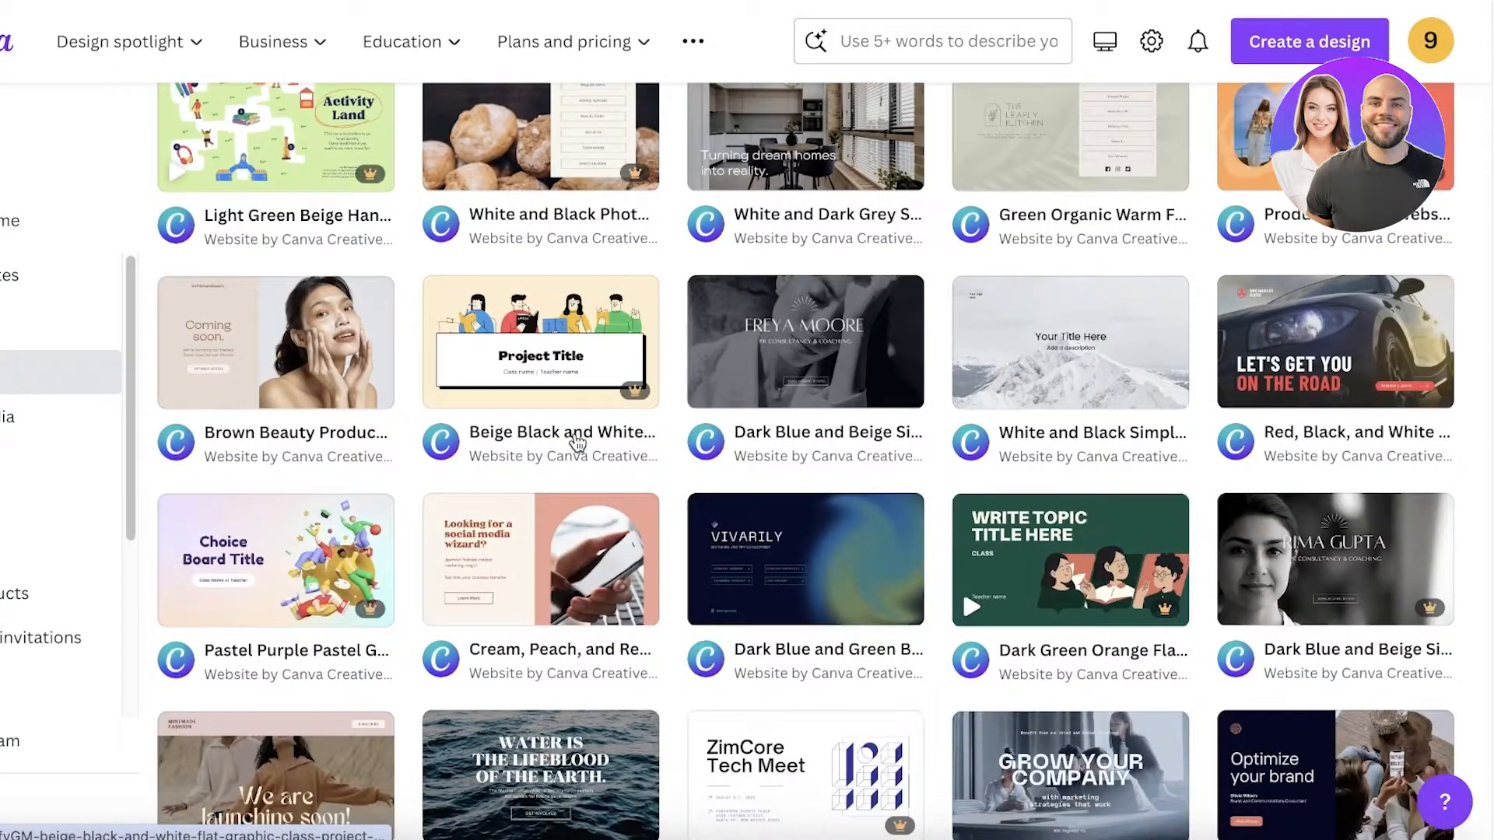
pyautogui.scroll(-3)
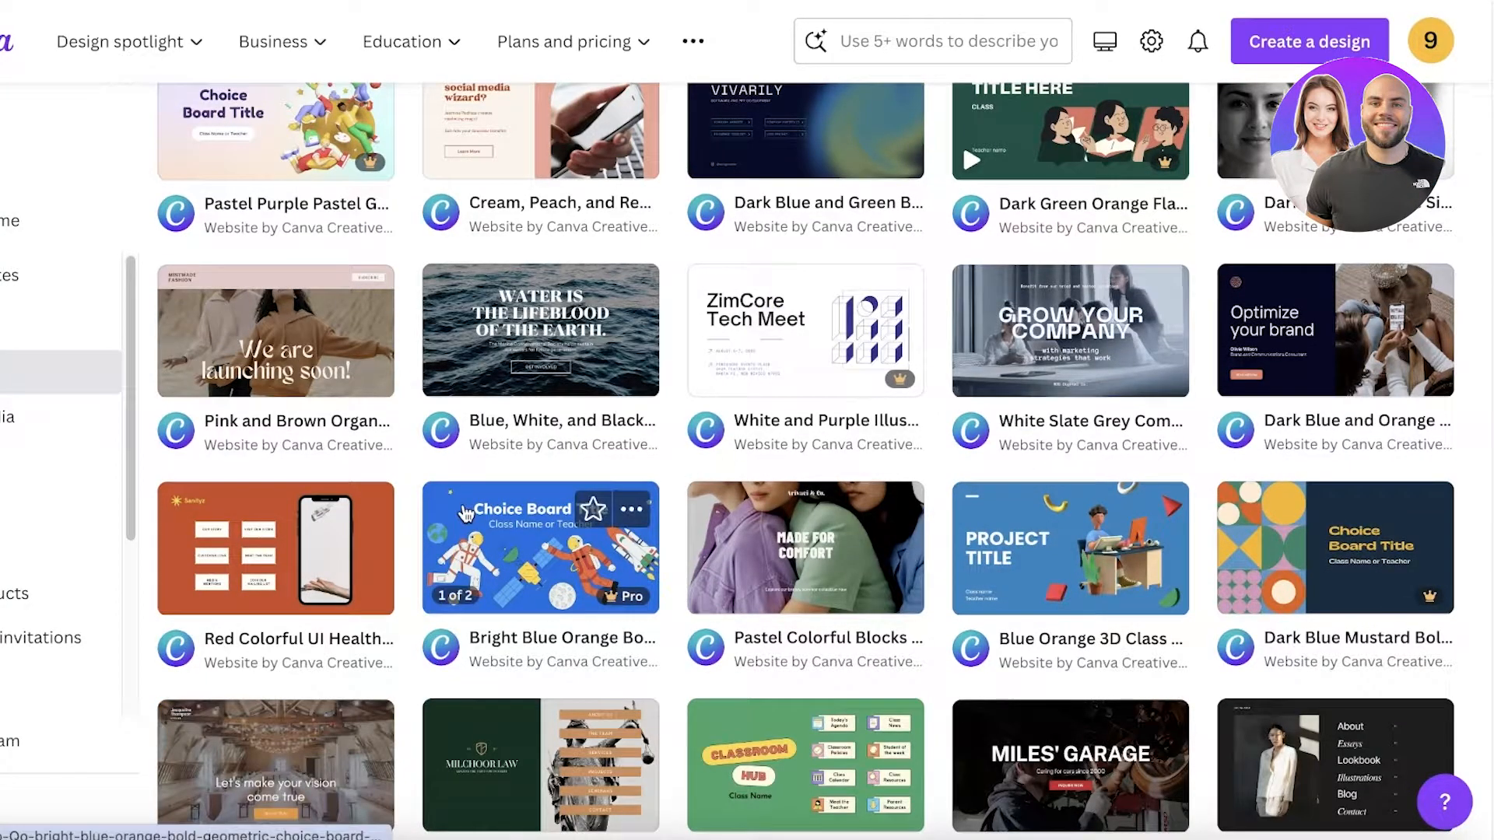
pyautogui.scroll(-3)
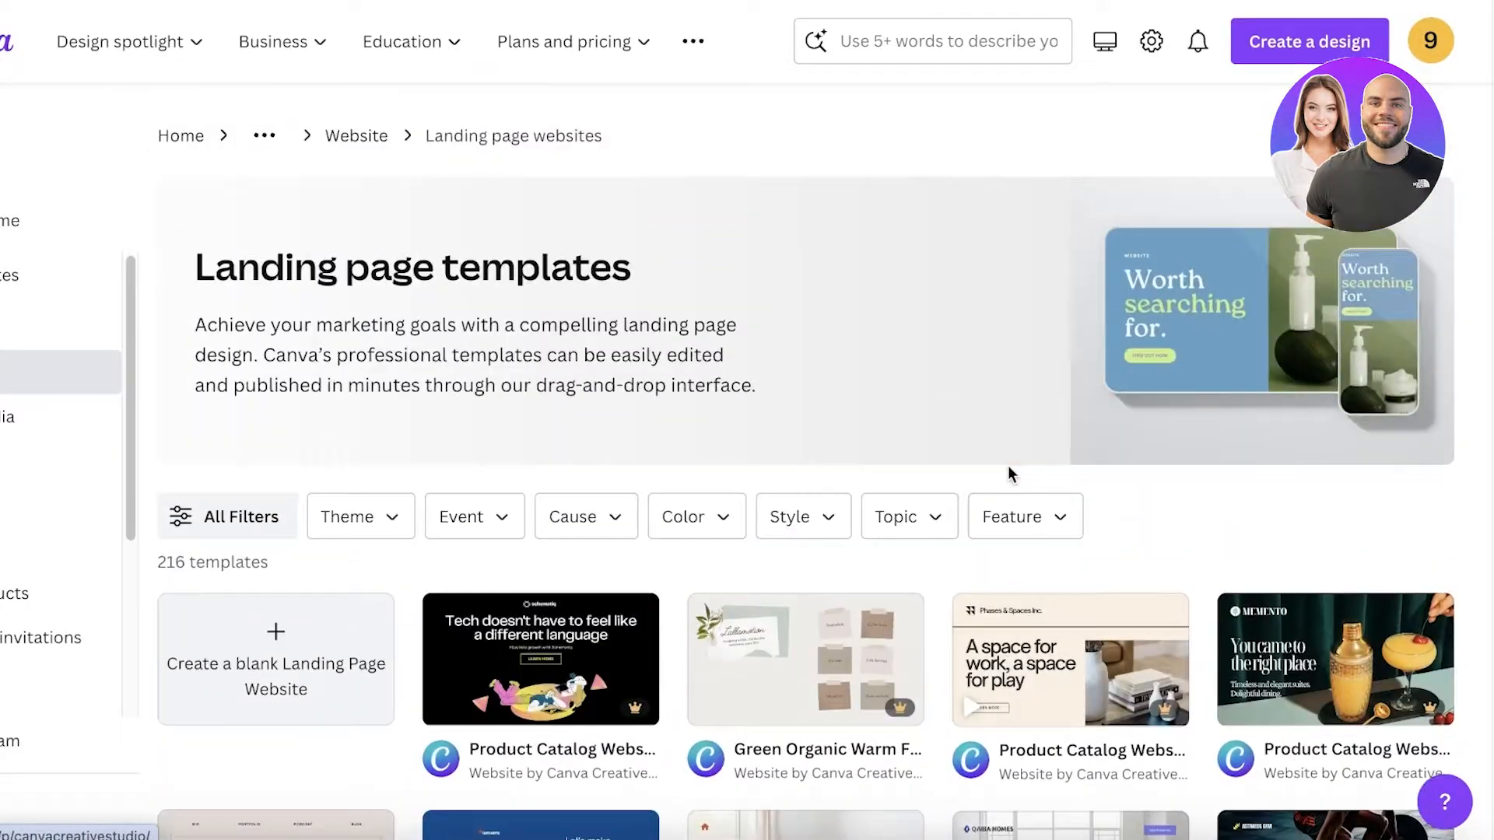
pyautogui.scroll(-3)
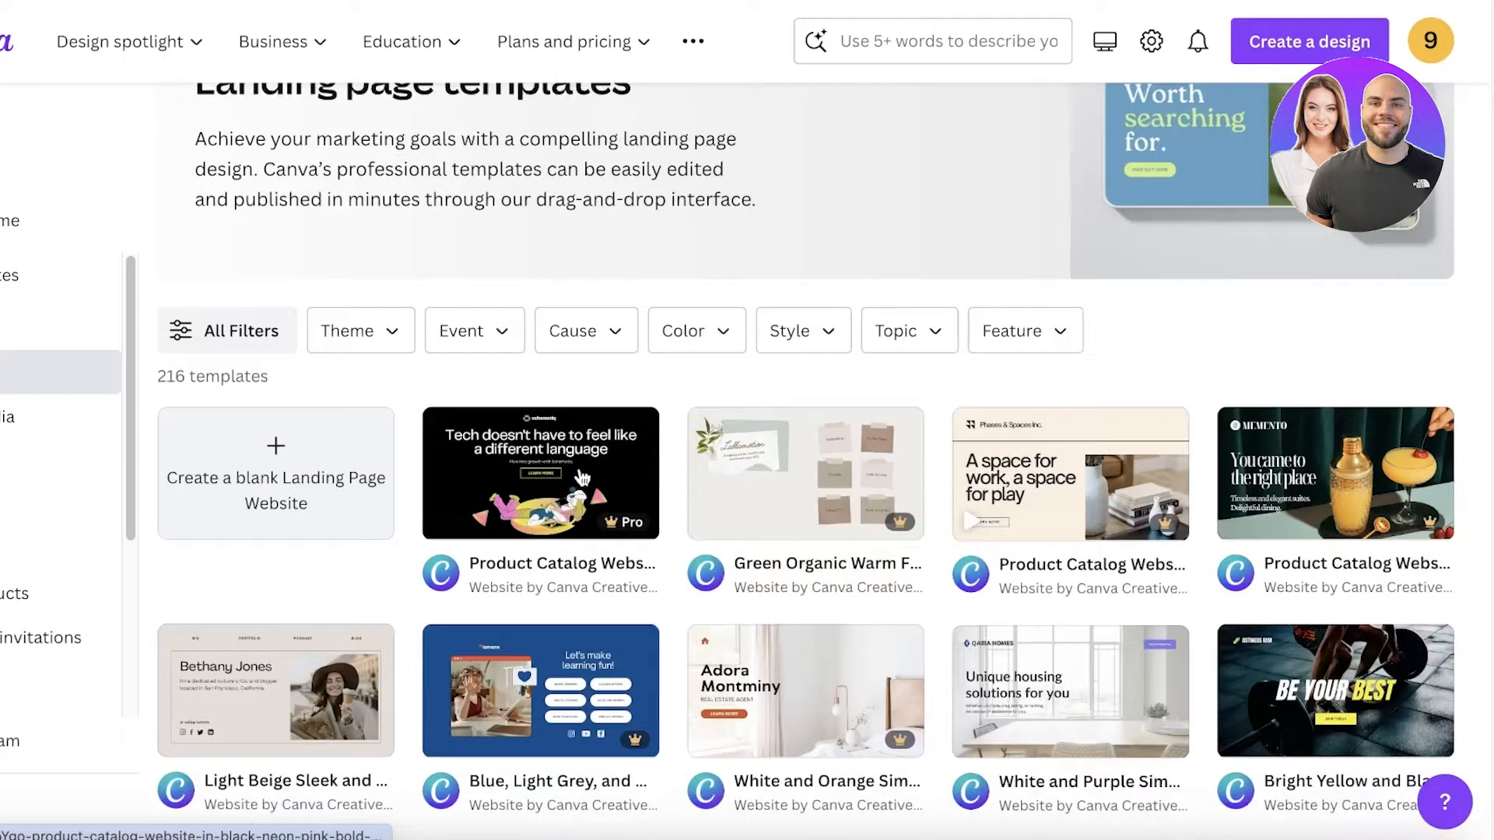
pyautogui.scroll(-3)
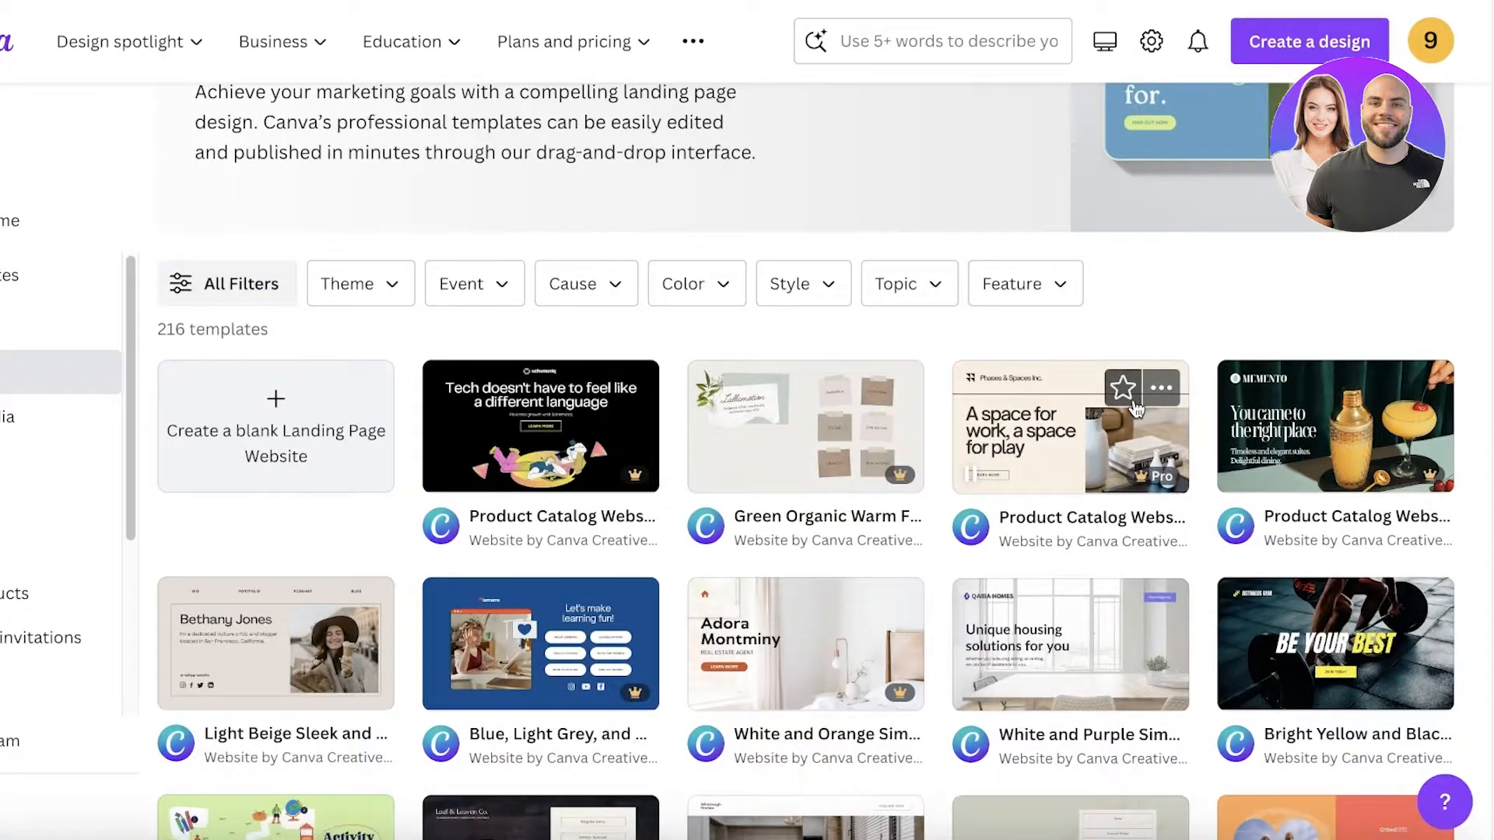
pyautogui.click(1069, 425)
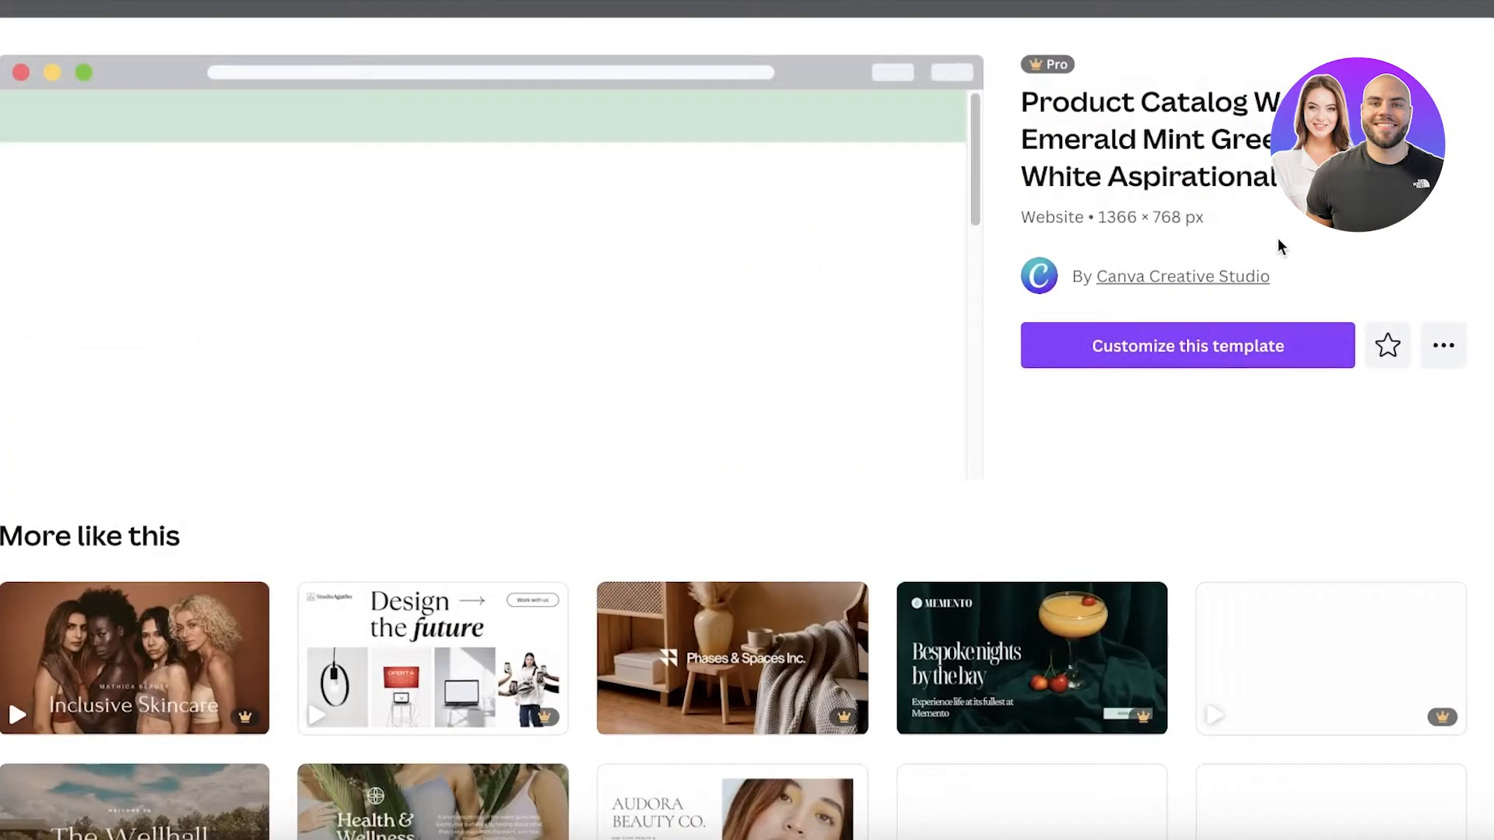
# Start a design from the template and retype the hero as EMELINE, scalp scrub, hair growth tagline.
pyautogui.click(1186, 346)
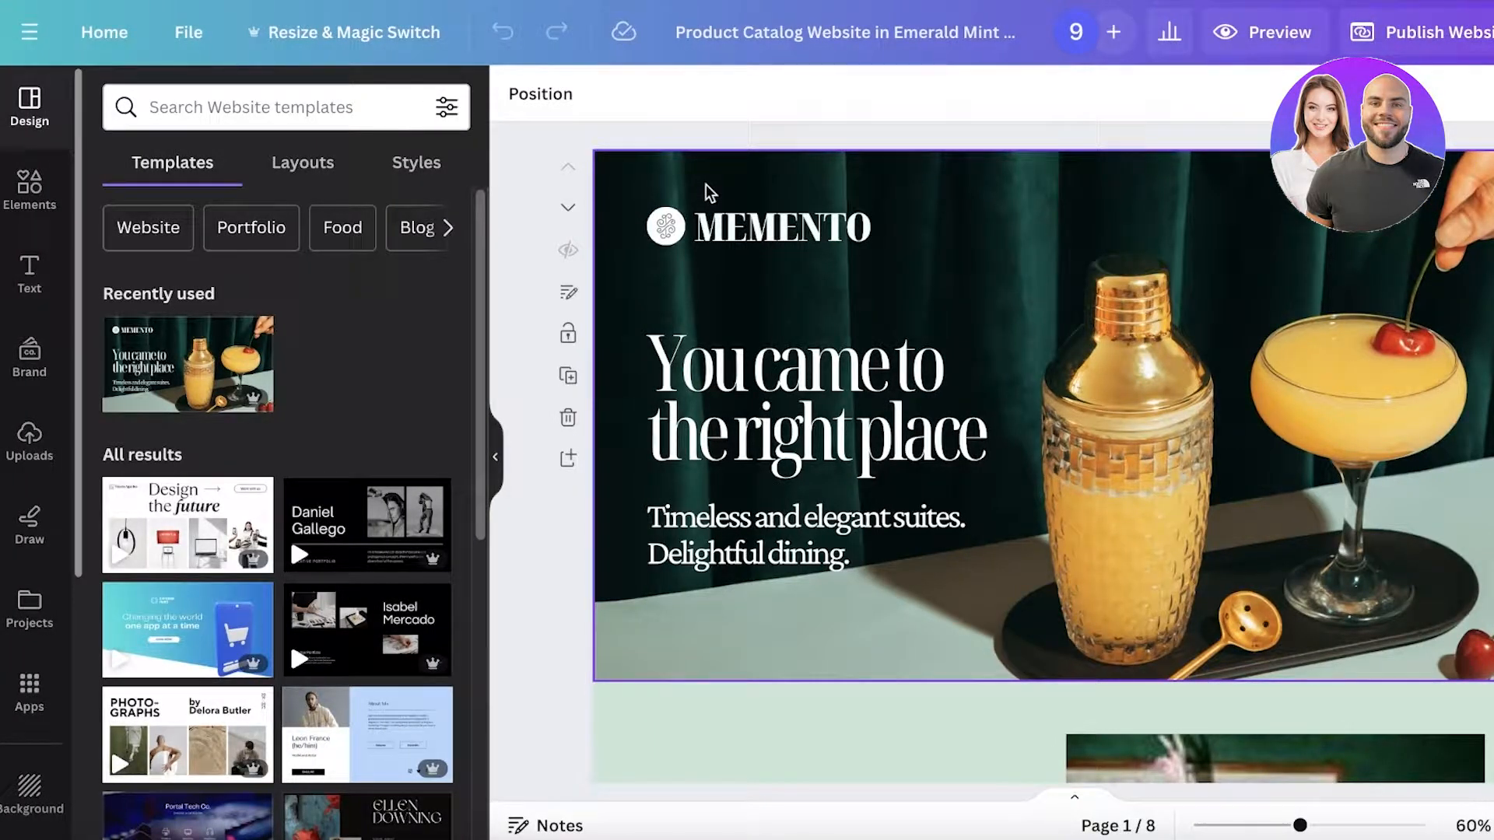
pyautogui.moveTo(846, 164)
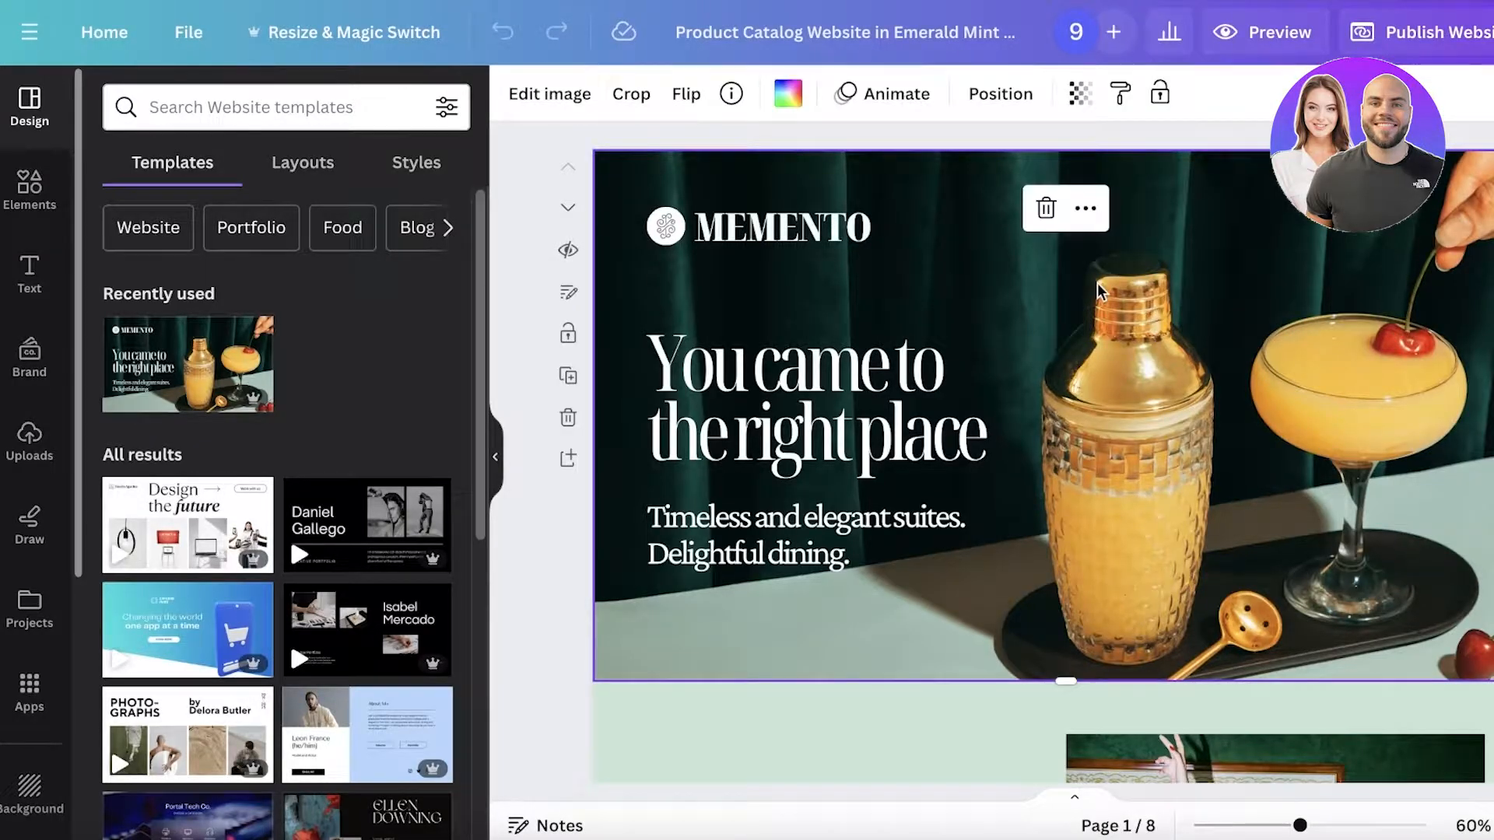
pyautogui.doubleClick(797, 225)
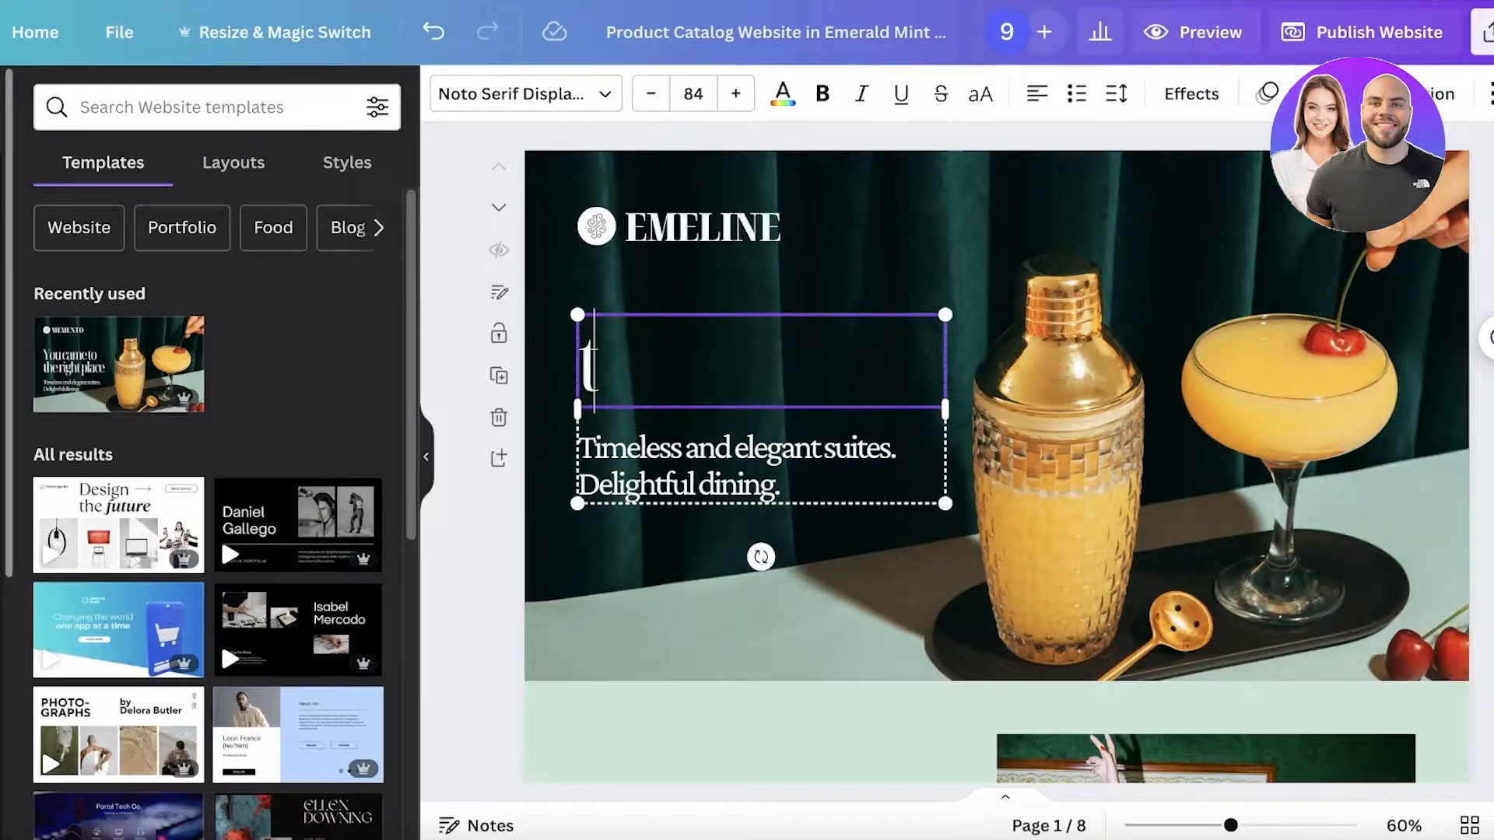
pyautogui.write('the best sscalp scrub')
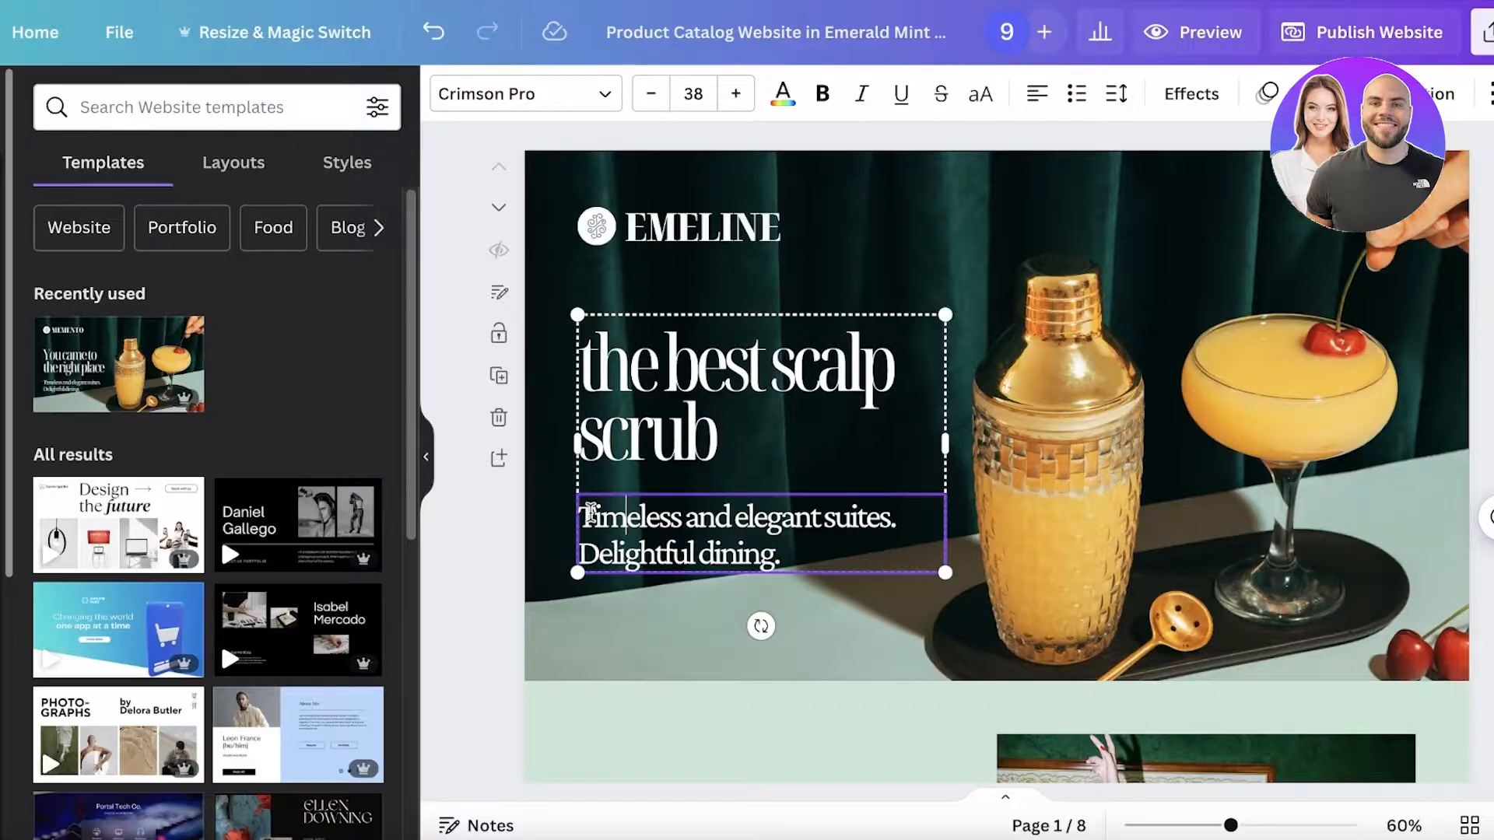
pyautogui.write('For hair gr.')
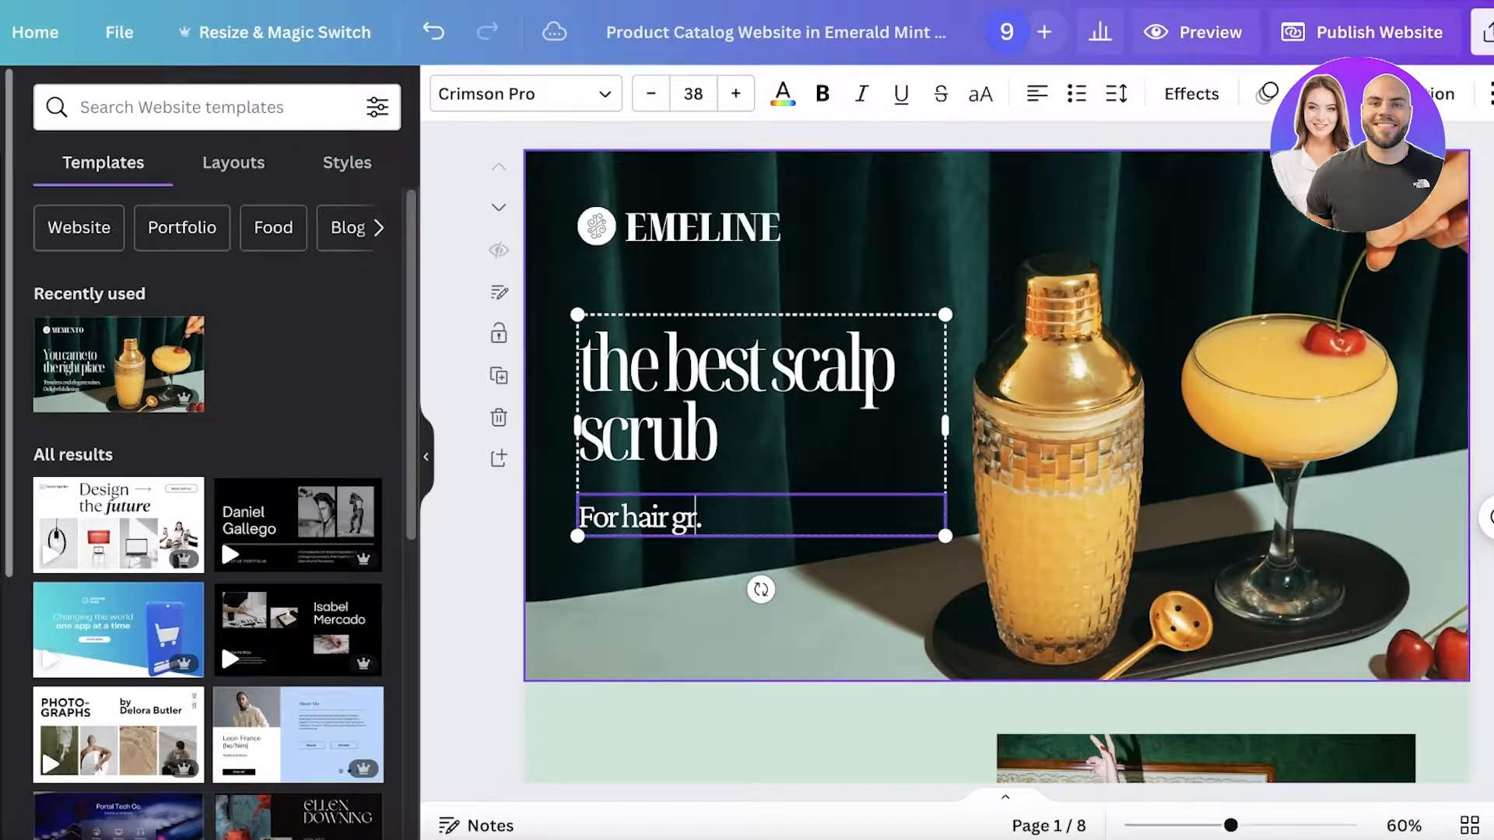
pyautogui.write('owth and vibrancy')
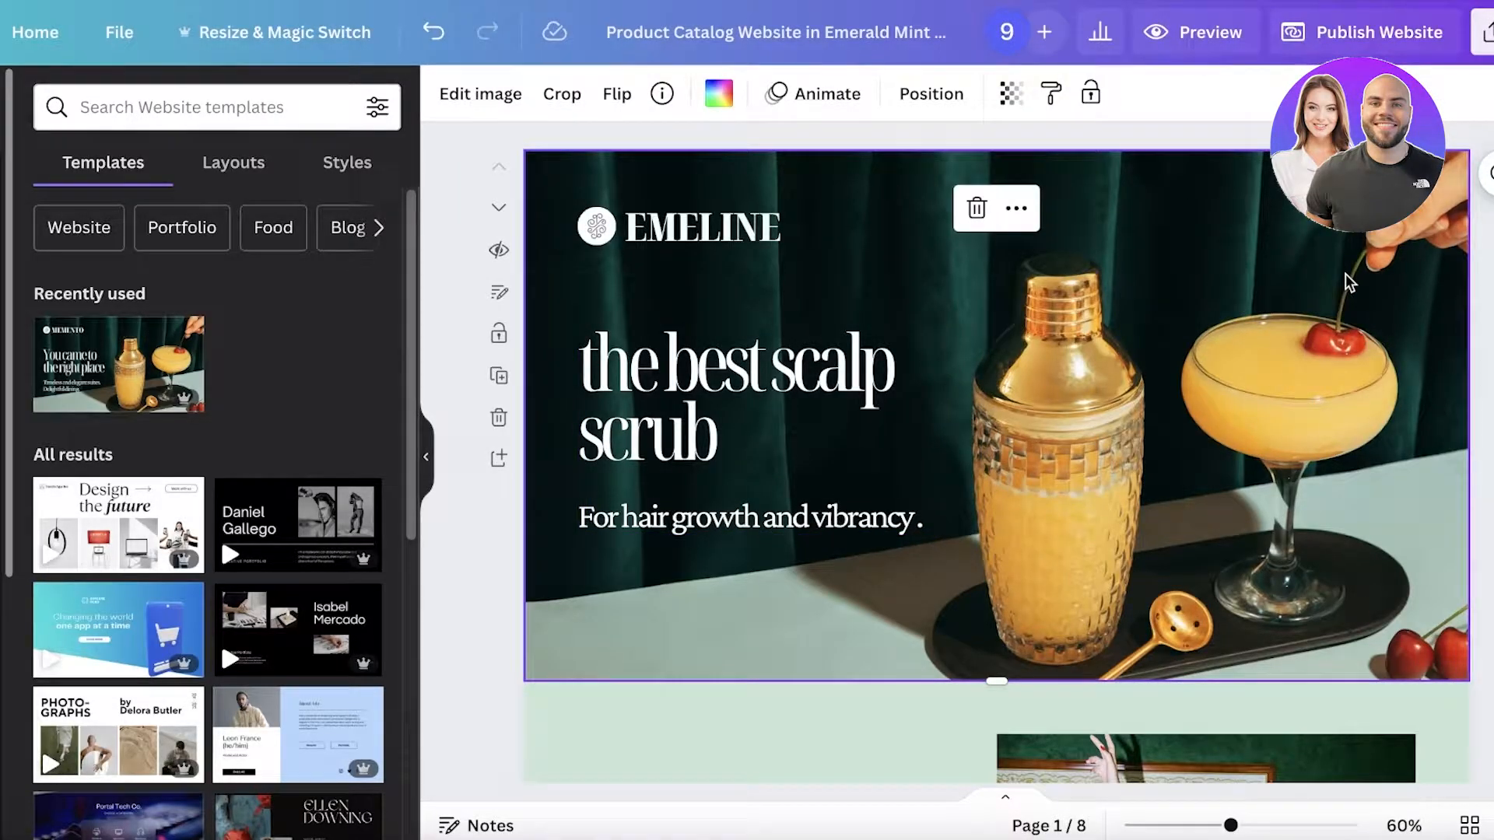
# Remove the hero cocktail photo and upload all nine images from the one product folder.
pyautogui.click(975, 207)
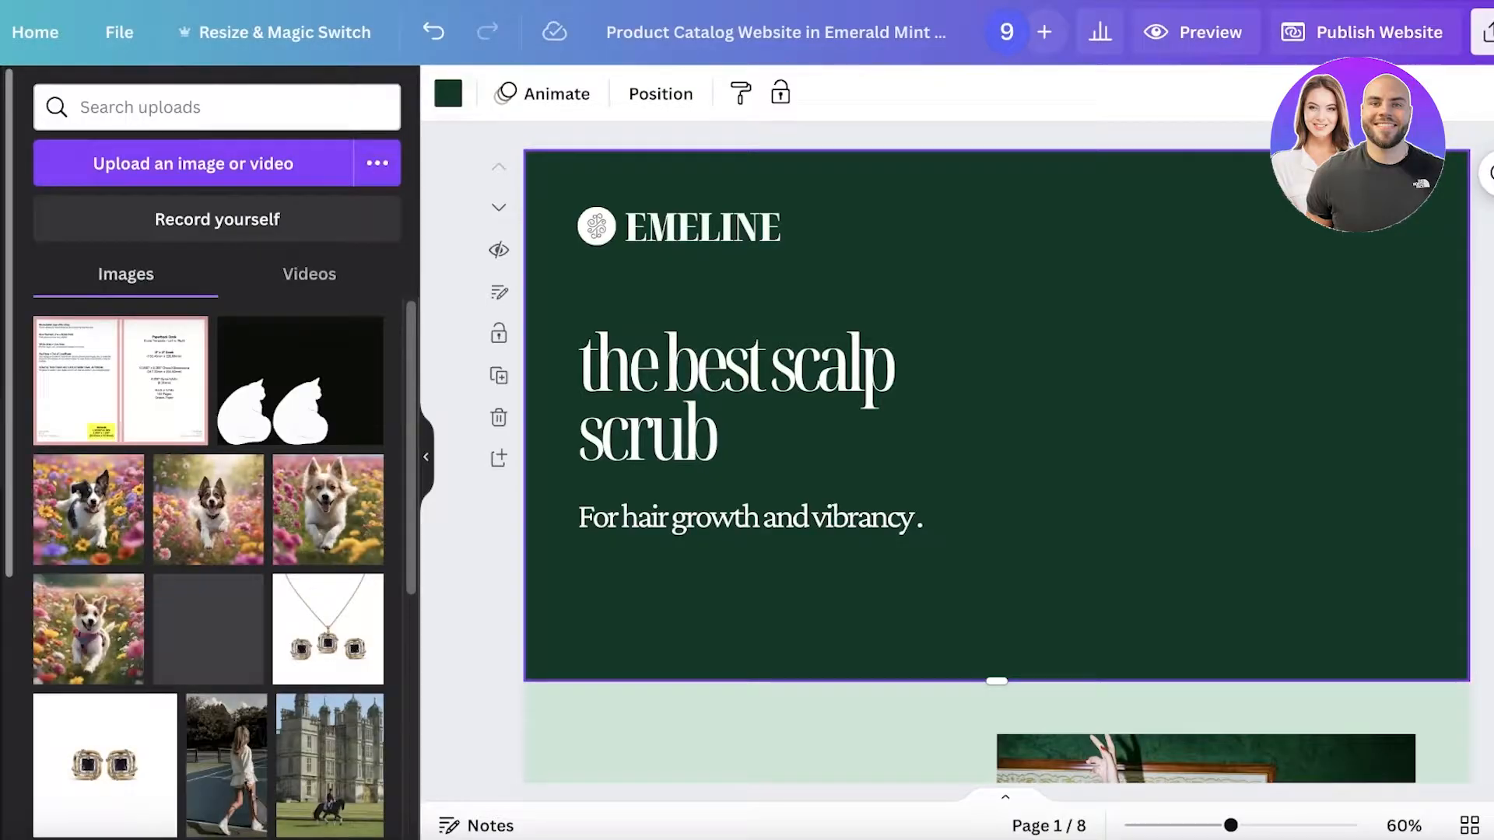
pyautogui.click(192, 162)
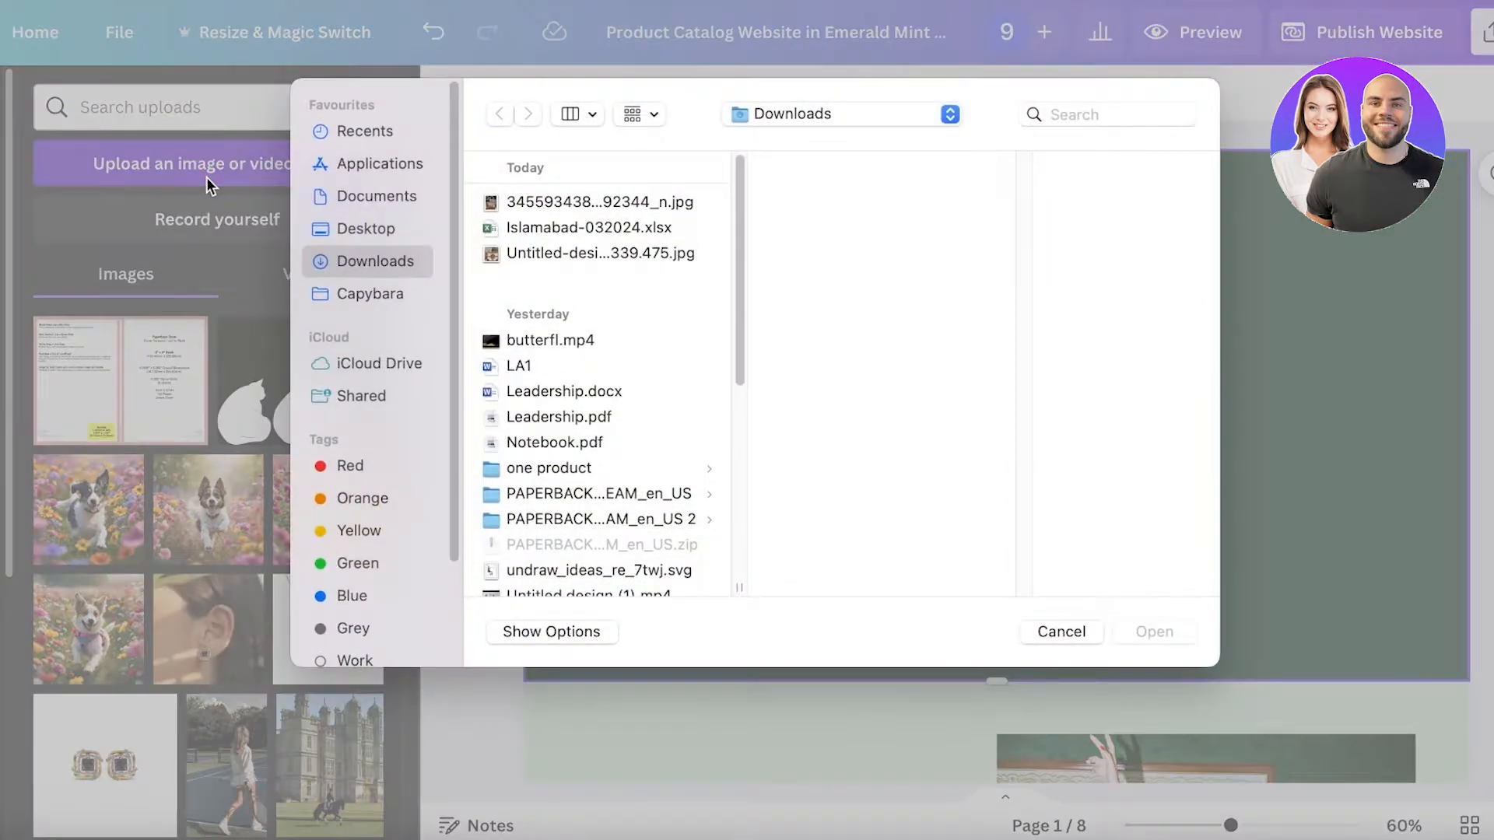
pyautogui.scroll(-3)
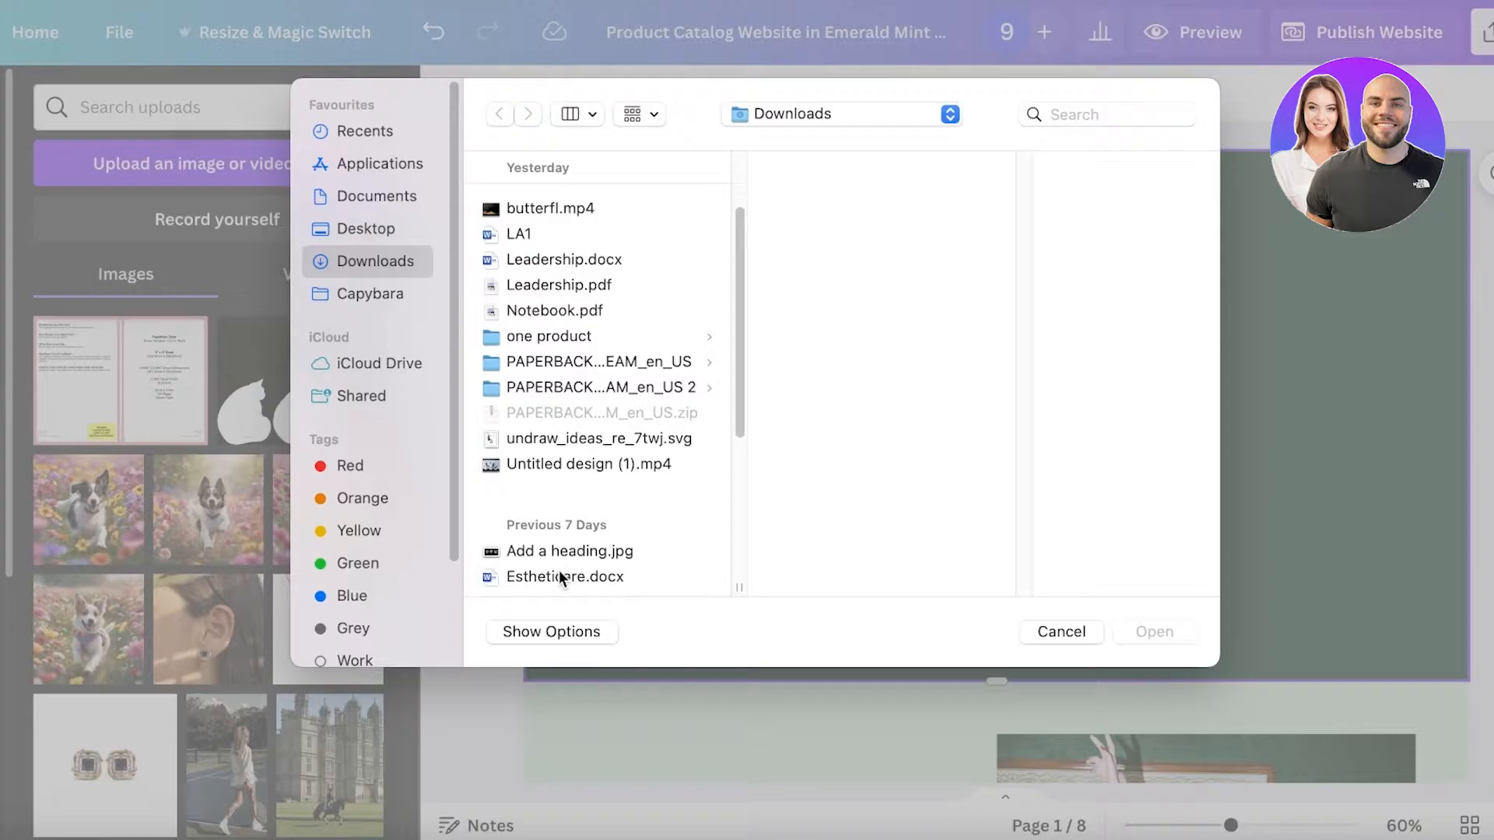
pyautogui.click(548, 336)
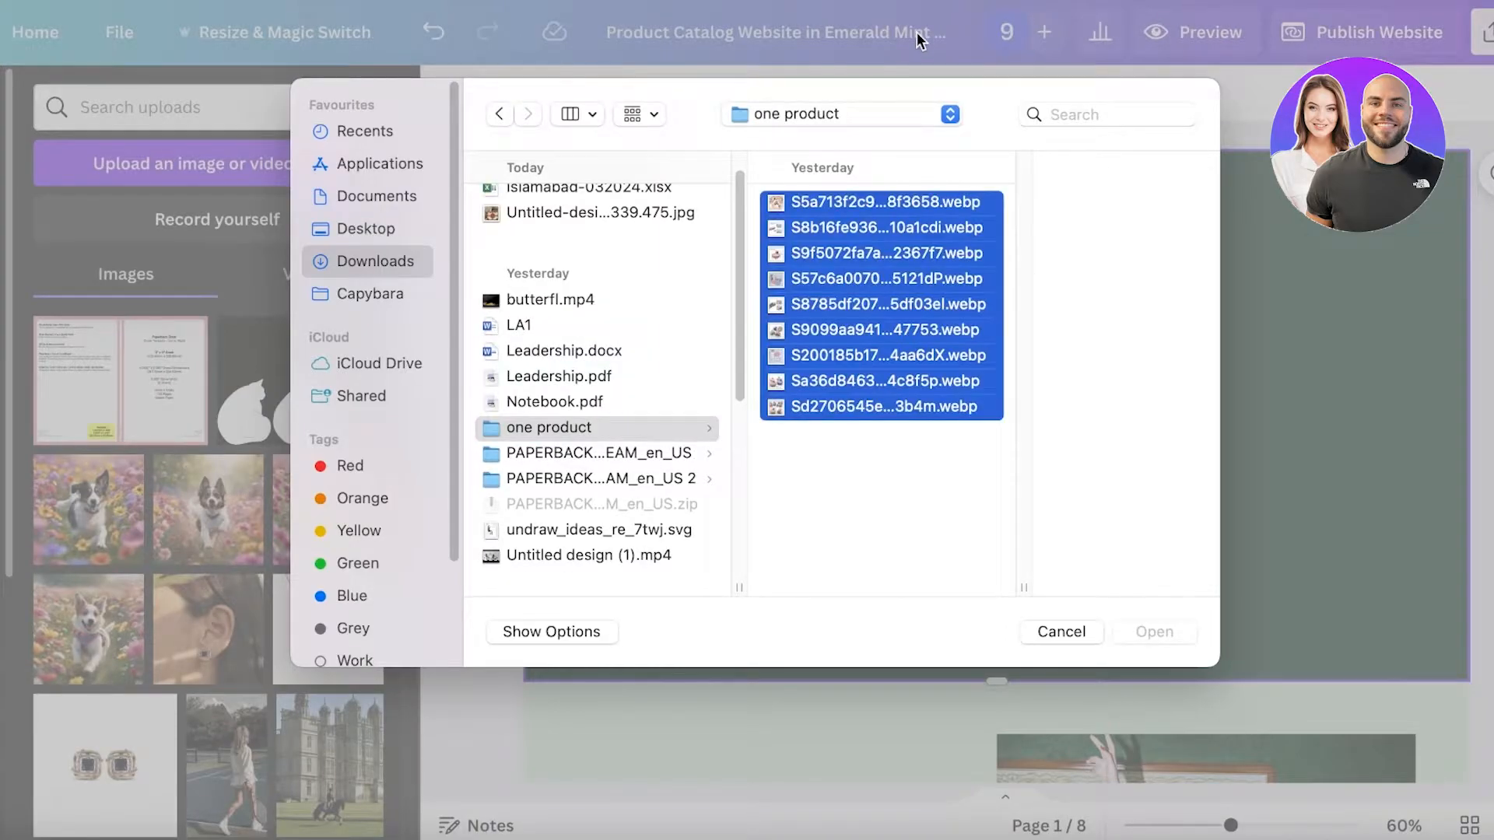
pyautogui.click(1154, 632)
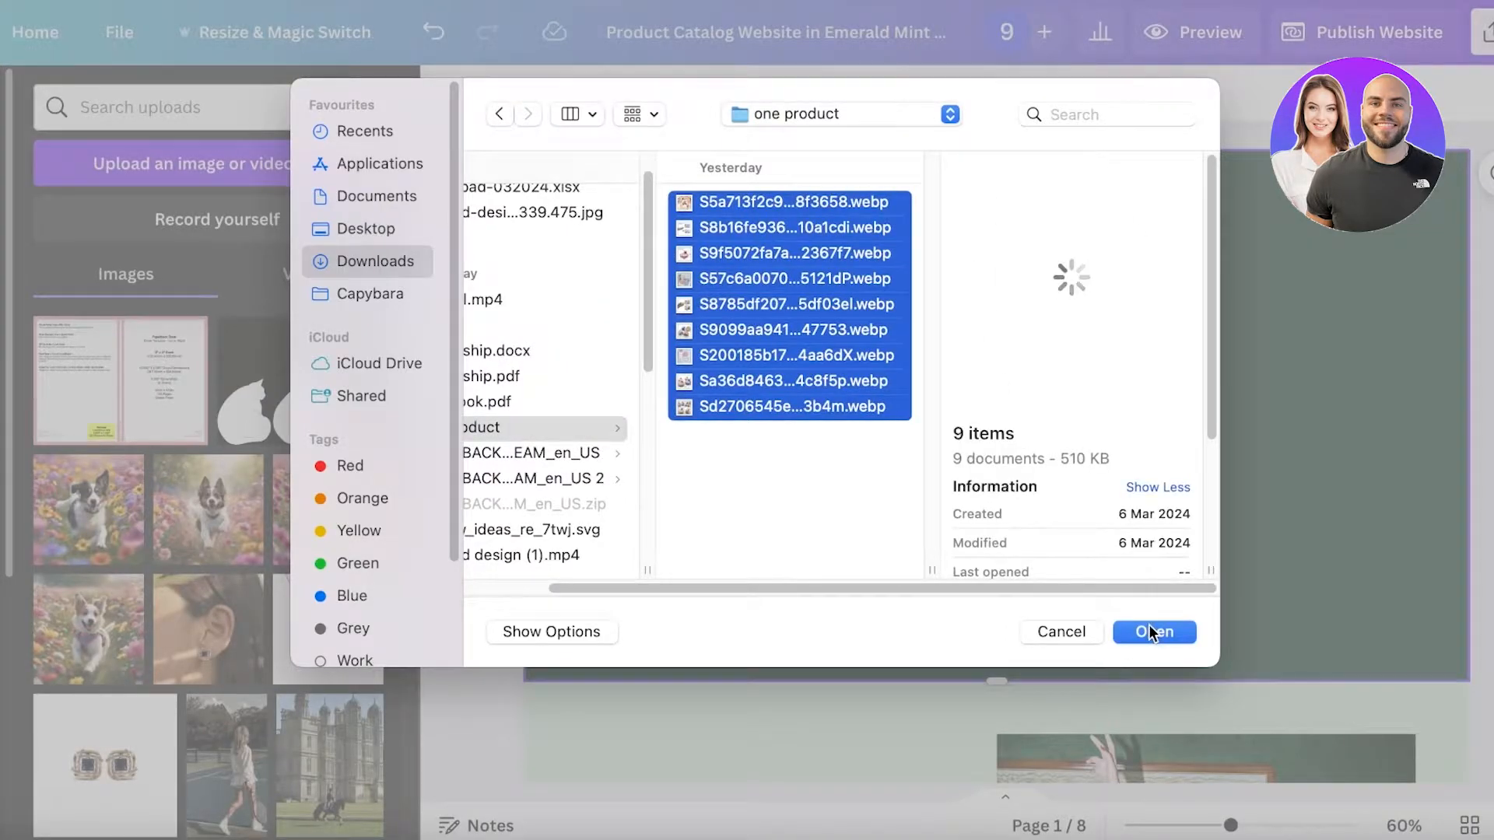
pyautogui.click(1154, 632)
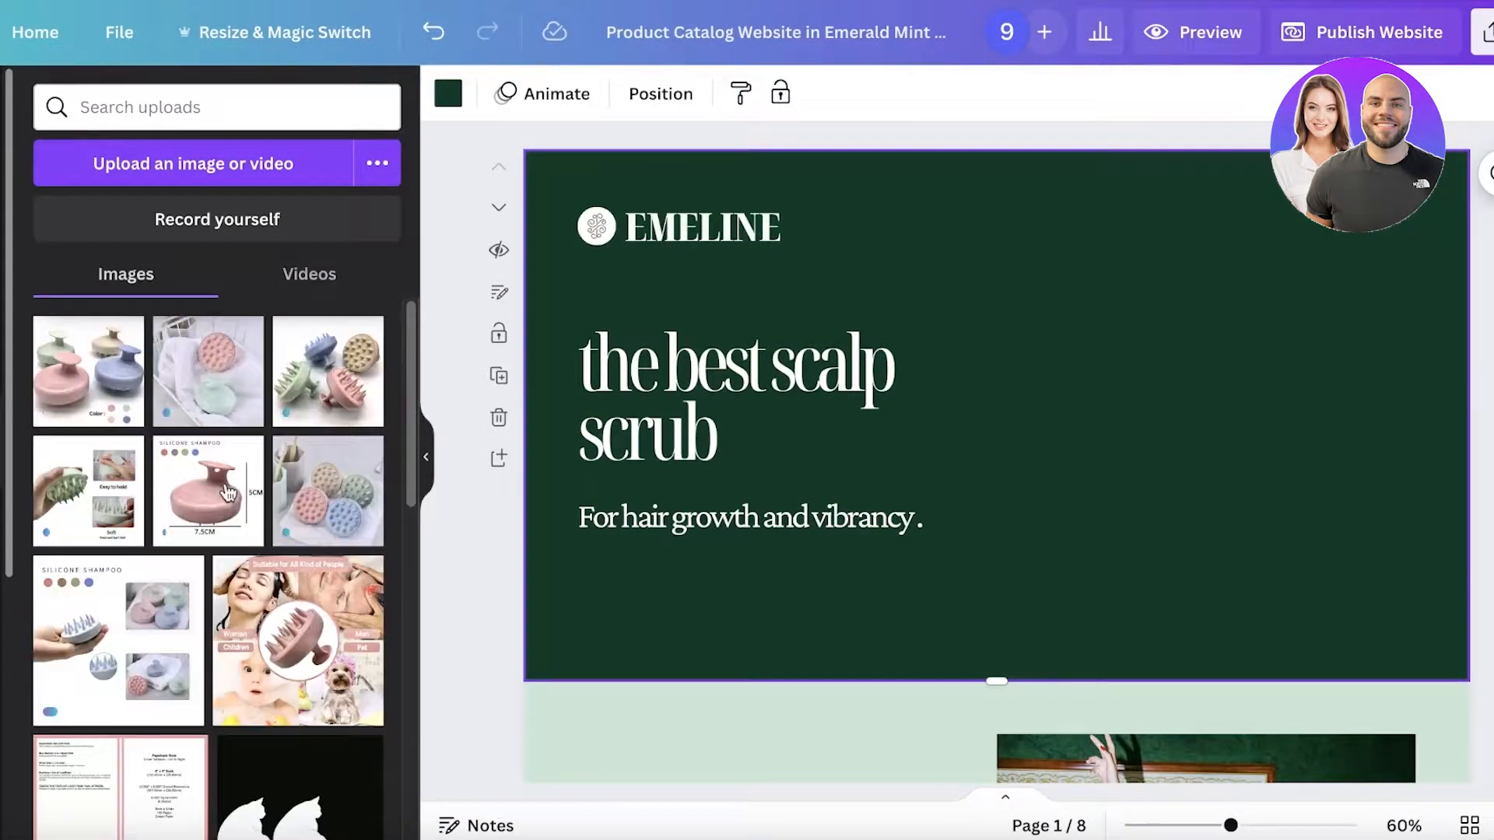
# Delete the unneeded pages down to three and place the scrubber photo in the hero.
pyautogui.scroll(-3)
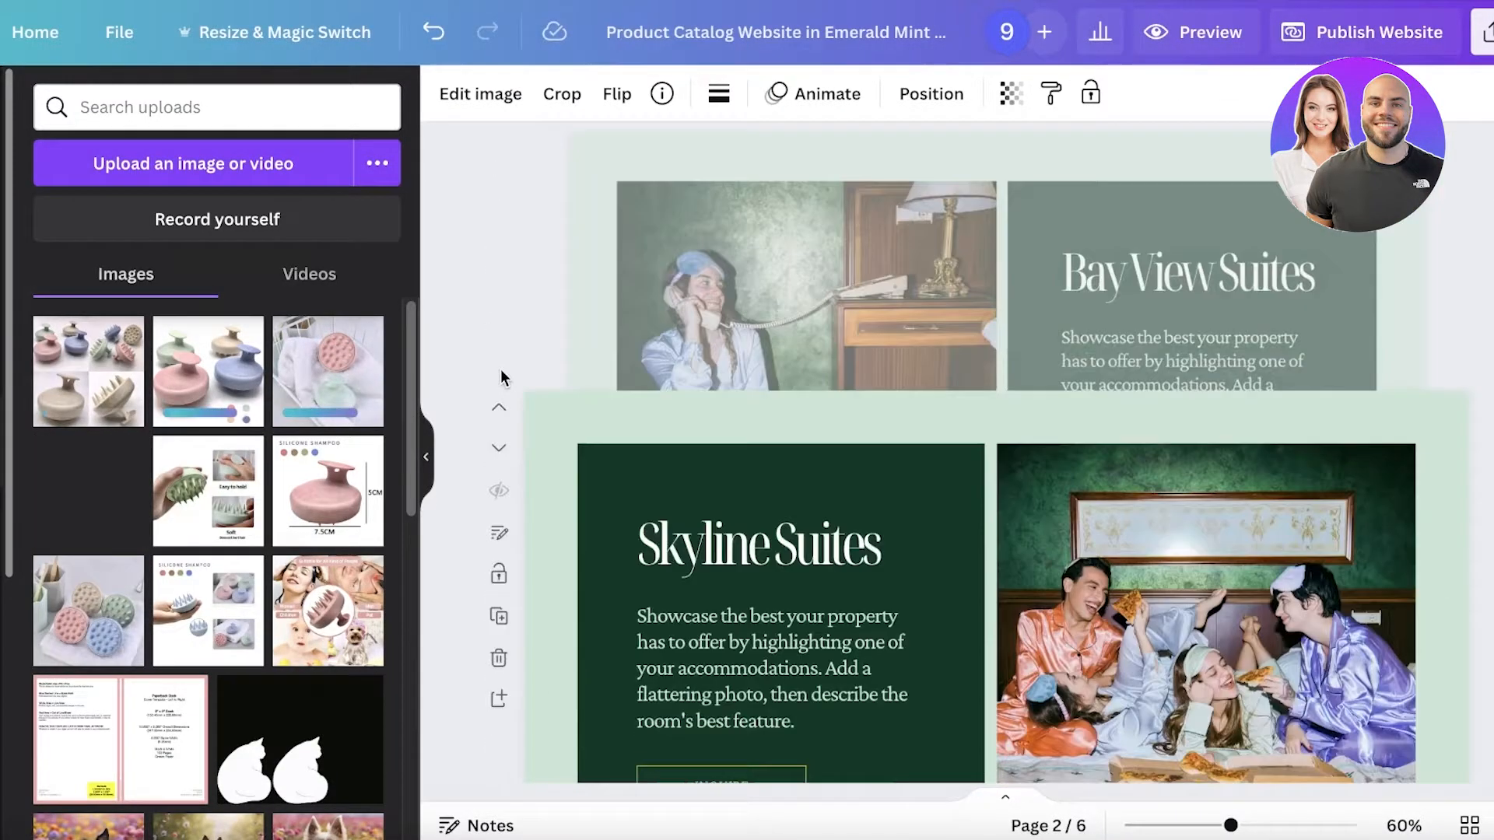
pyautogui.scroll(-3)
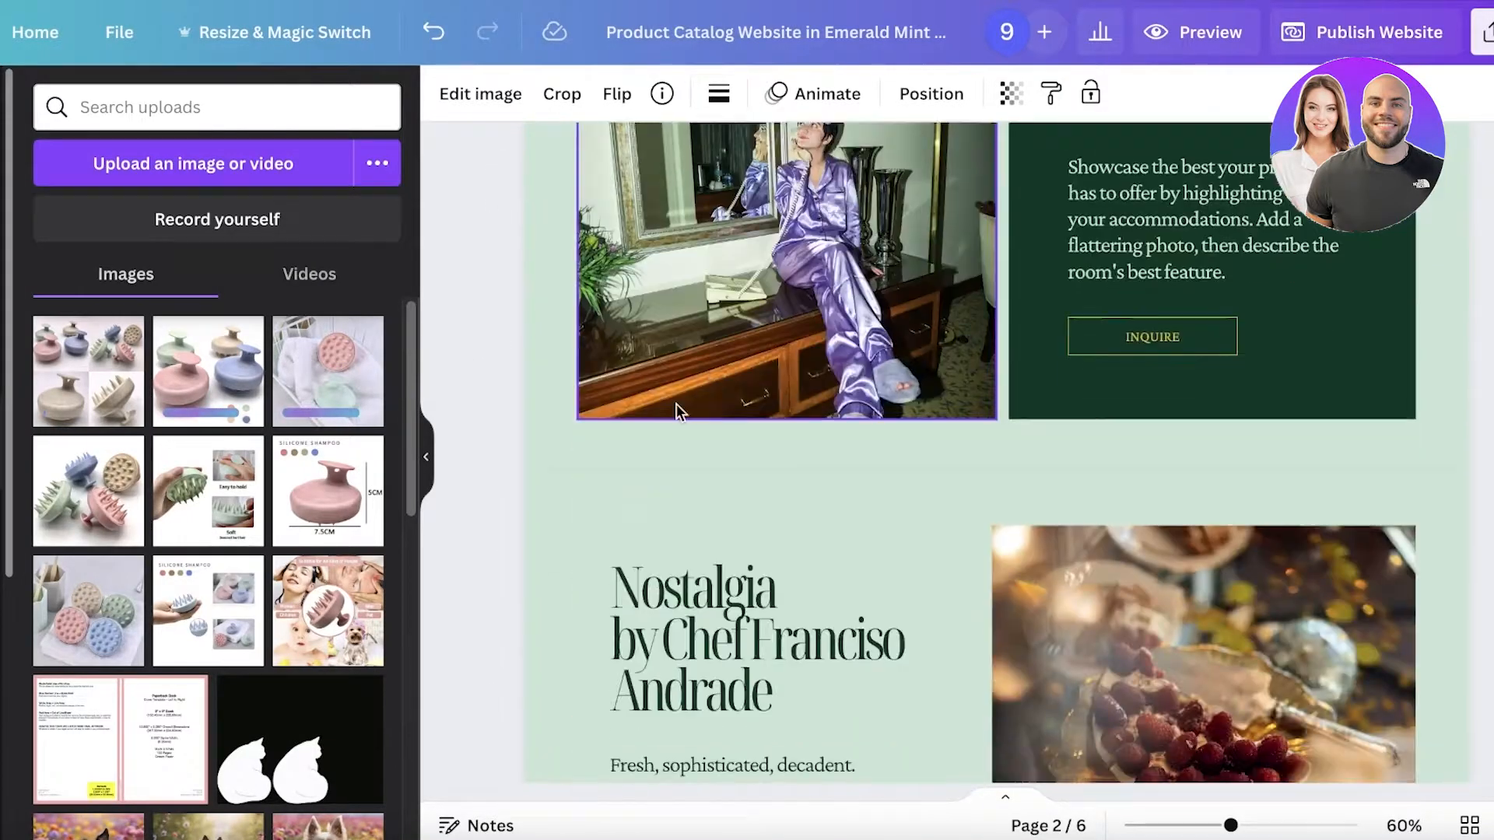
pyautogui.click(499, 211)
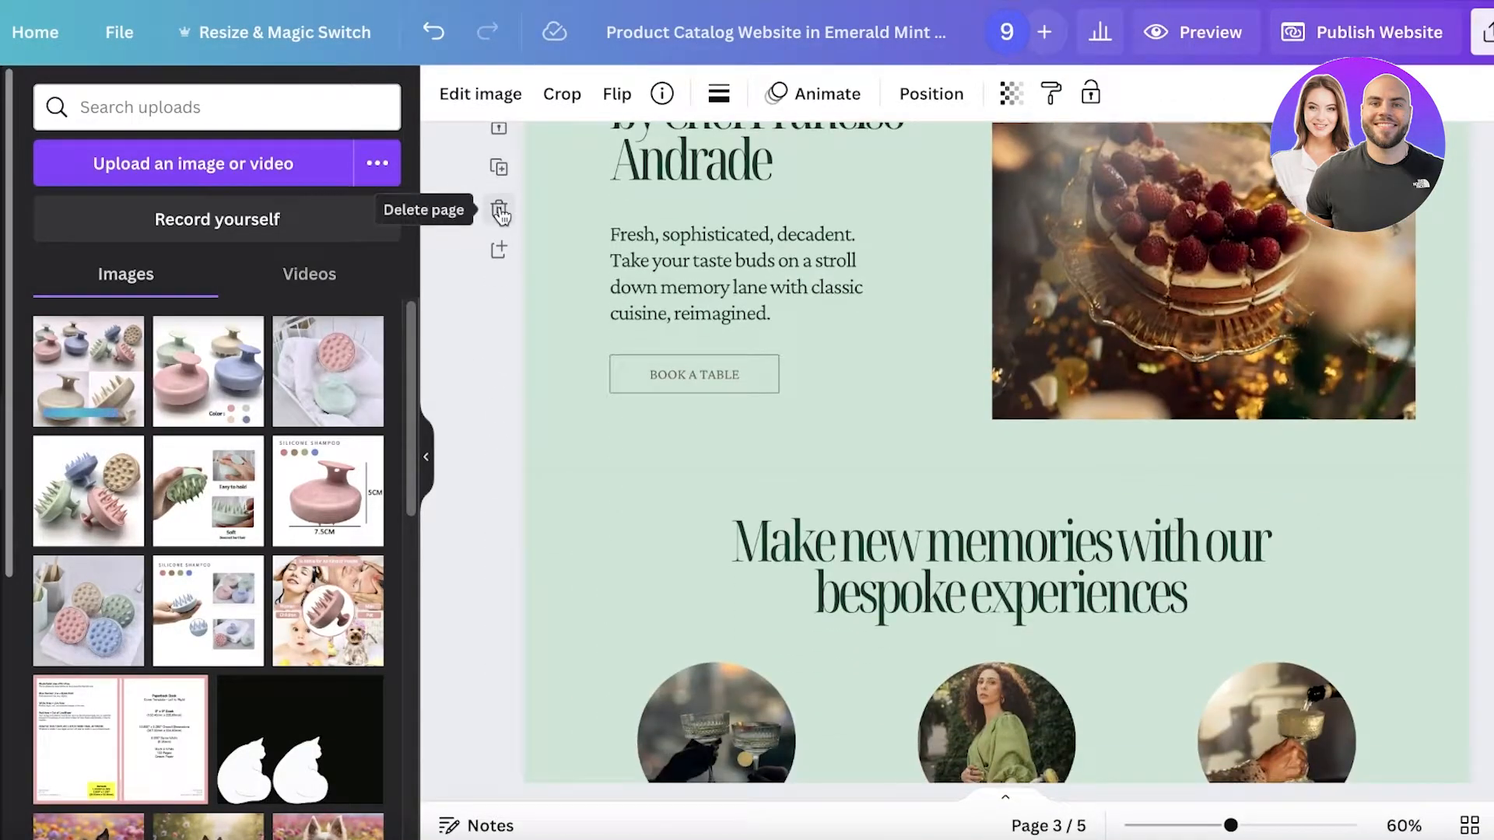
pyautogui.click(501, 212)
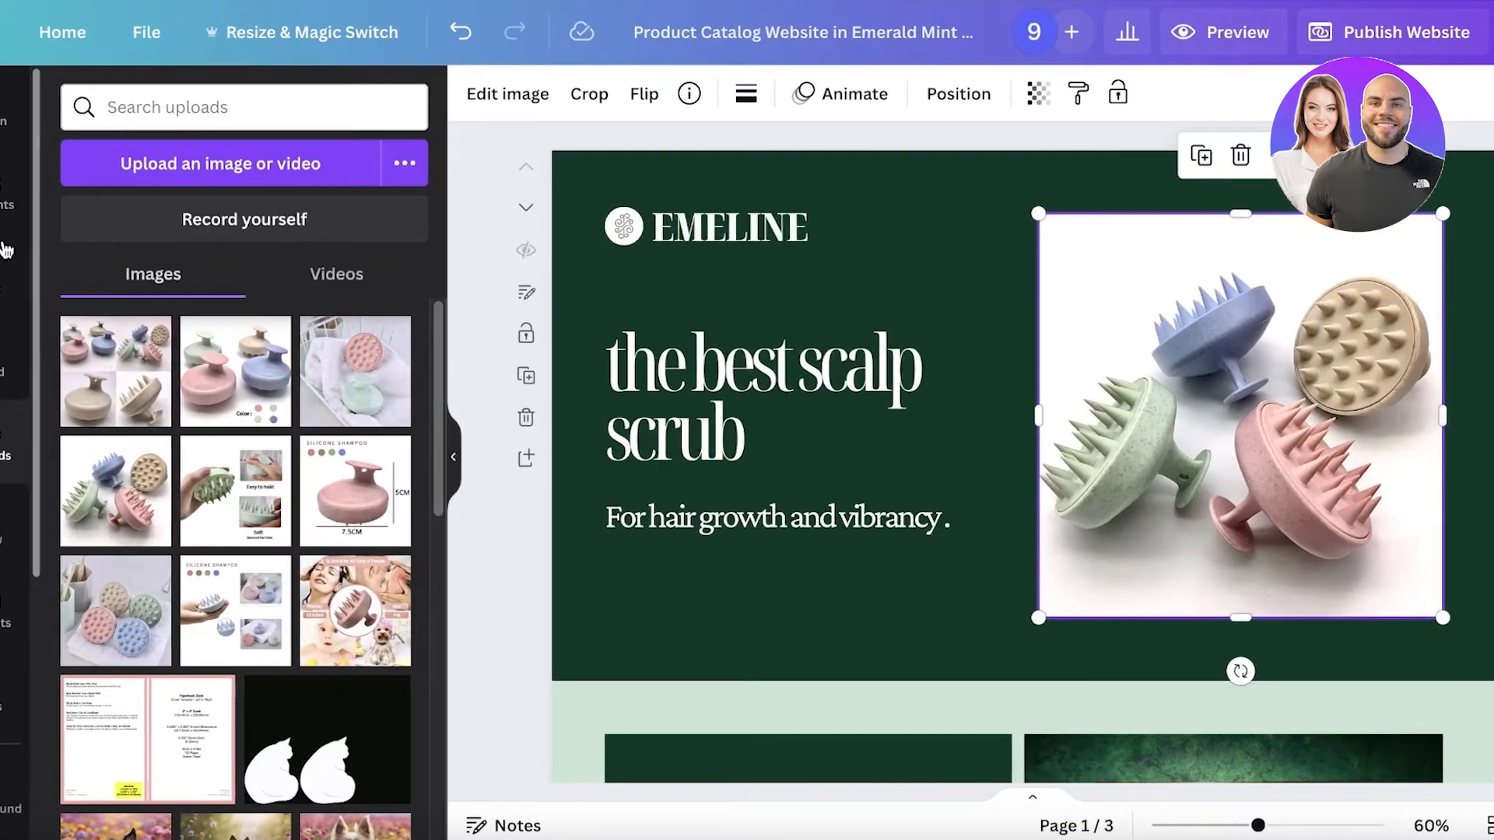
pyautogui.click(31, 191)
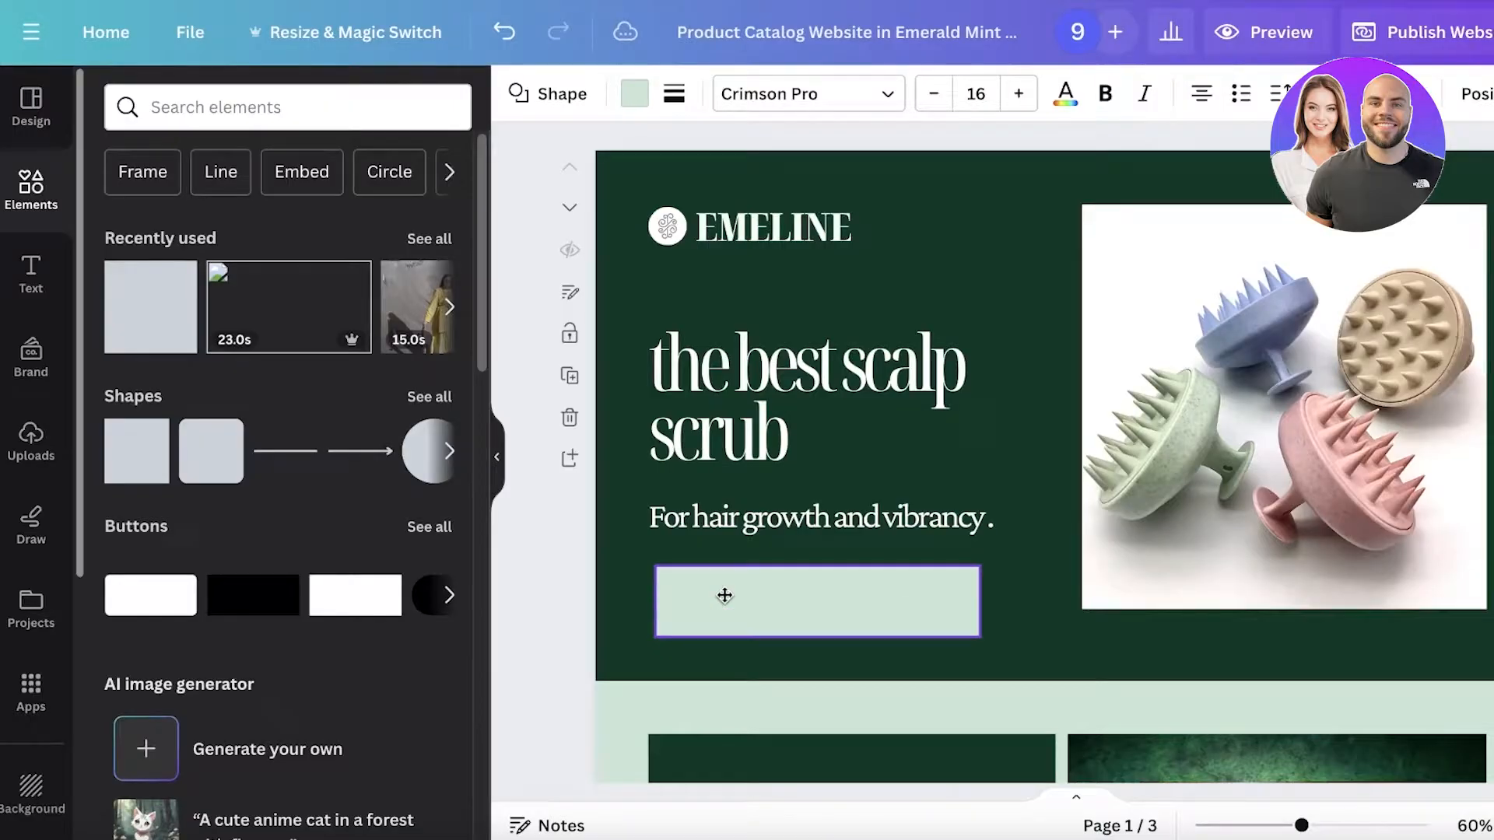
# Add a black 'buy now' label over the light green rectangle.
pyautogui.click(816, 602)
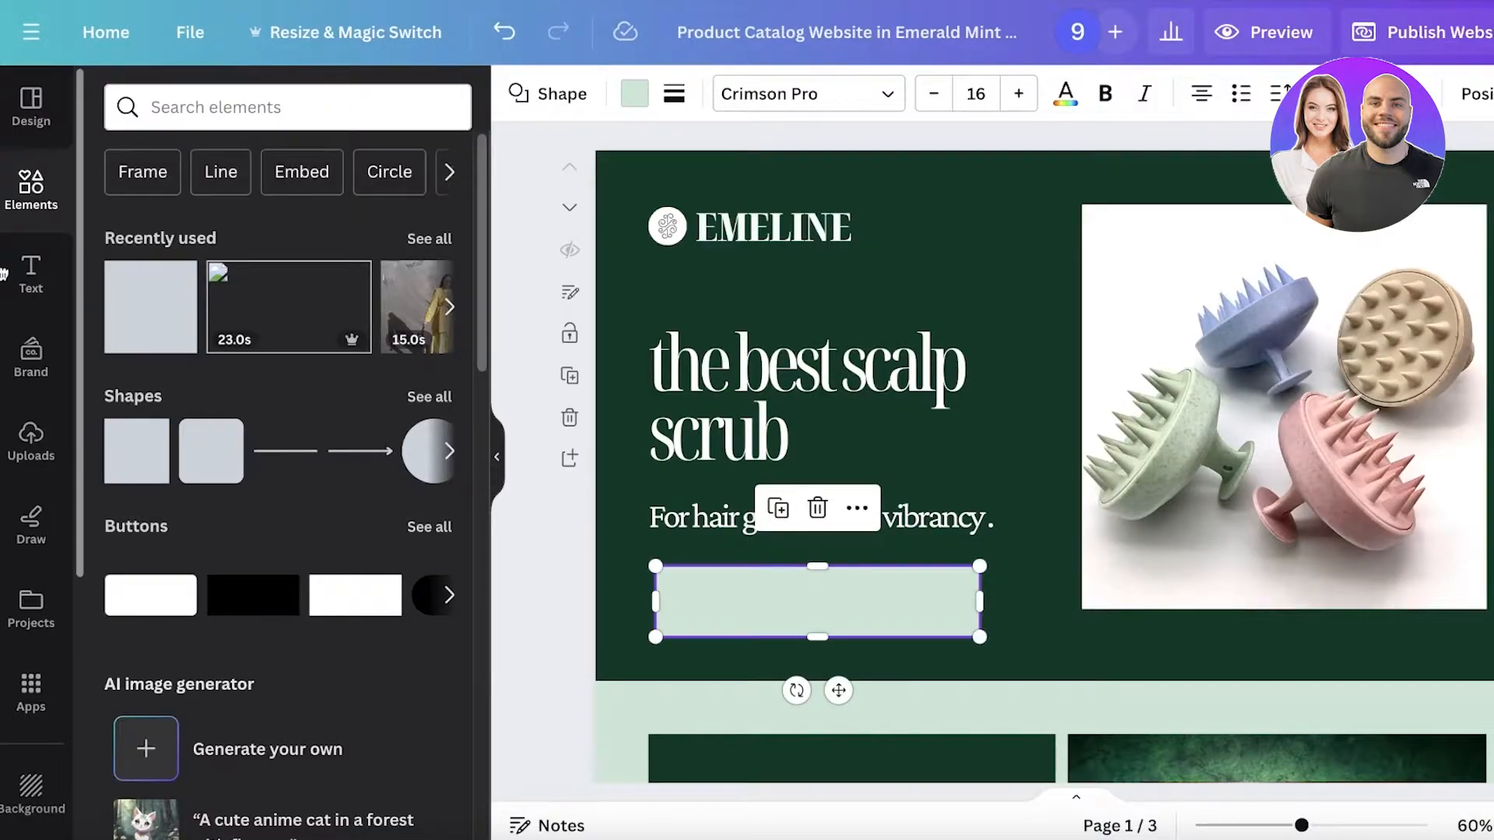
pyautogui.click(30, 275)
pyautogui.write('buy now')
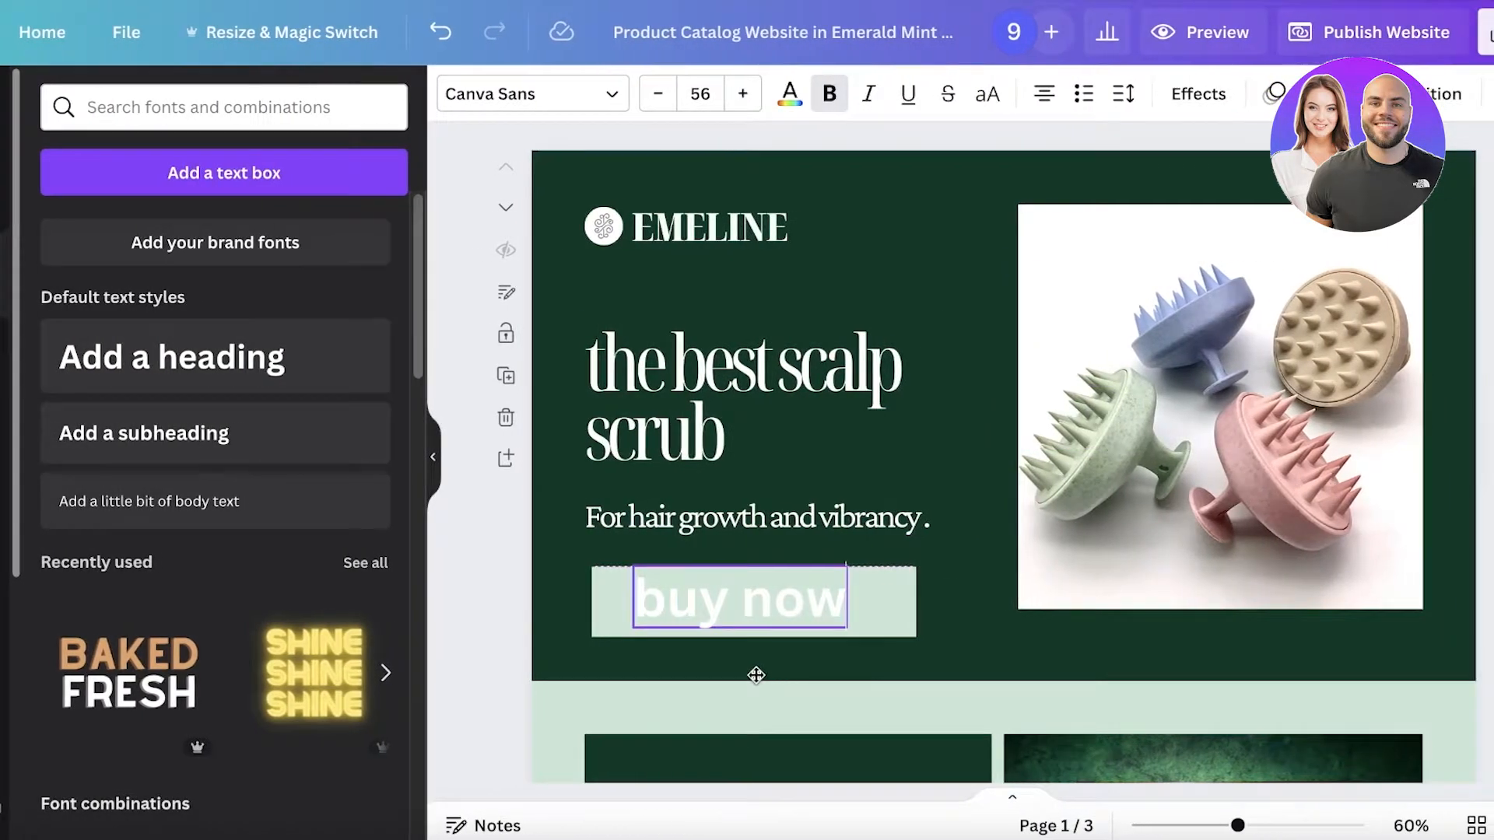
pyautogui.click(788, 93)
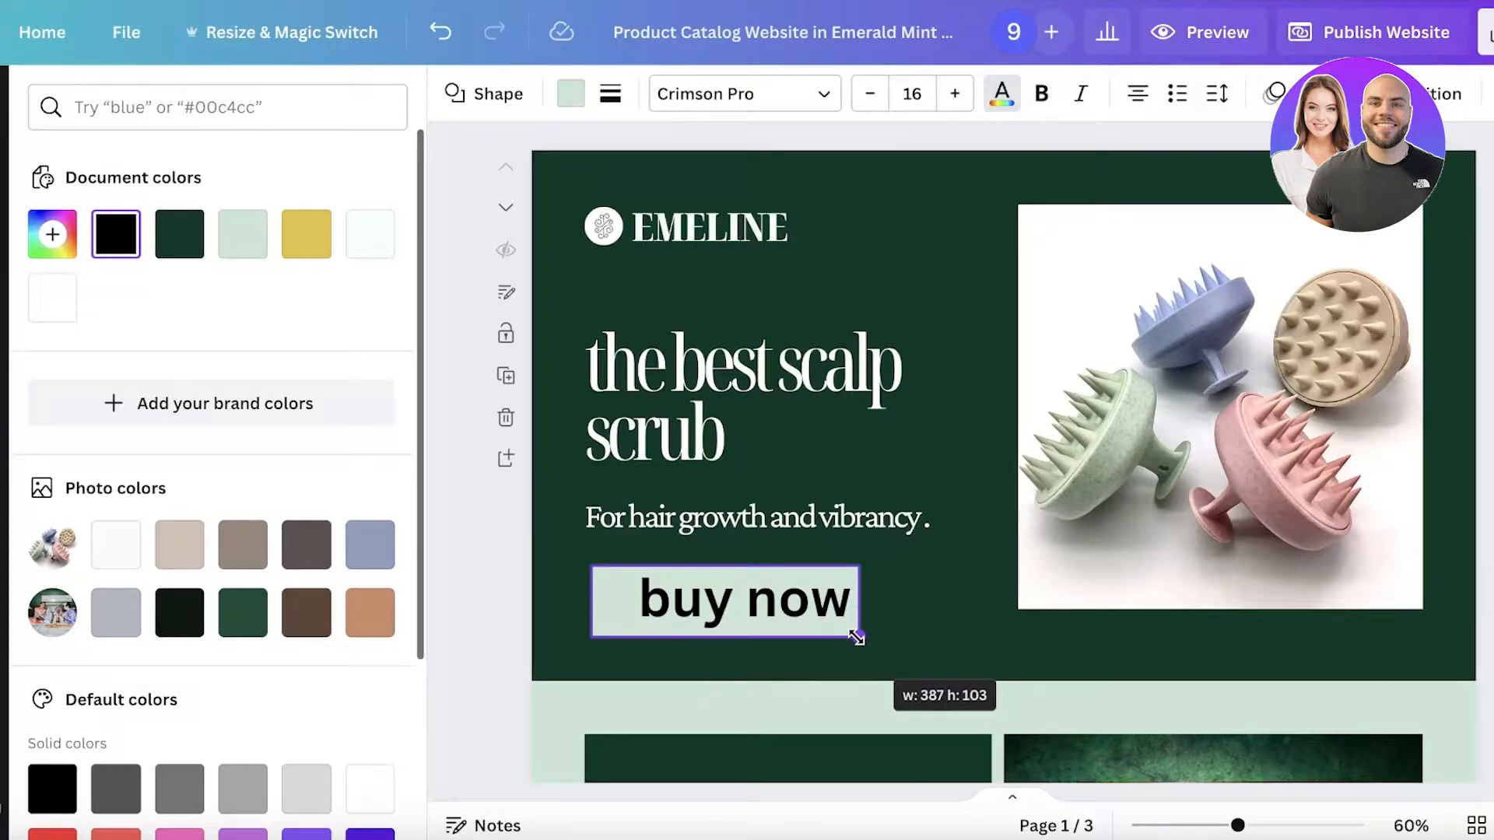
pyautogui.doubleClick(727, 600)
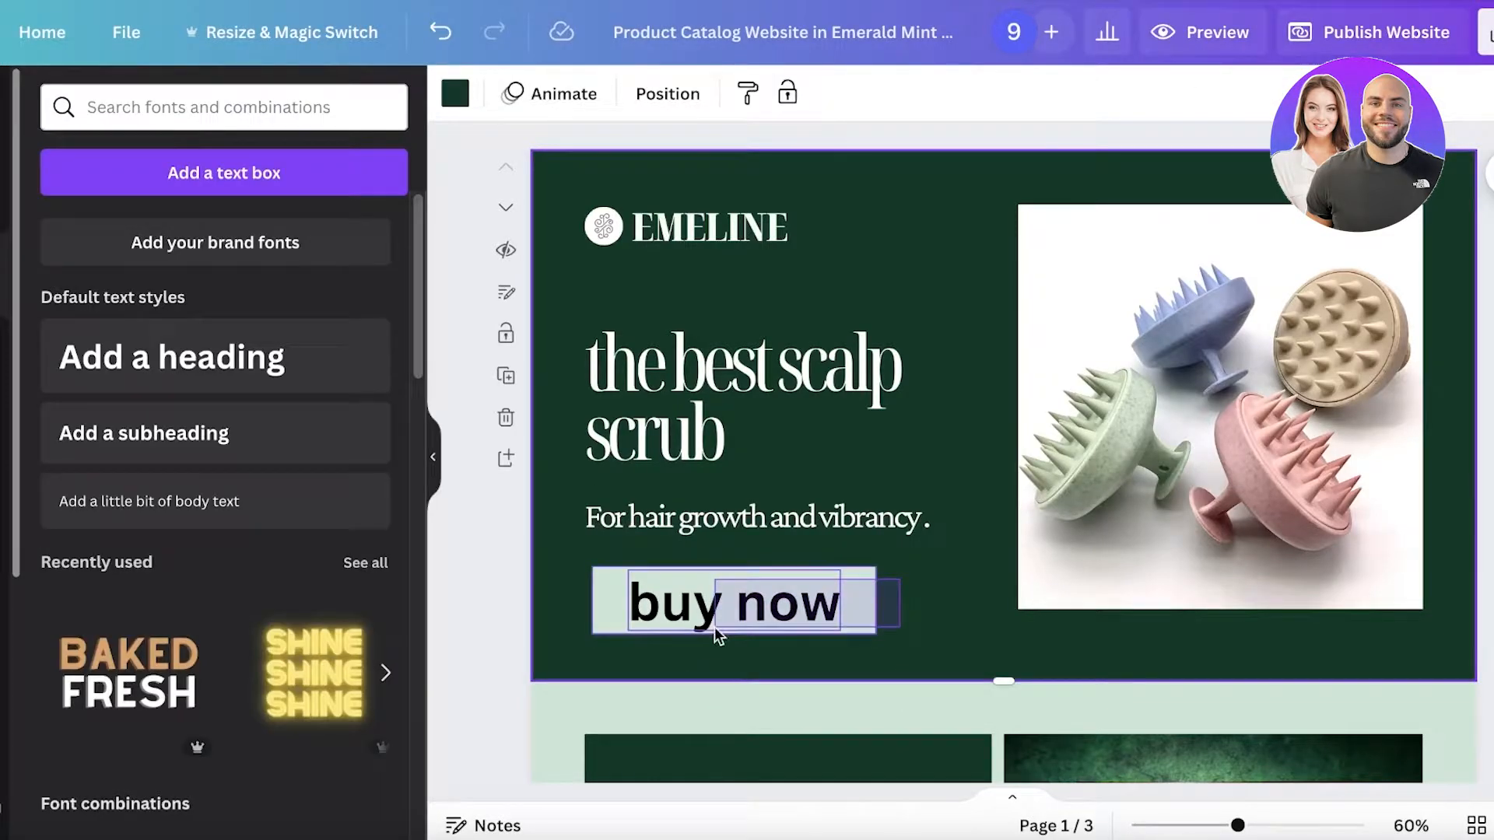
pyautogui.click(945, 582)
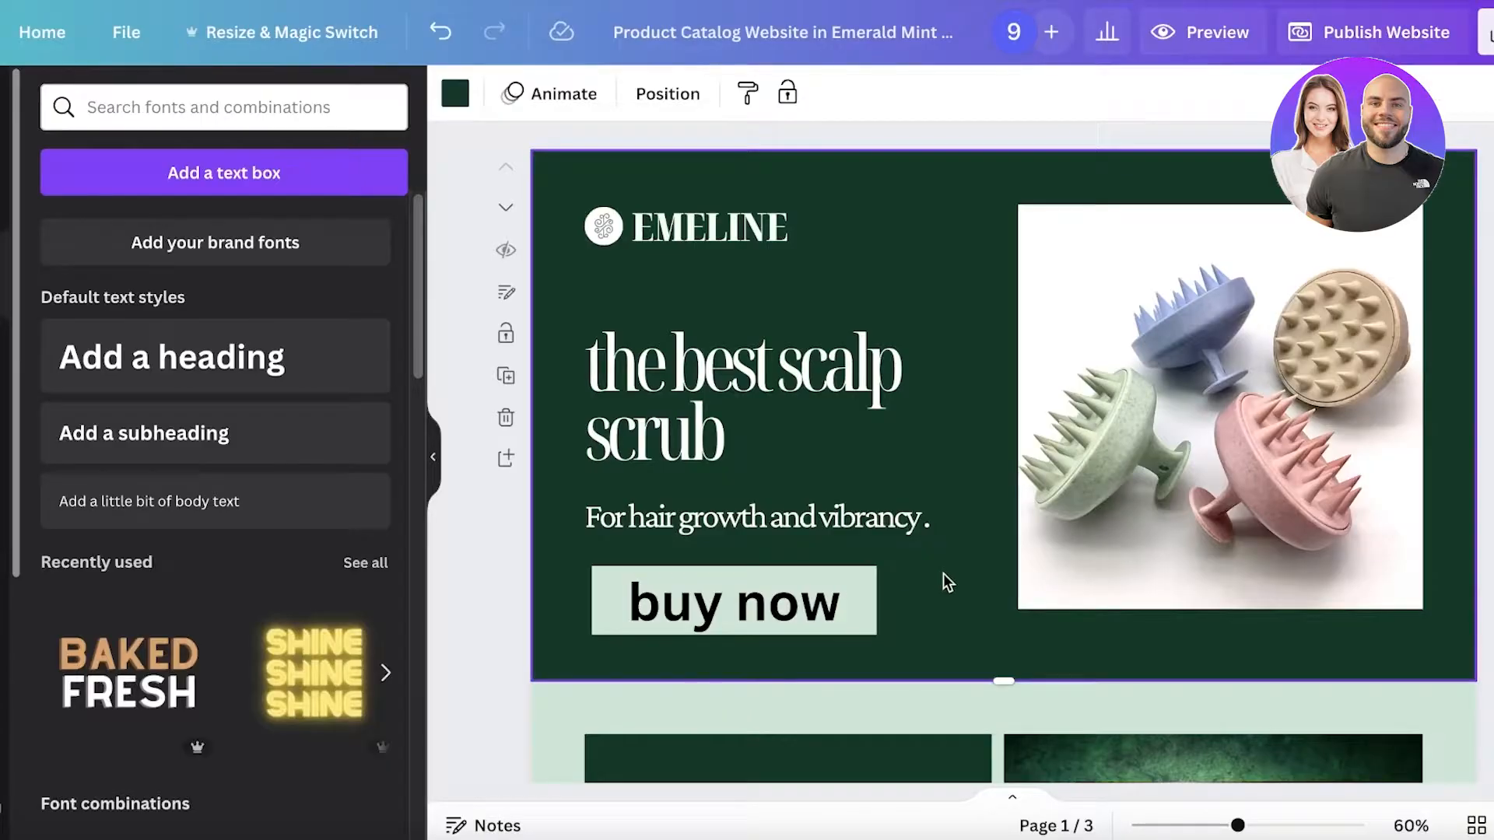
# Make the button box rounded and position it just below the tagline.
pyautogui.click(733, 600)
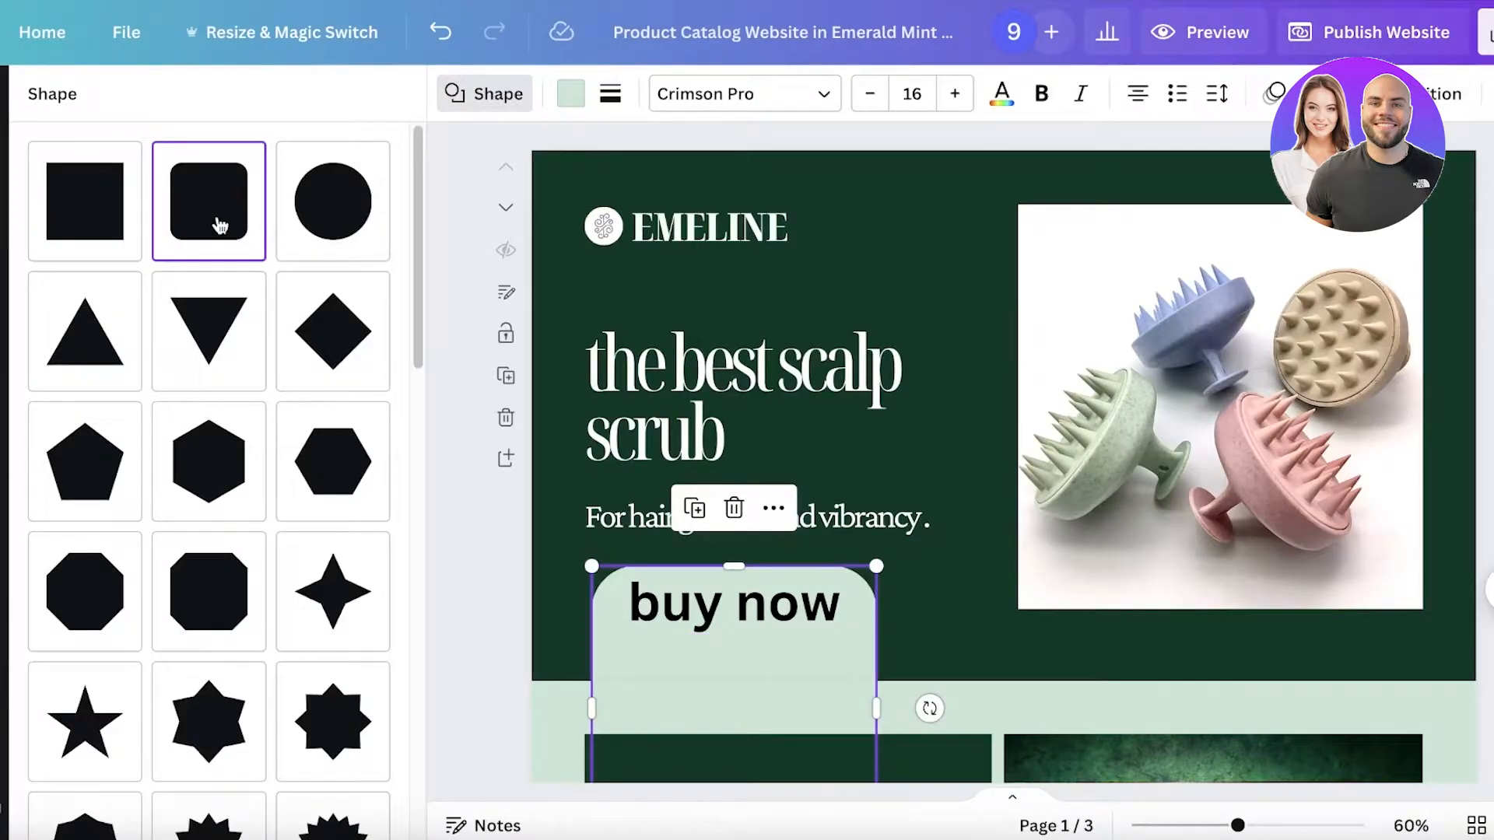
pyautogui.click(734, 602)
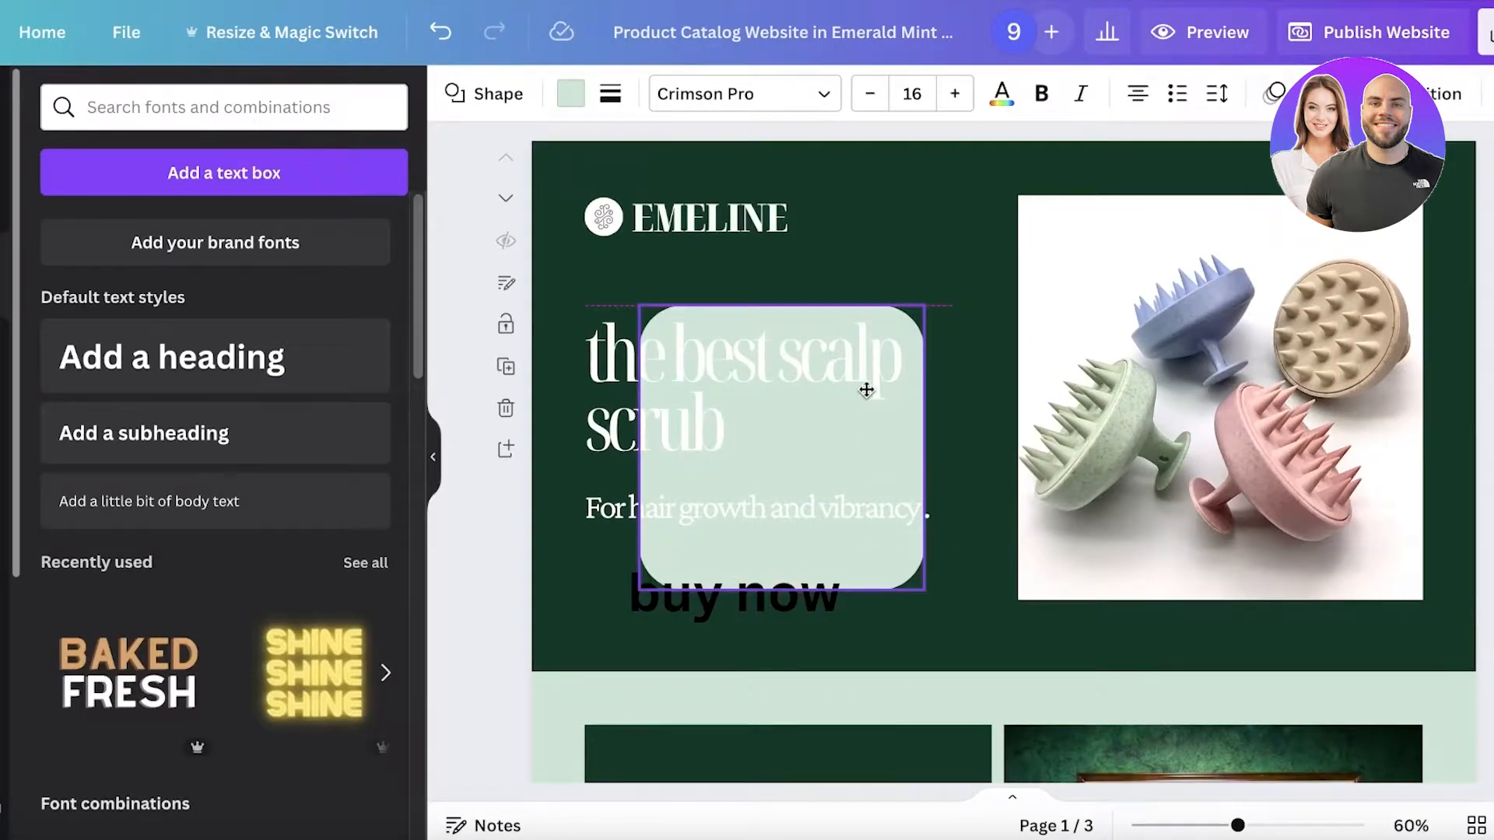
pyautogui.click(747, 593)
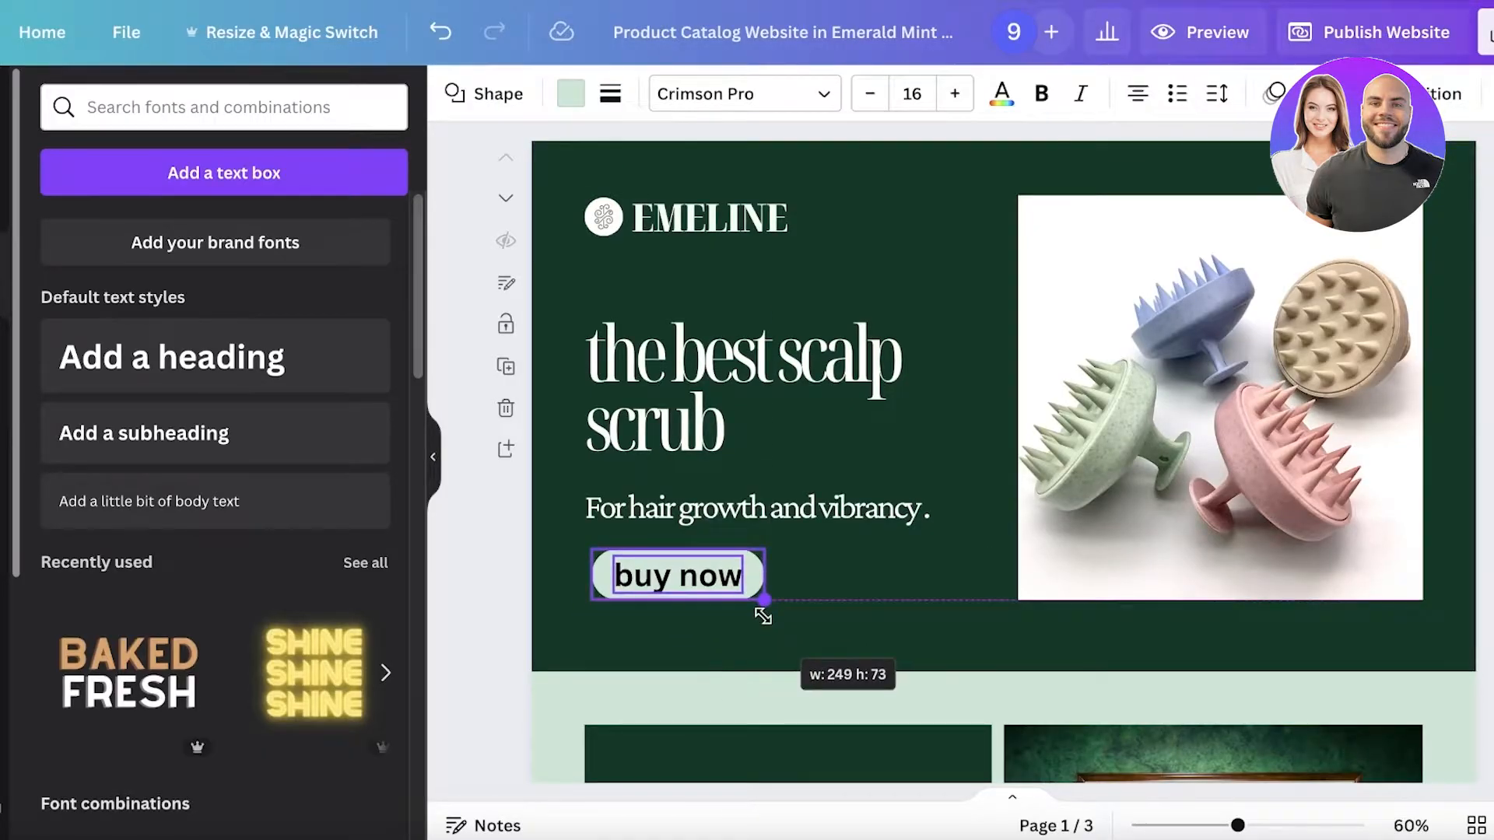
pyautogui.moveTo(676, 574); pyautogui.dragTo(734, 593)
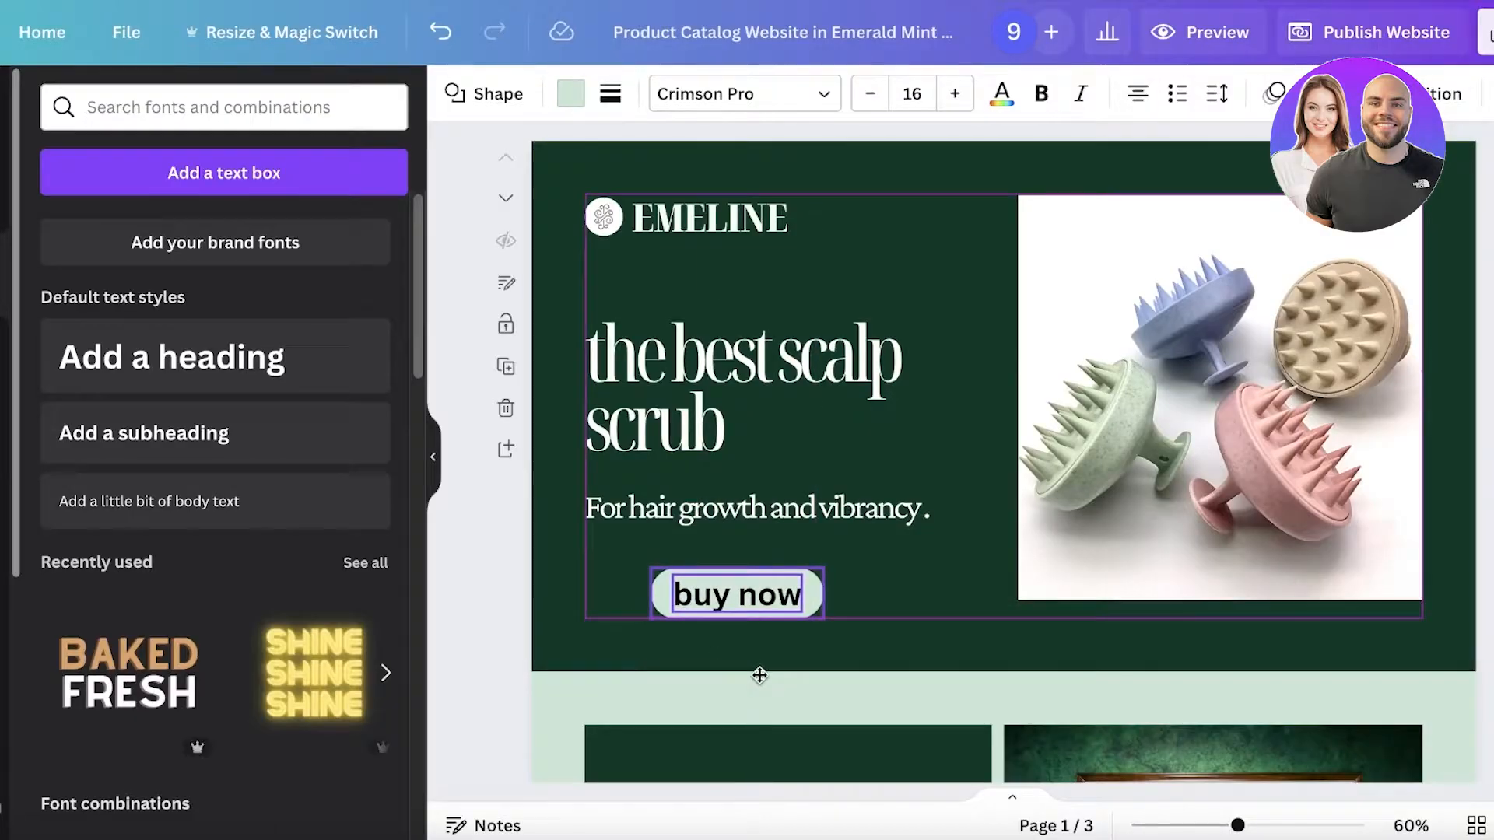
pyautogui.scroll(-3)
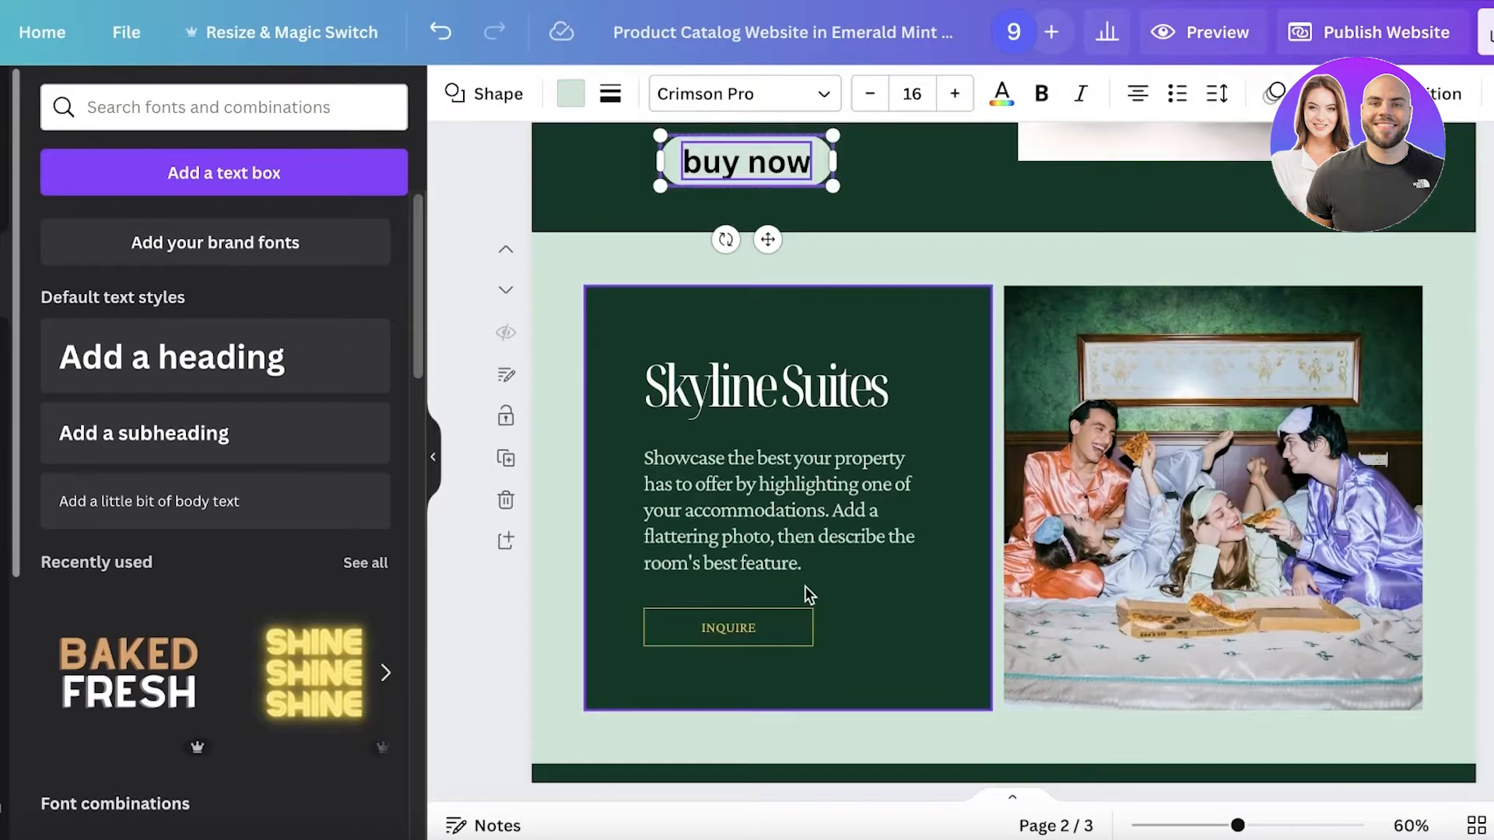
# Replace the second page's placeholder paragraph with a hair-health description.
pyautogui.doubleClick(762, 386)
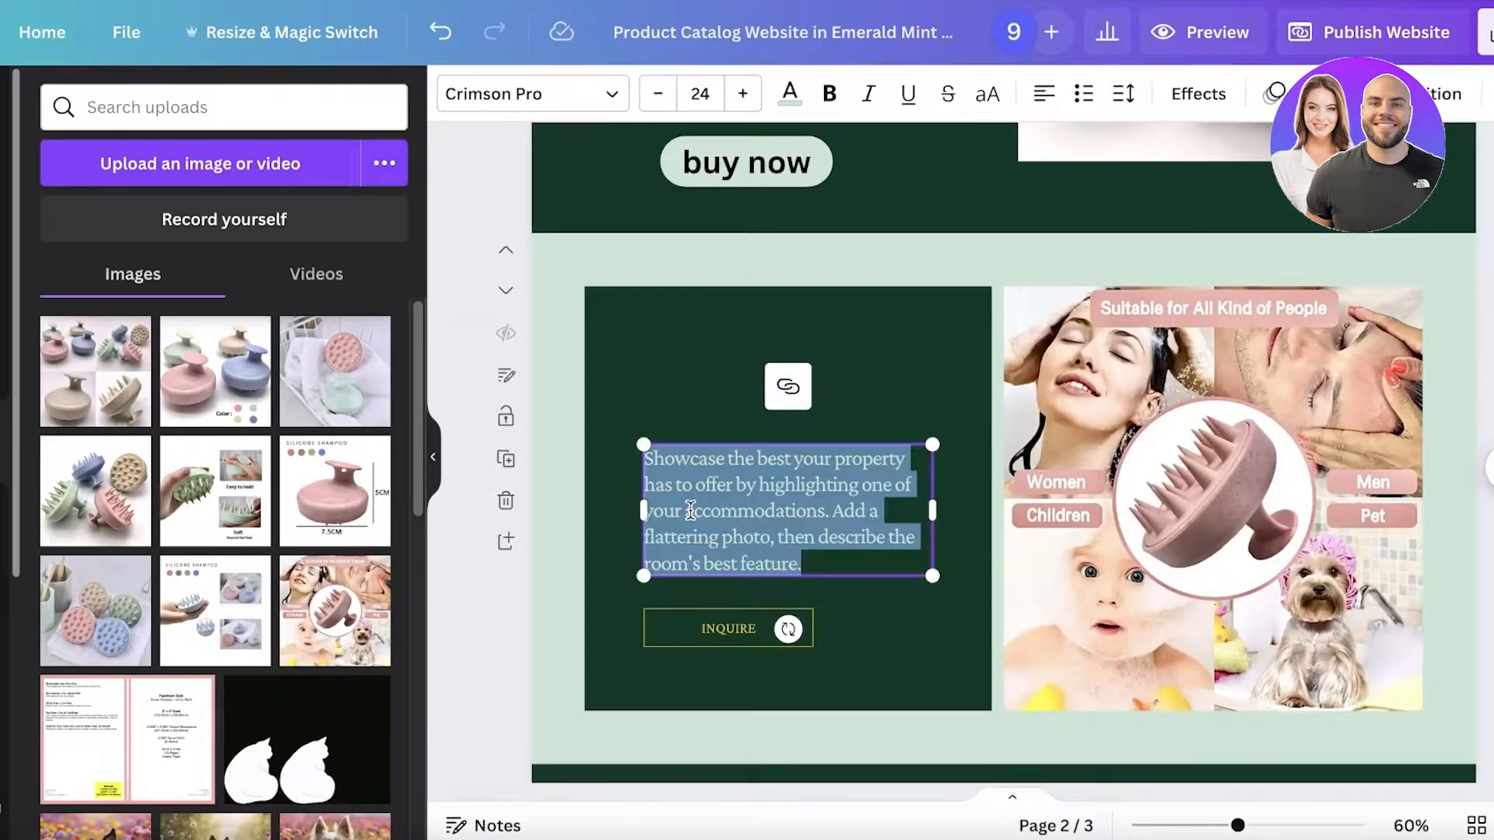
pyautogui.write('The best all in one tool for')
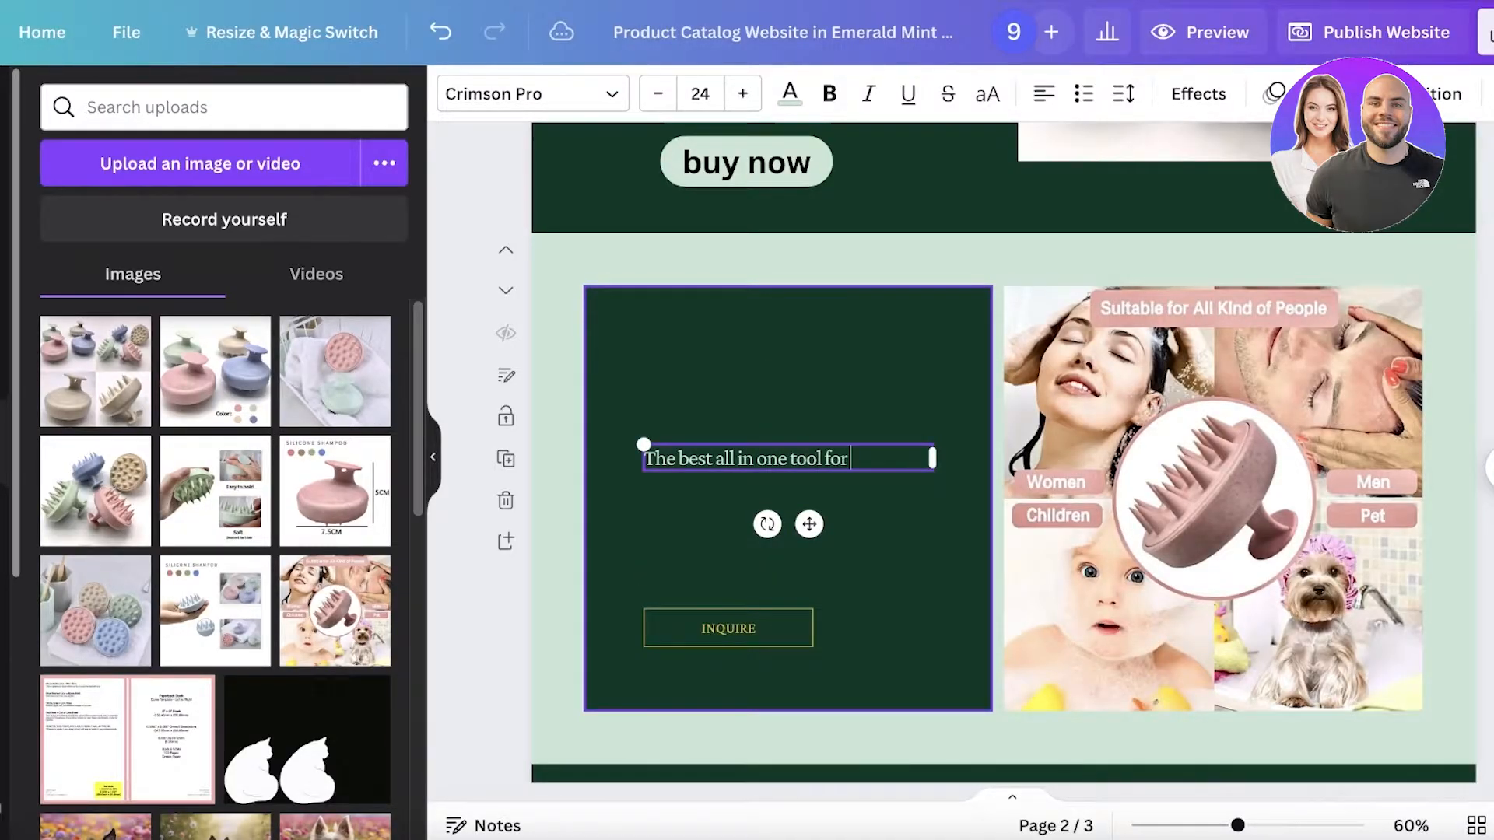
pyautogui.write('your hair health and wellbeing.')
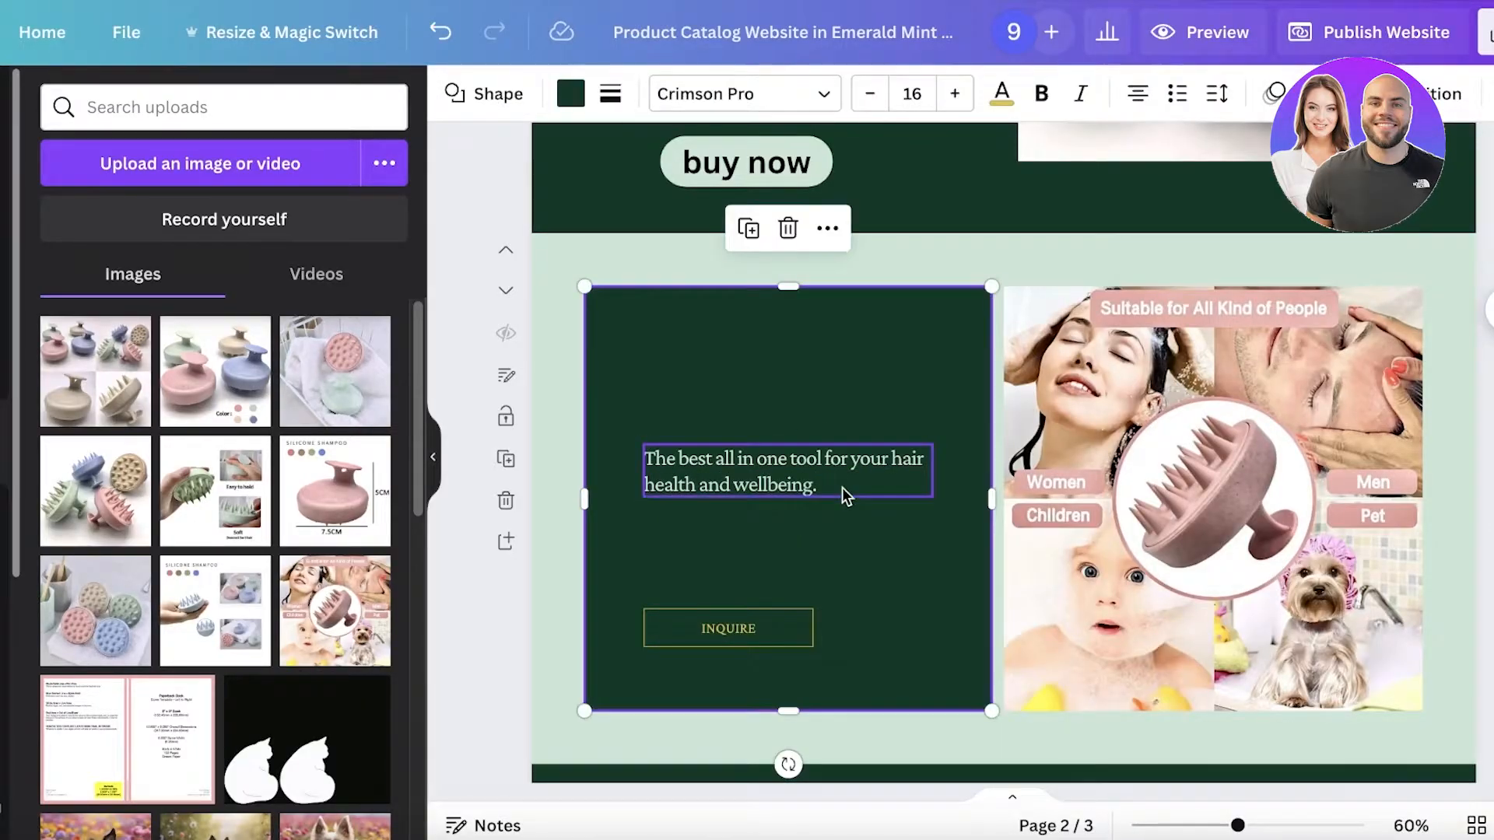
pyautogui.doubleClick(785, 471)
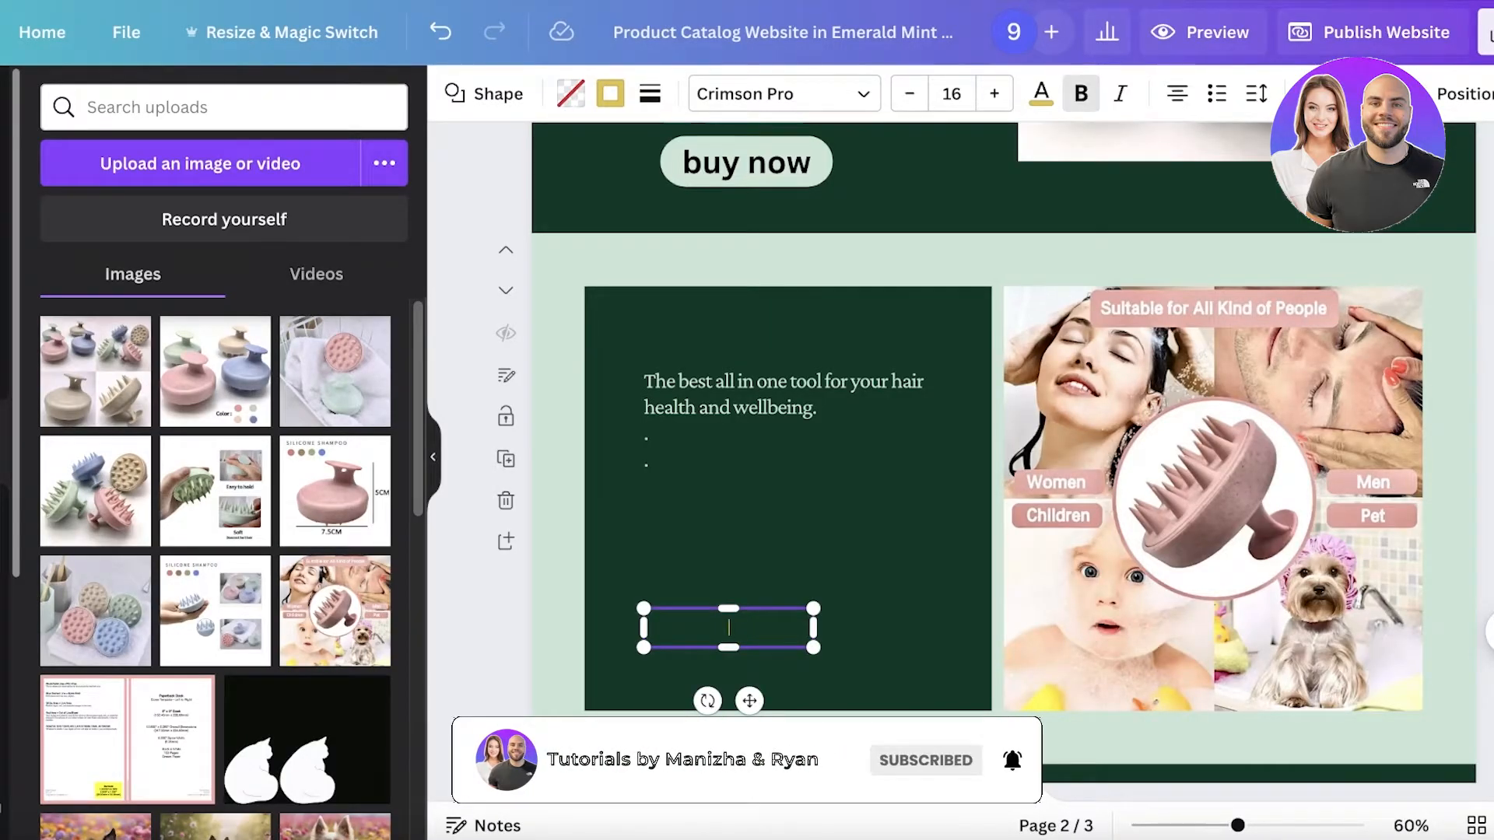
# Relabel the INQUIRE button 'BUY NOW' and link it to the copied product URL.
pyautogui.write('BUY NOW')
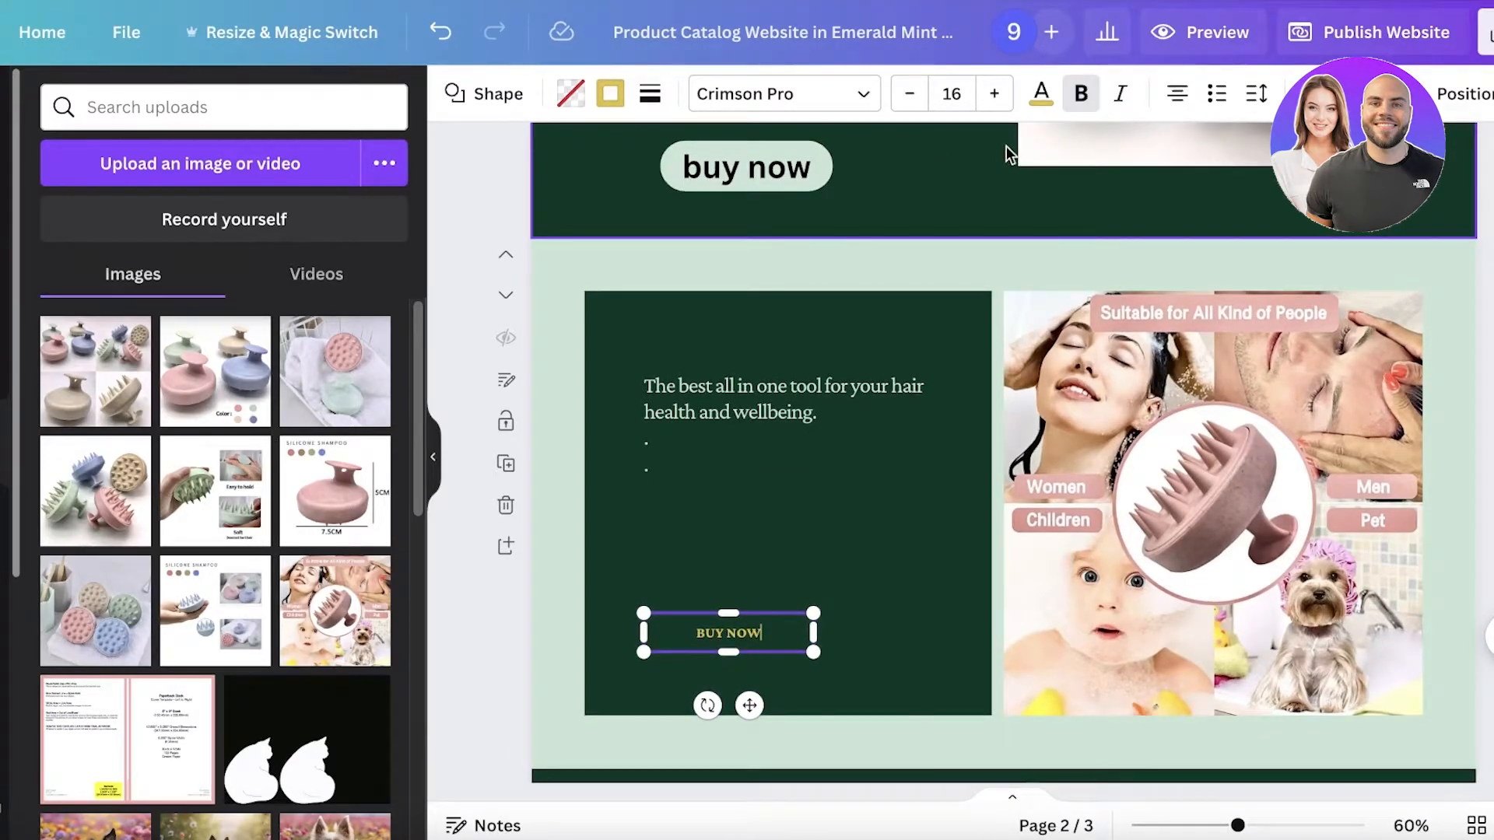
pyautogui.moveTo(997, 205)
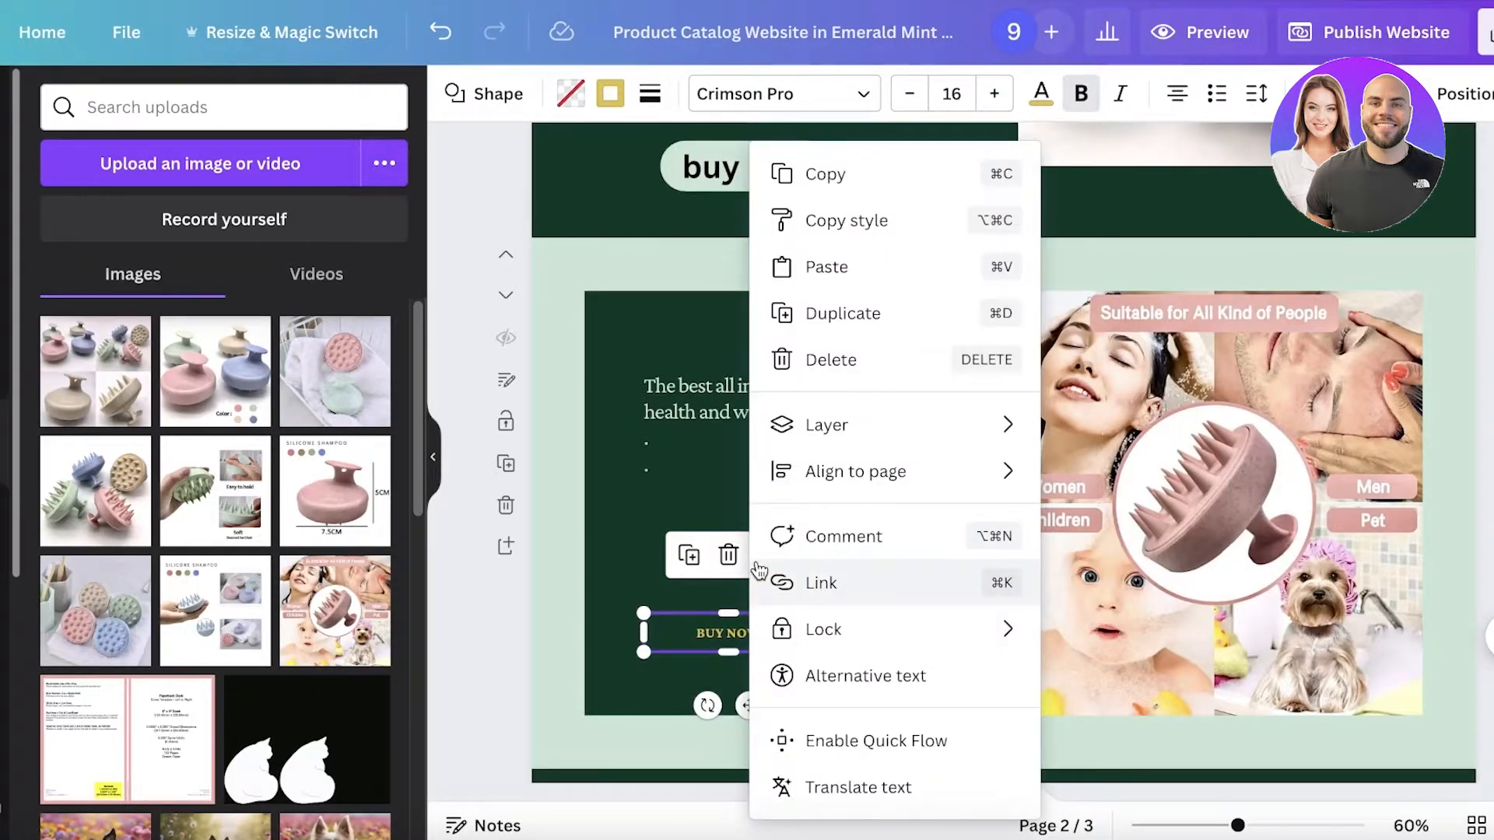
pyautogui.click(819, 582)
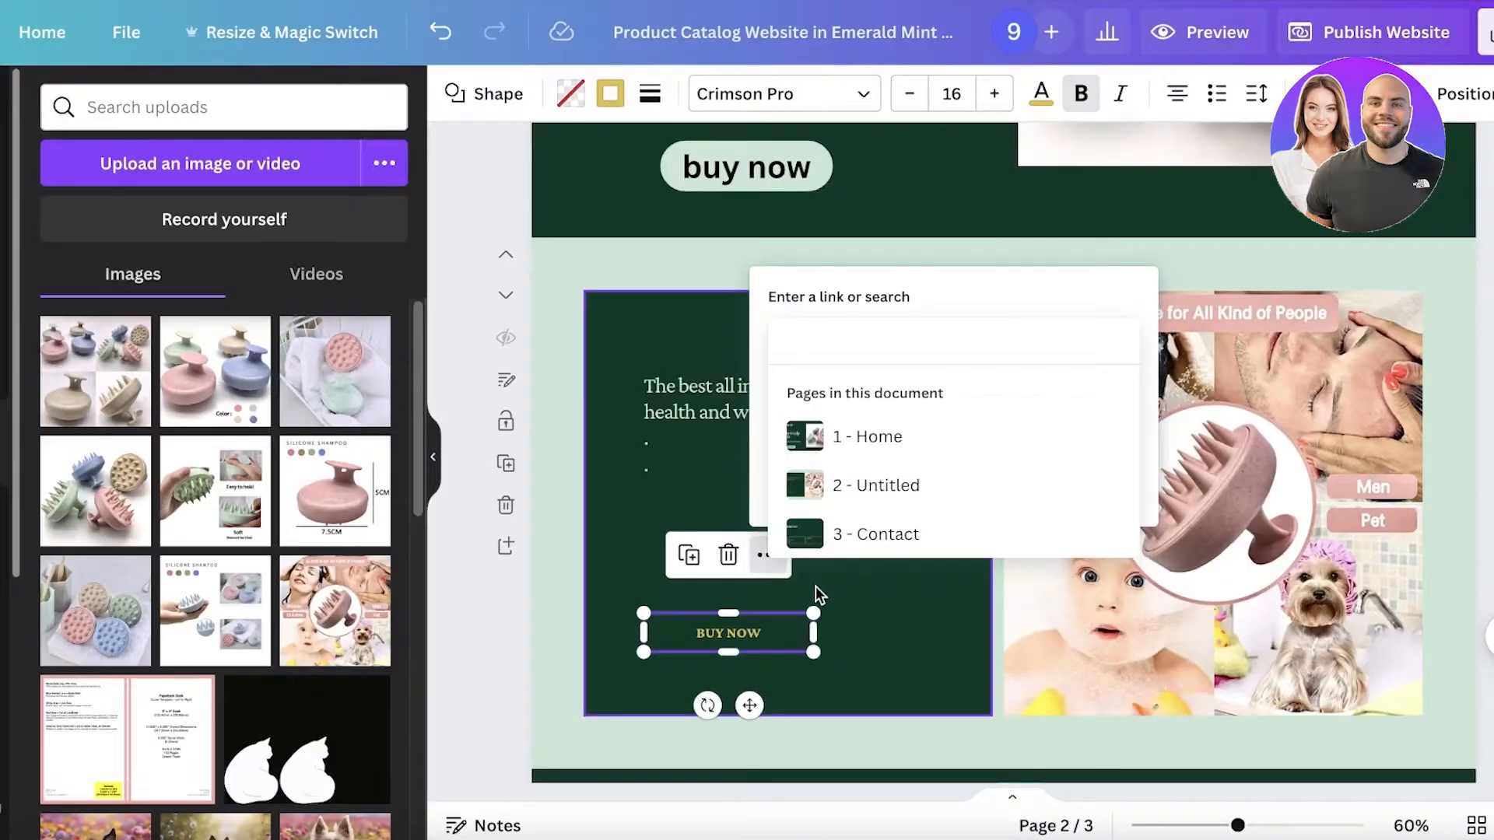
pyautogui.click(952, 341)
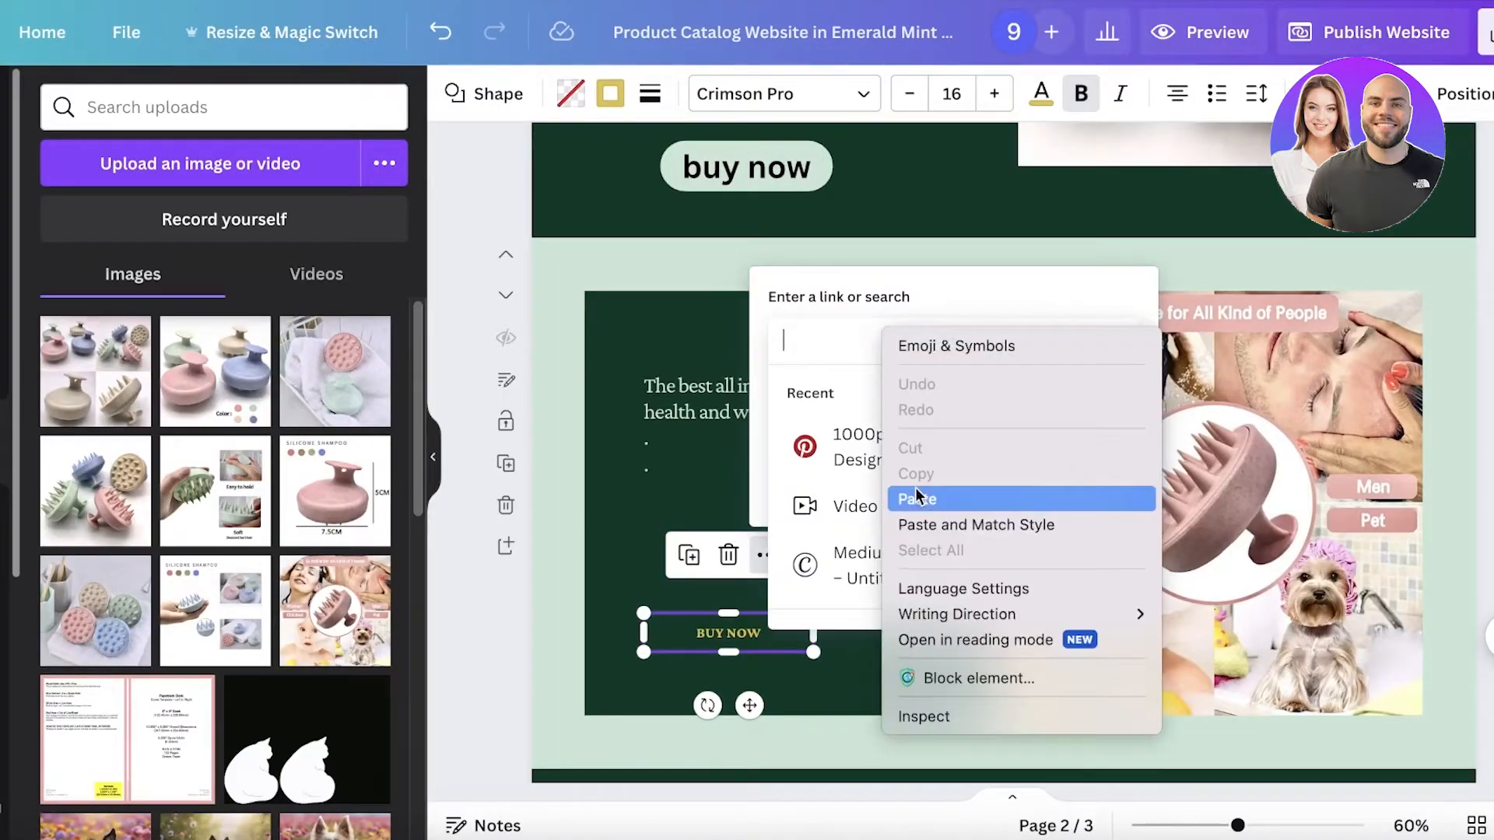
pyautogui.click(916, 498)
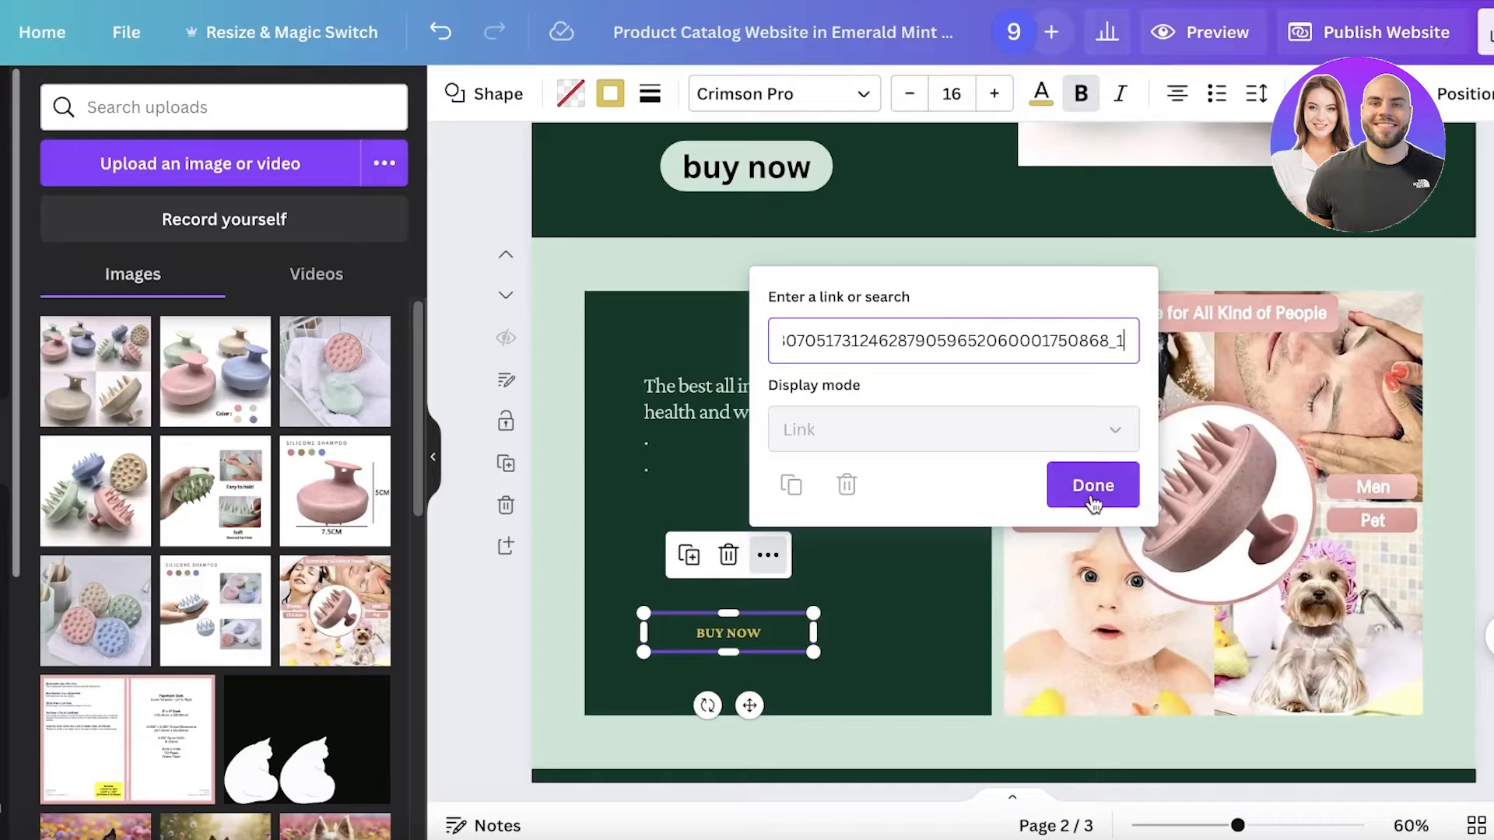
pyautogui.click(1092, 485)
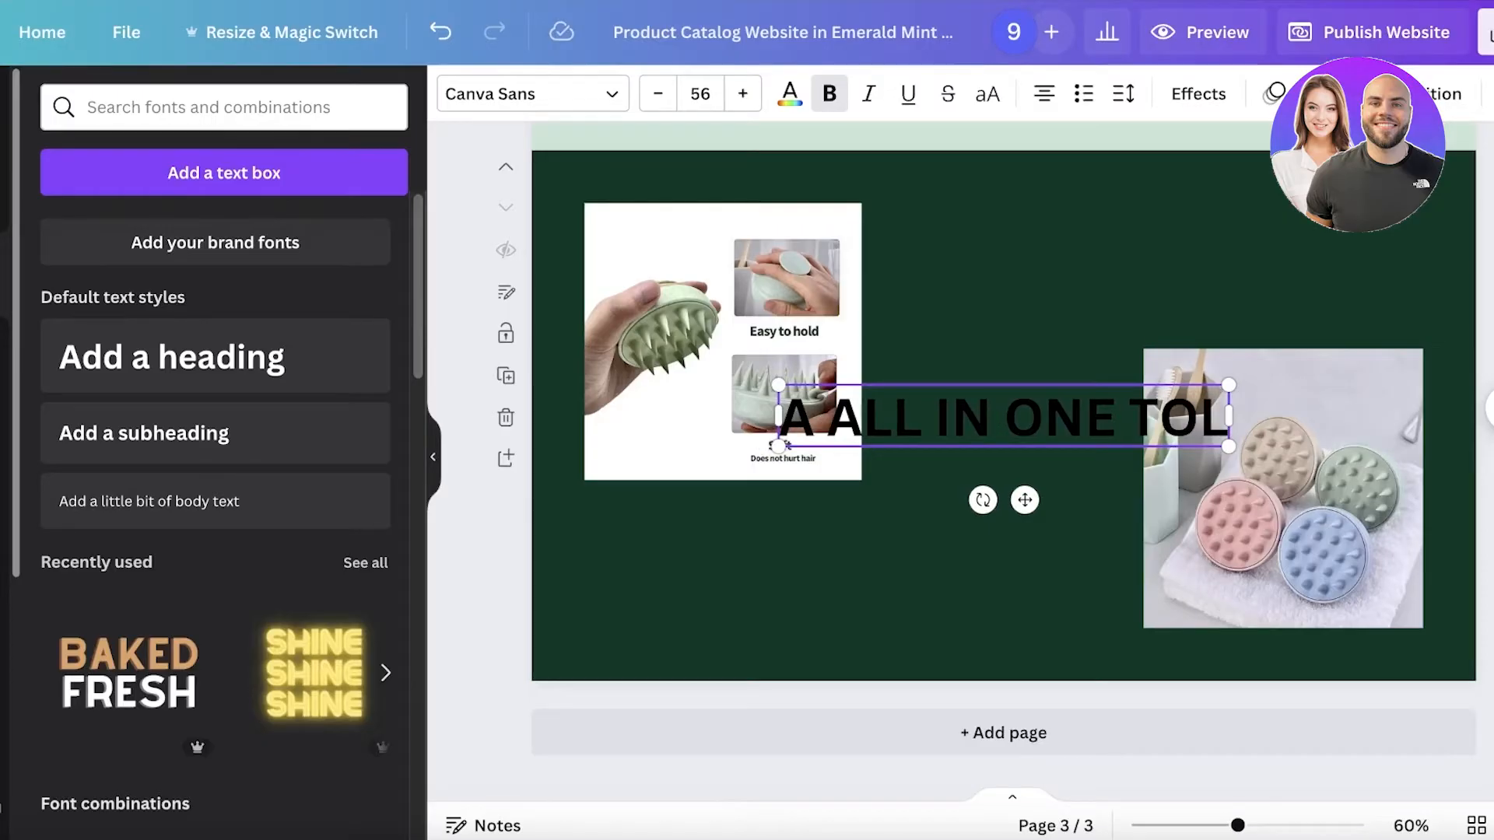
# Narrow the 'A ALL IN ONE TOOL' heading to three lines and center it between the images.
pyautogui.moveTo(1230, 416); pyautogui.dragTo(958, 486)
pyautogui.write('O')
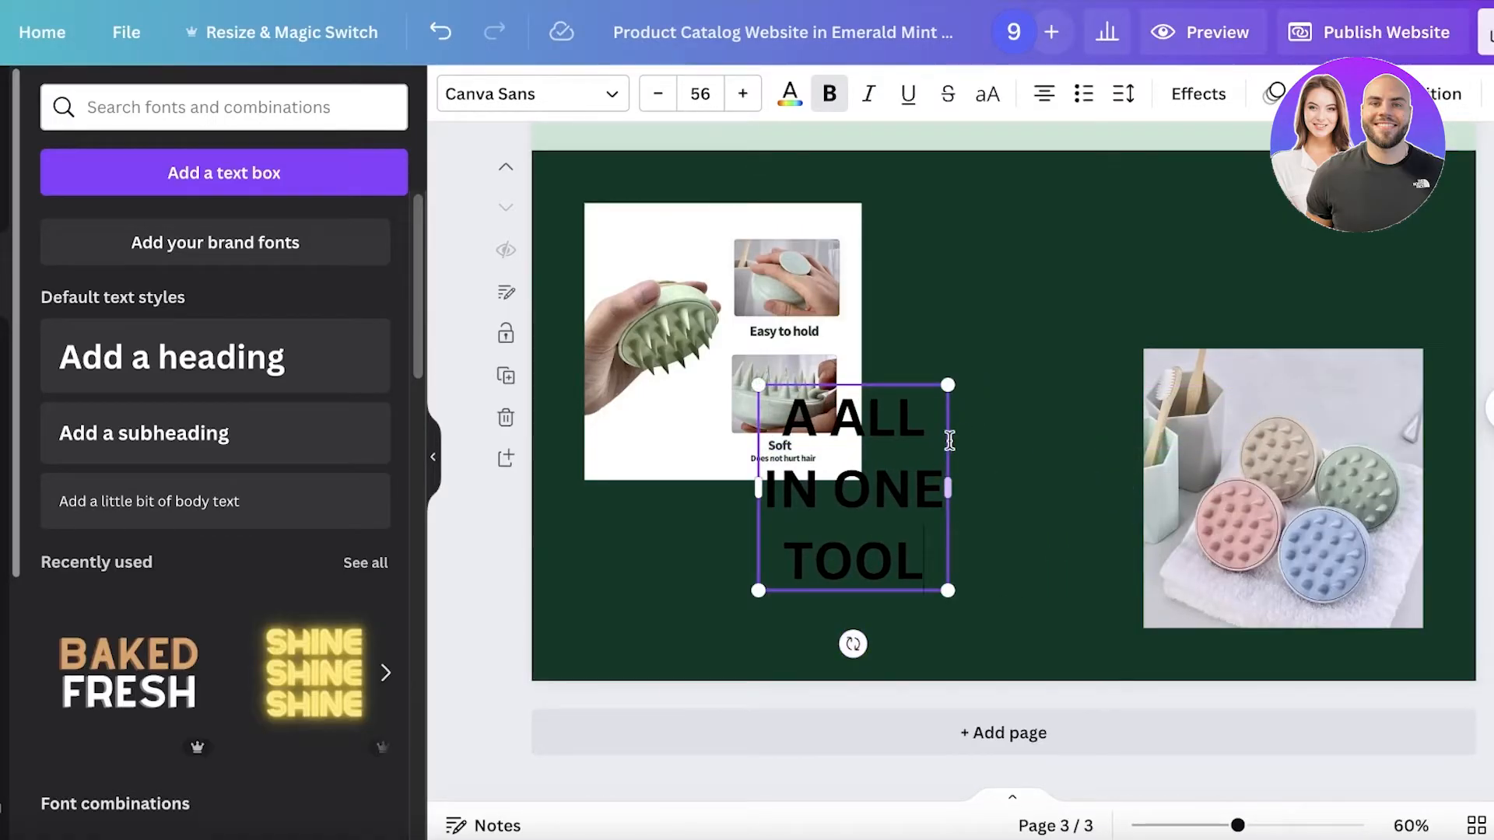
pyautogui.moveTo(853, 485); pyautogui.dragTo(1003, 386)
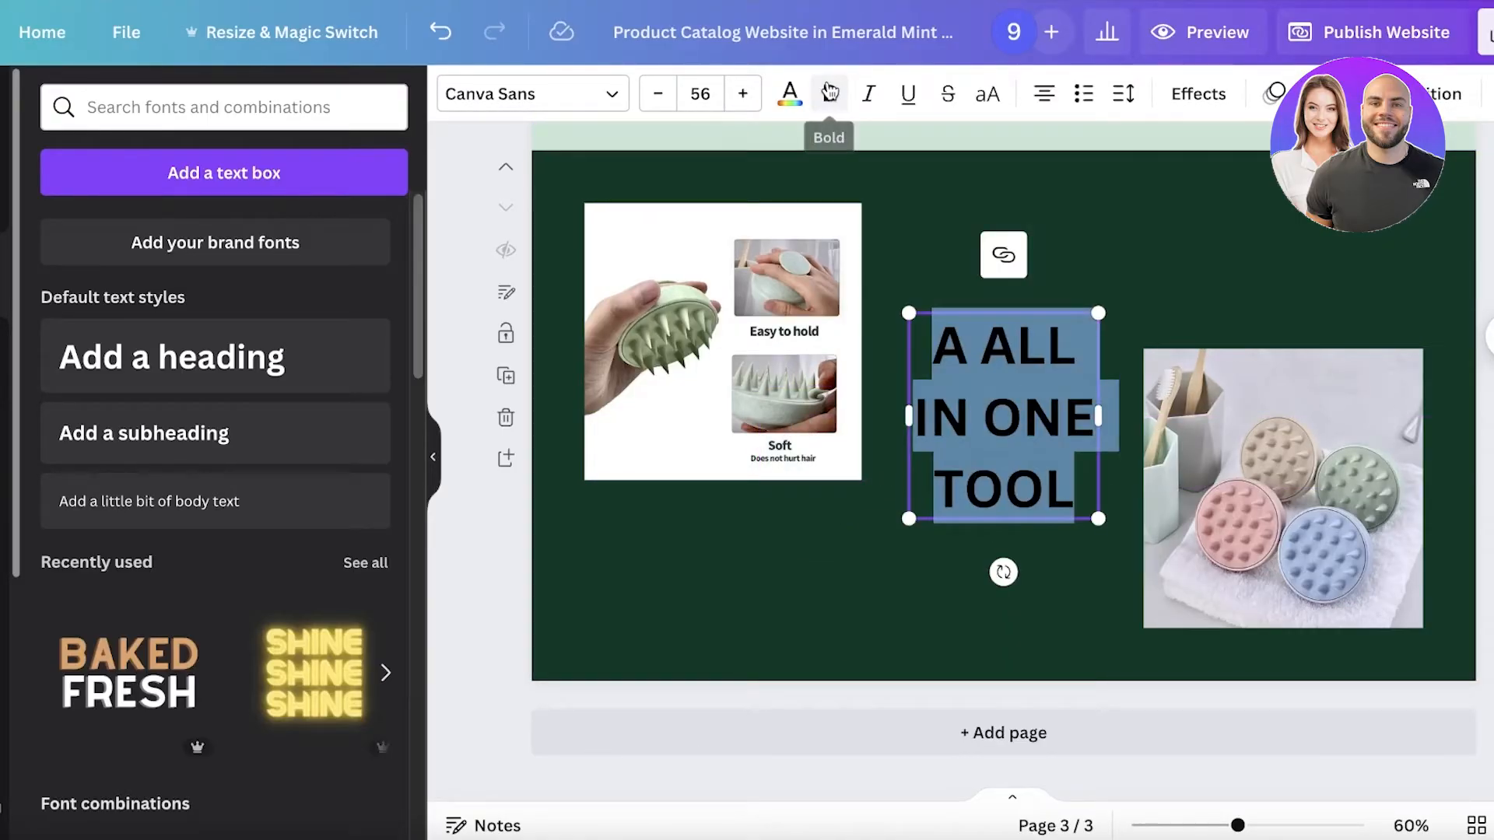
pyautogui.click(788, 93)
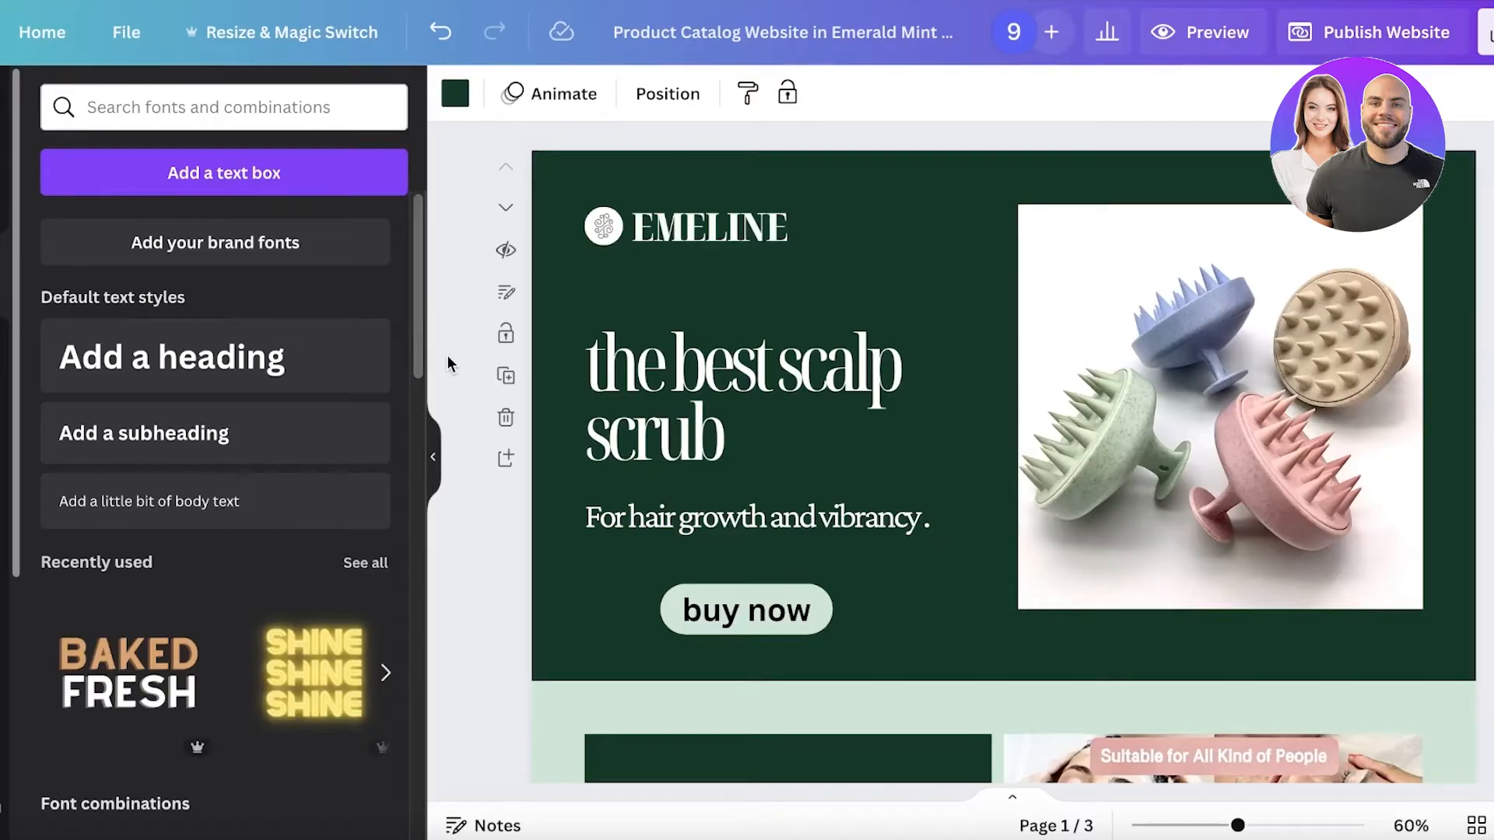
# Attach the copied product page URL as a link on the hero's buy now text.
pyautogui.rightClick(746, 608)
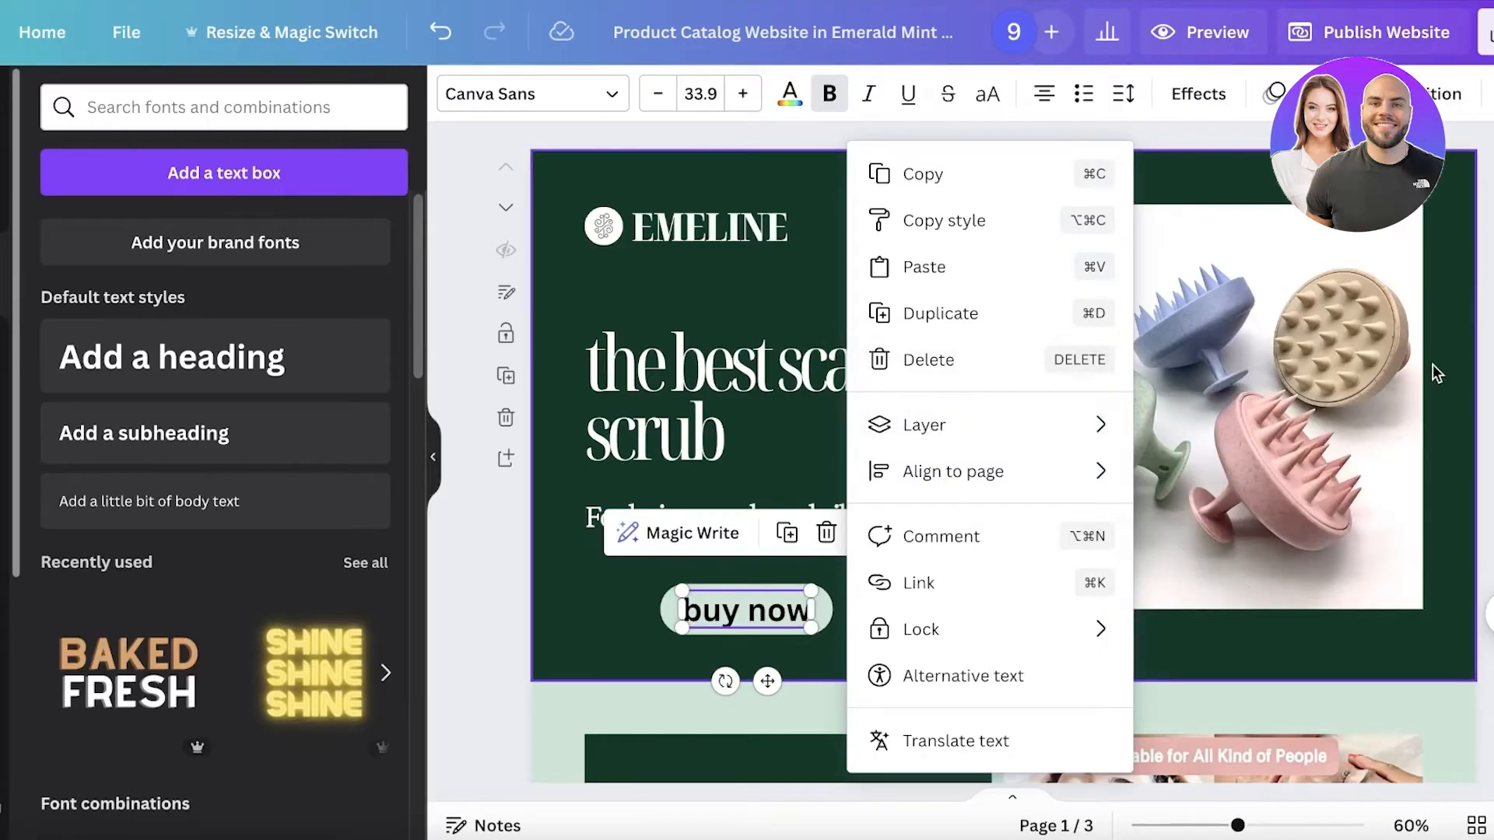
pyautogui.moveTo(760, 595)
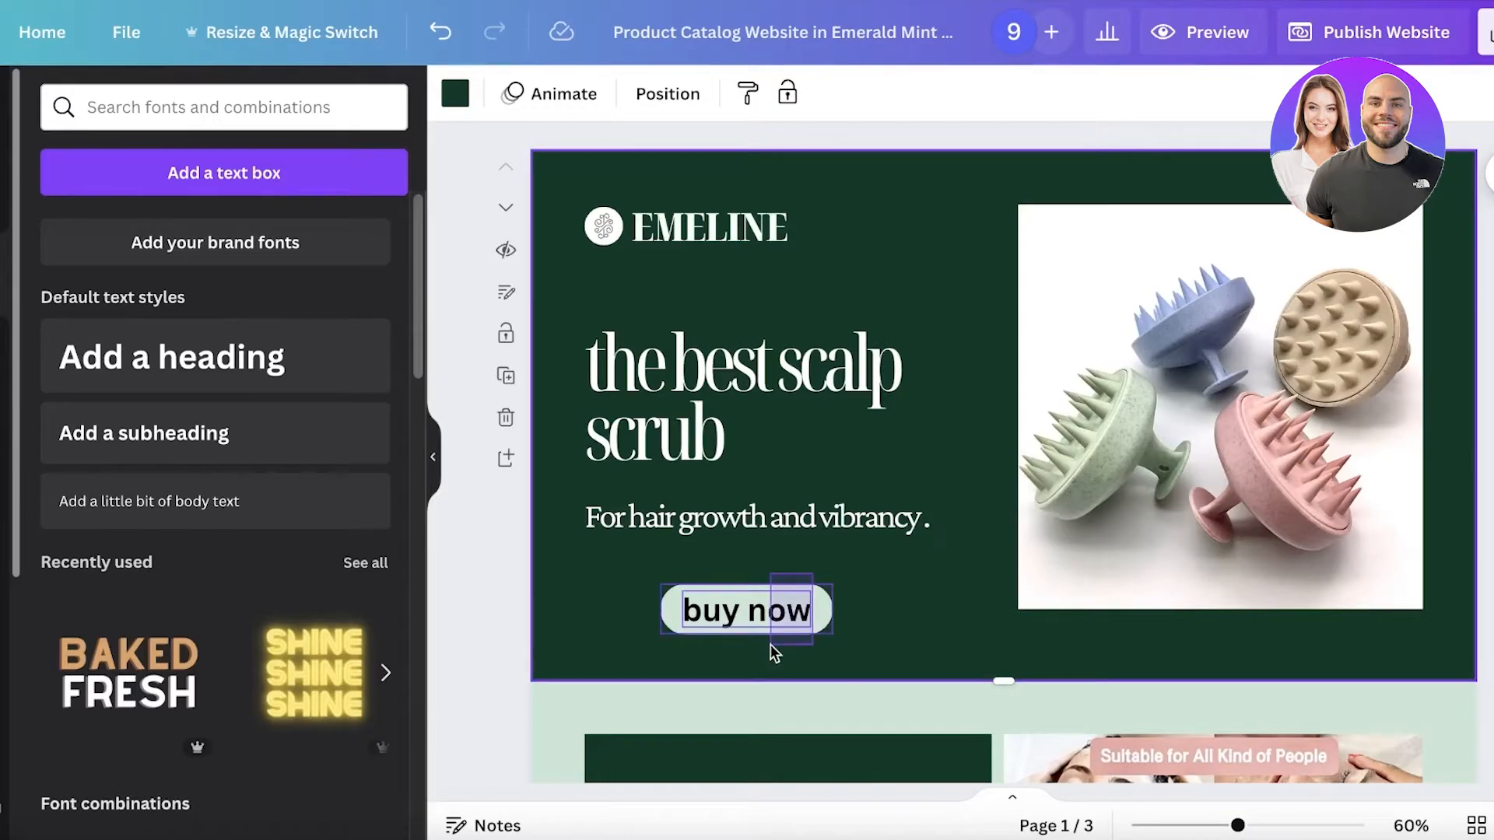
pyautogui.click(746, 610)
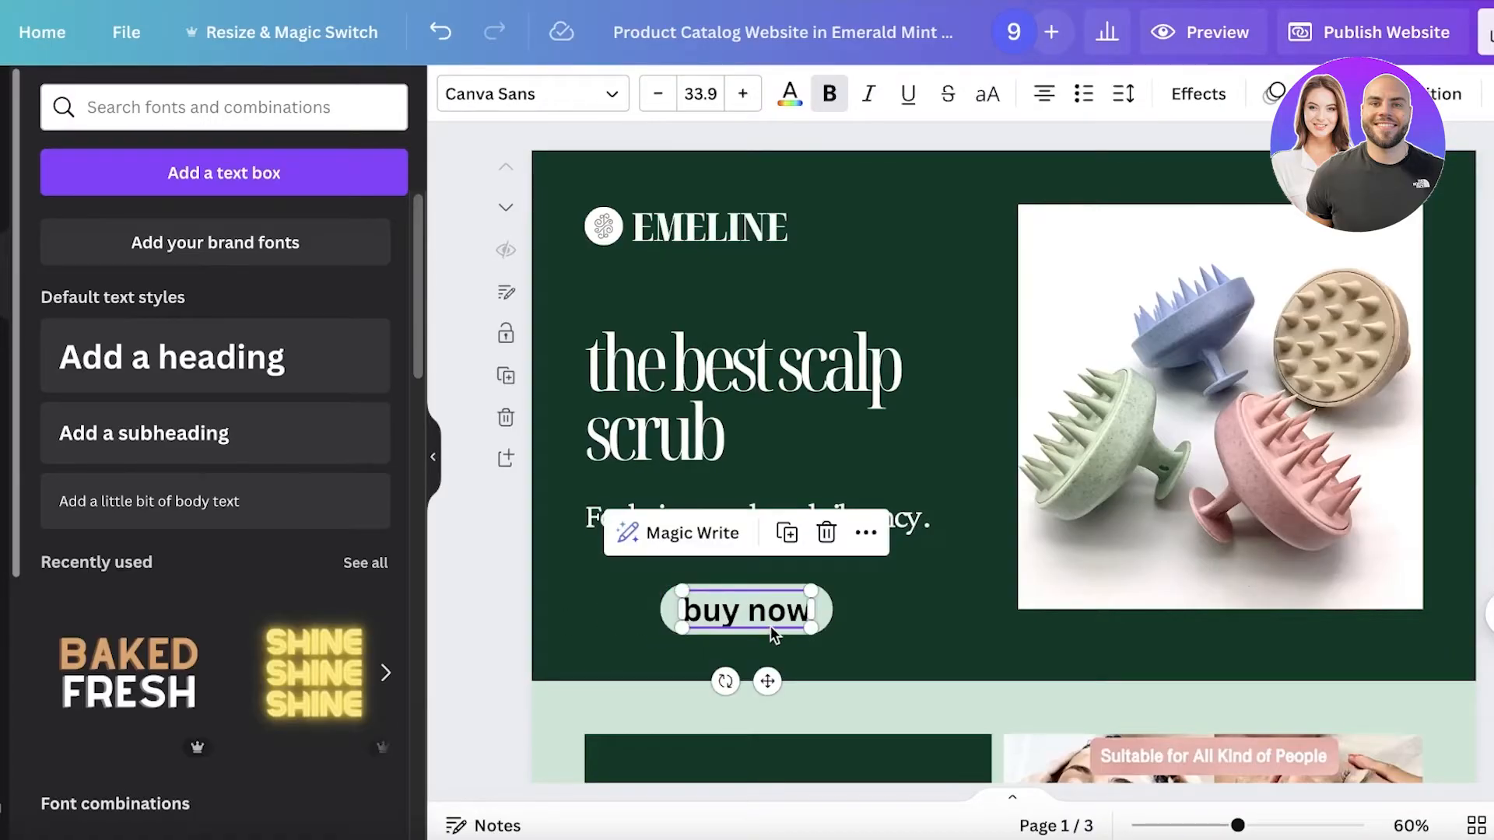
pyautogui.rightClick(745, 610)
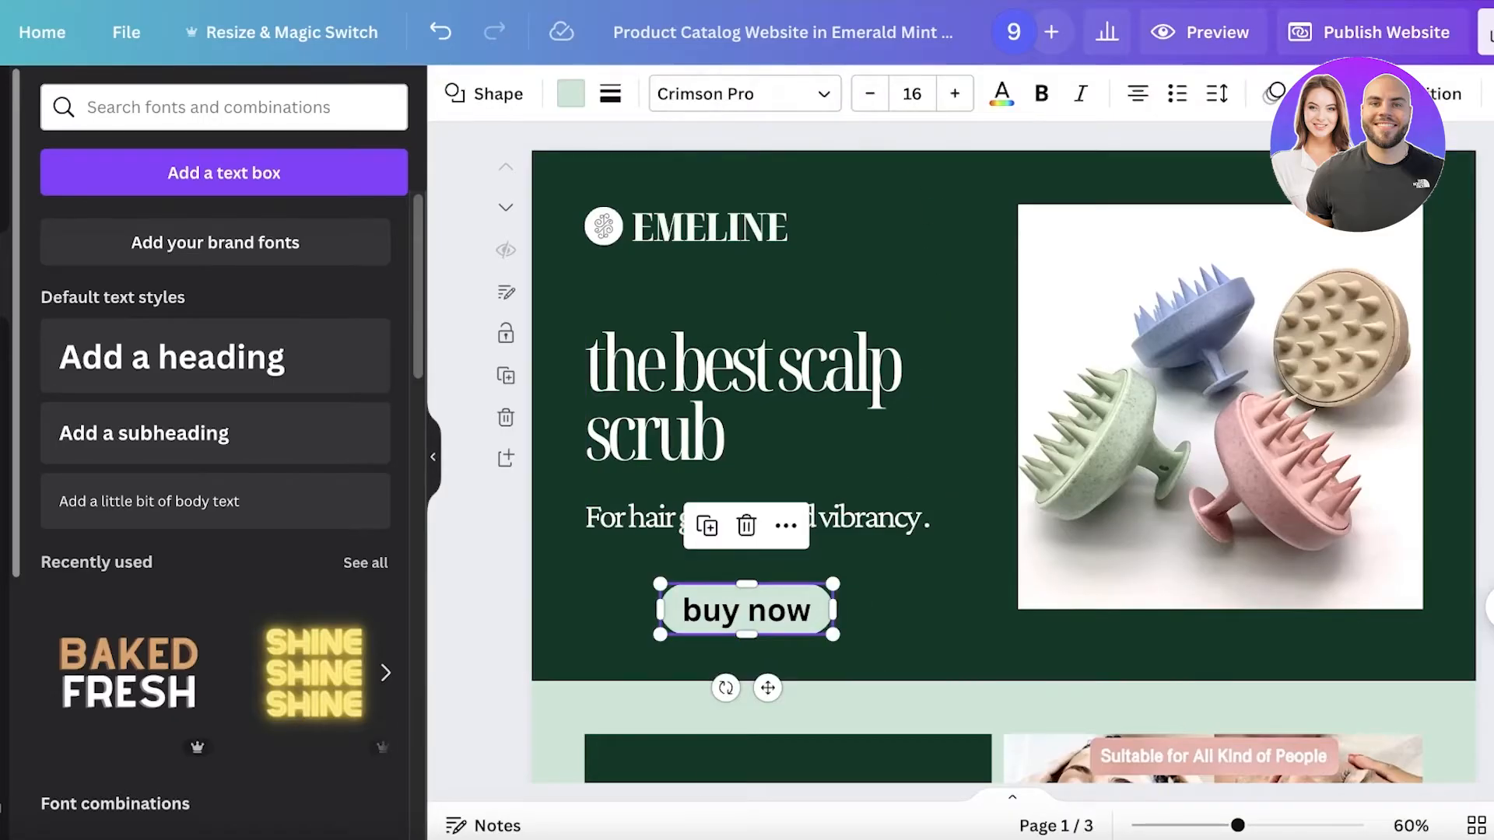
pyautogui.moveTo(1116, 158)
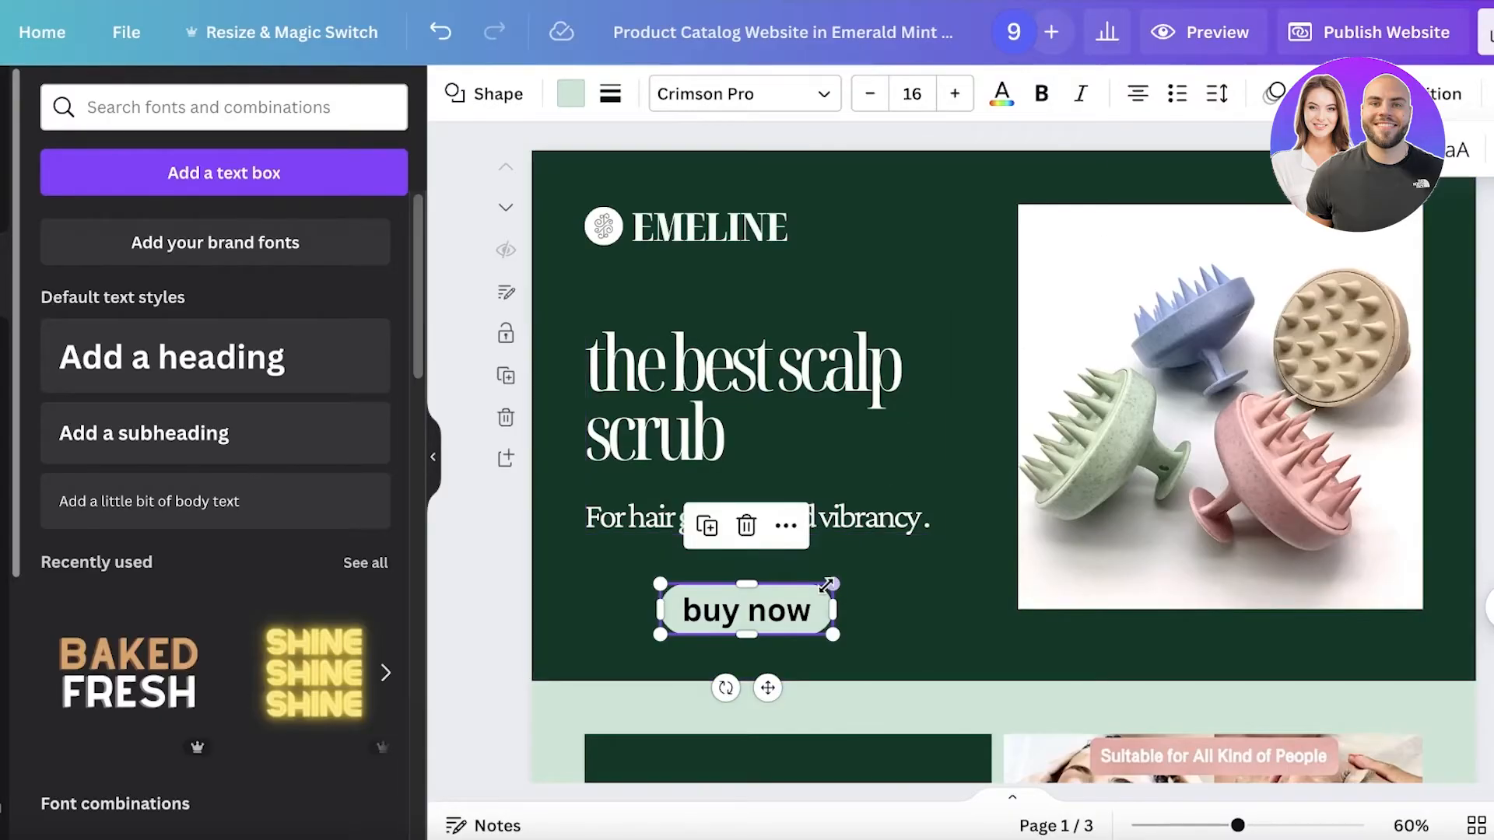
pyautogui.click(785, 526)
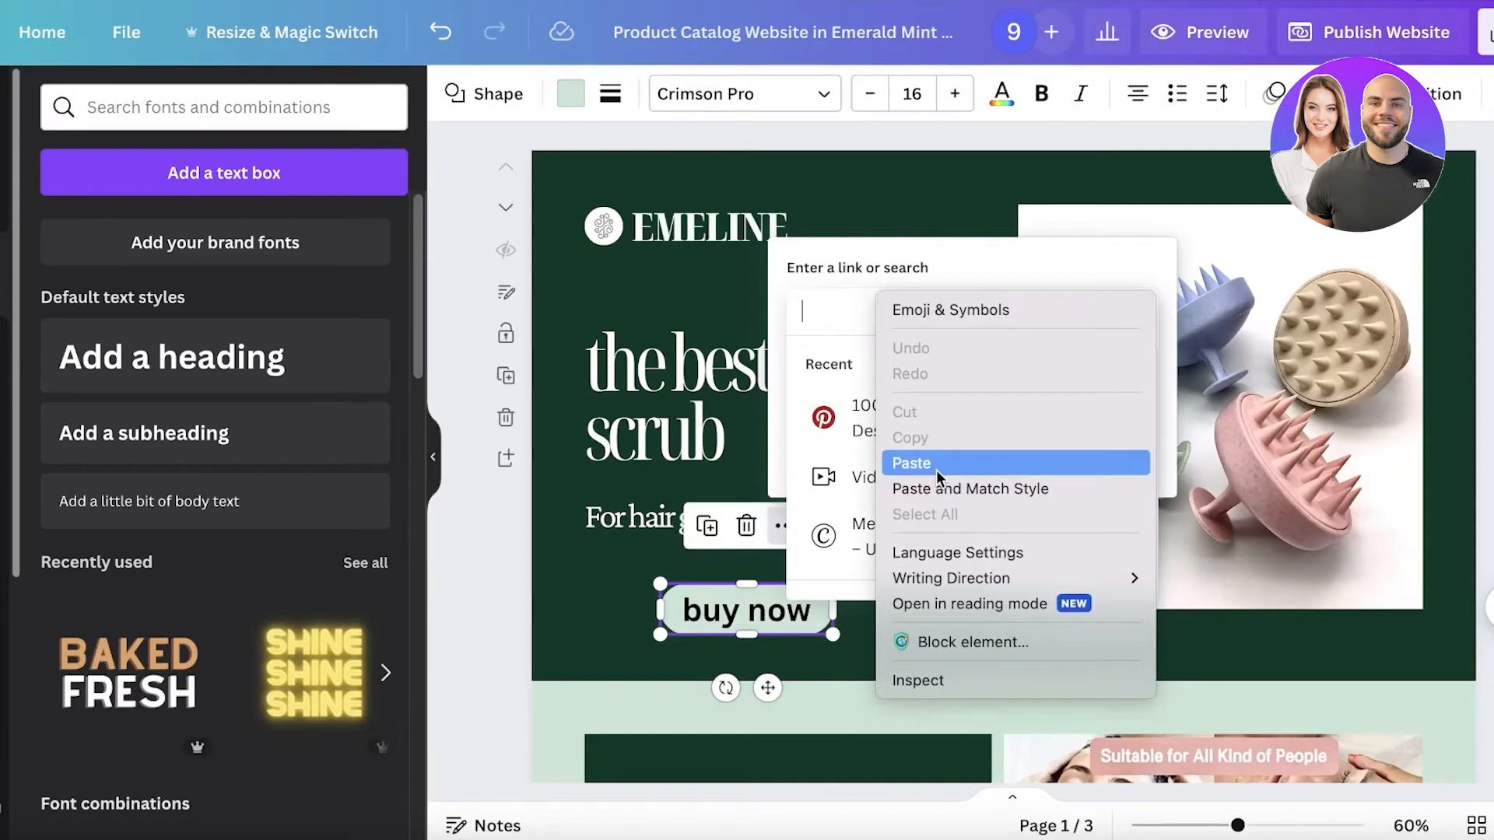
pyautogui.click(909, 463)
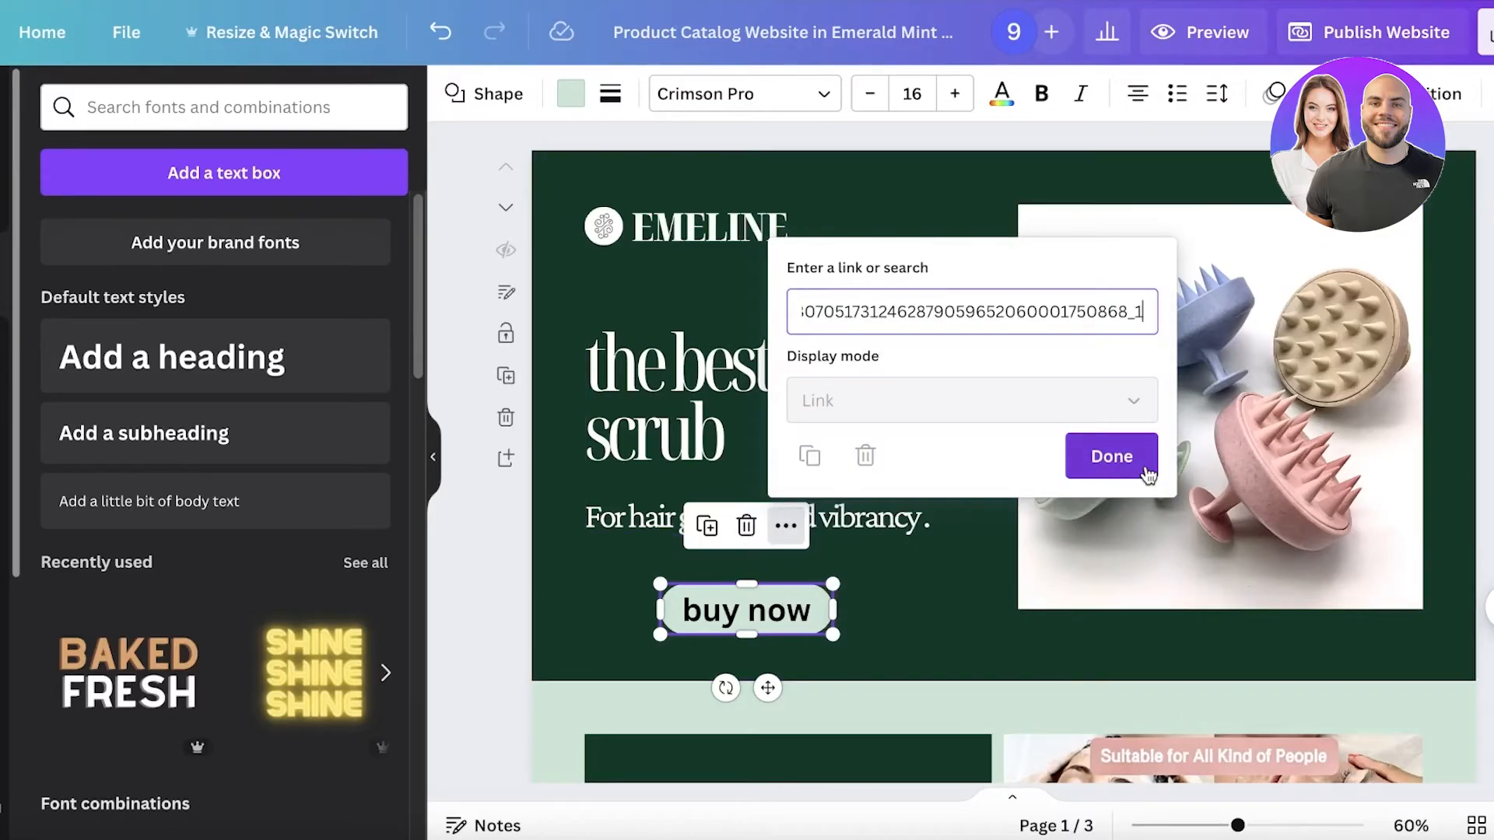
pyautogui.click(1108, 455)
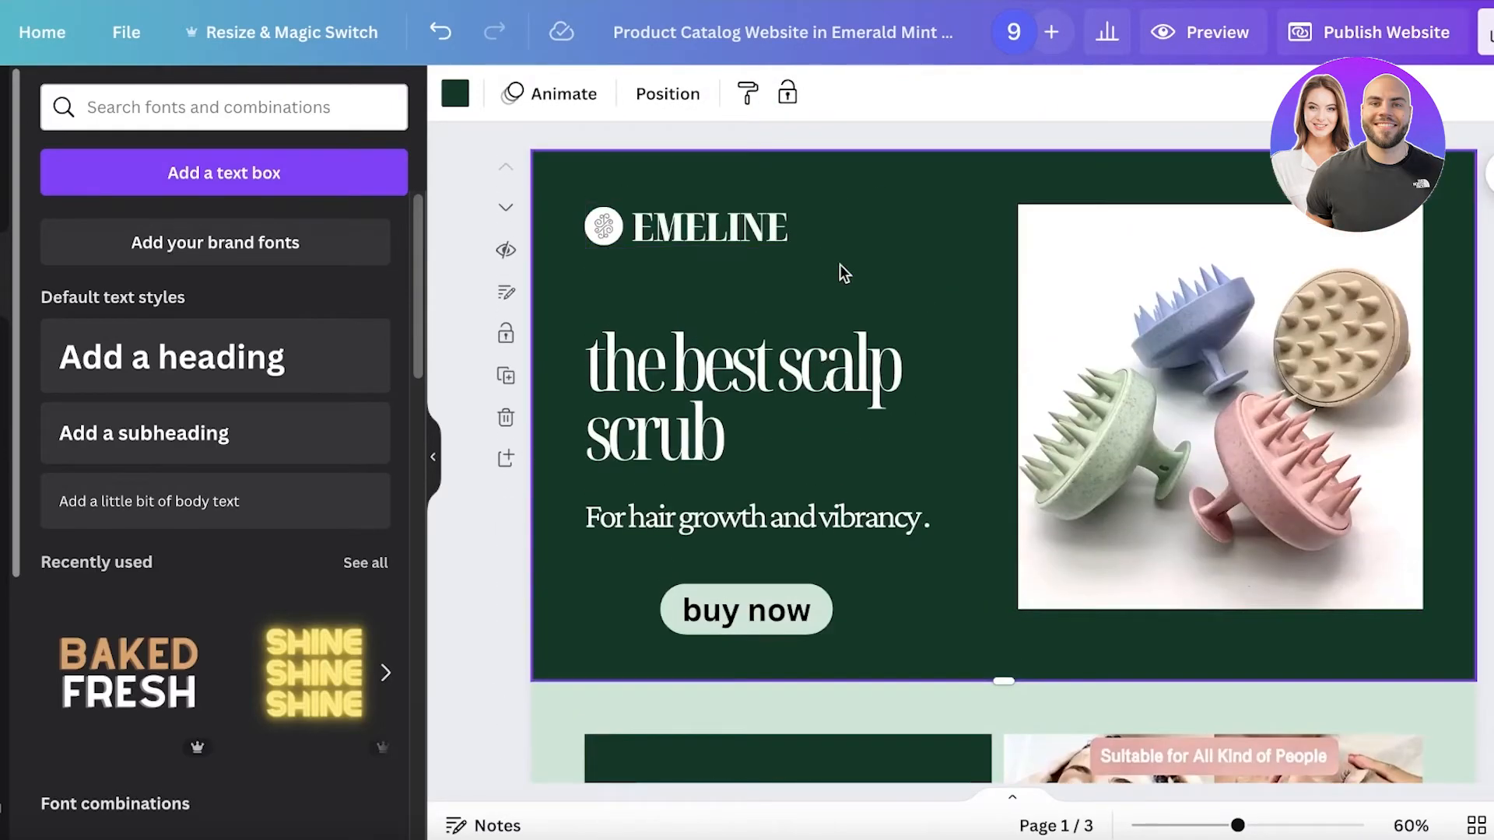
pyautogui.moveTo(1215, 45)
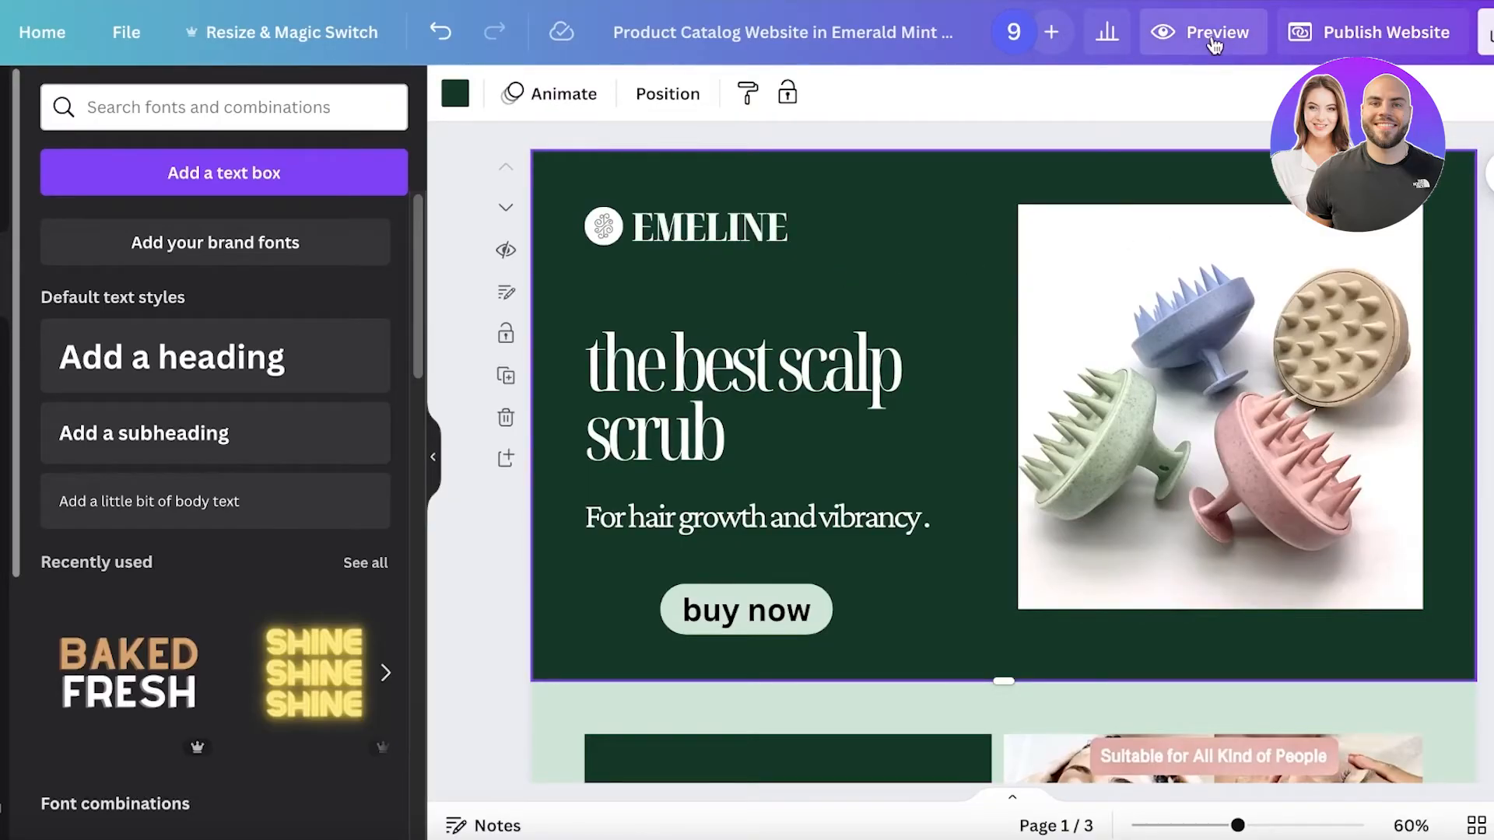
# Preview the site, then choose publishing without navigation on the free Canva domain.
pyautogui.click(1212, 31)
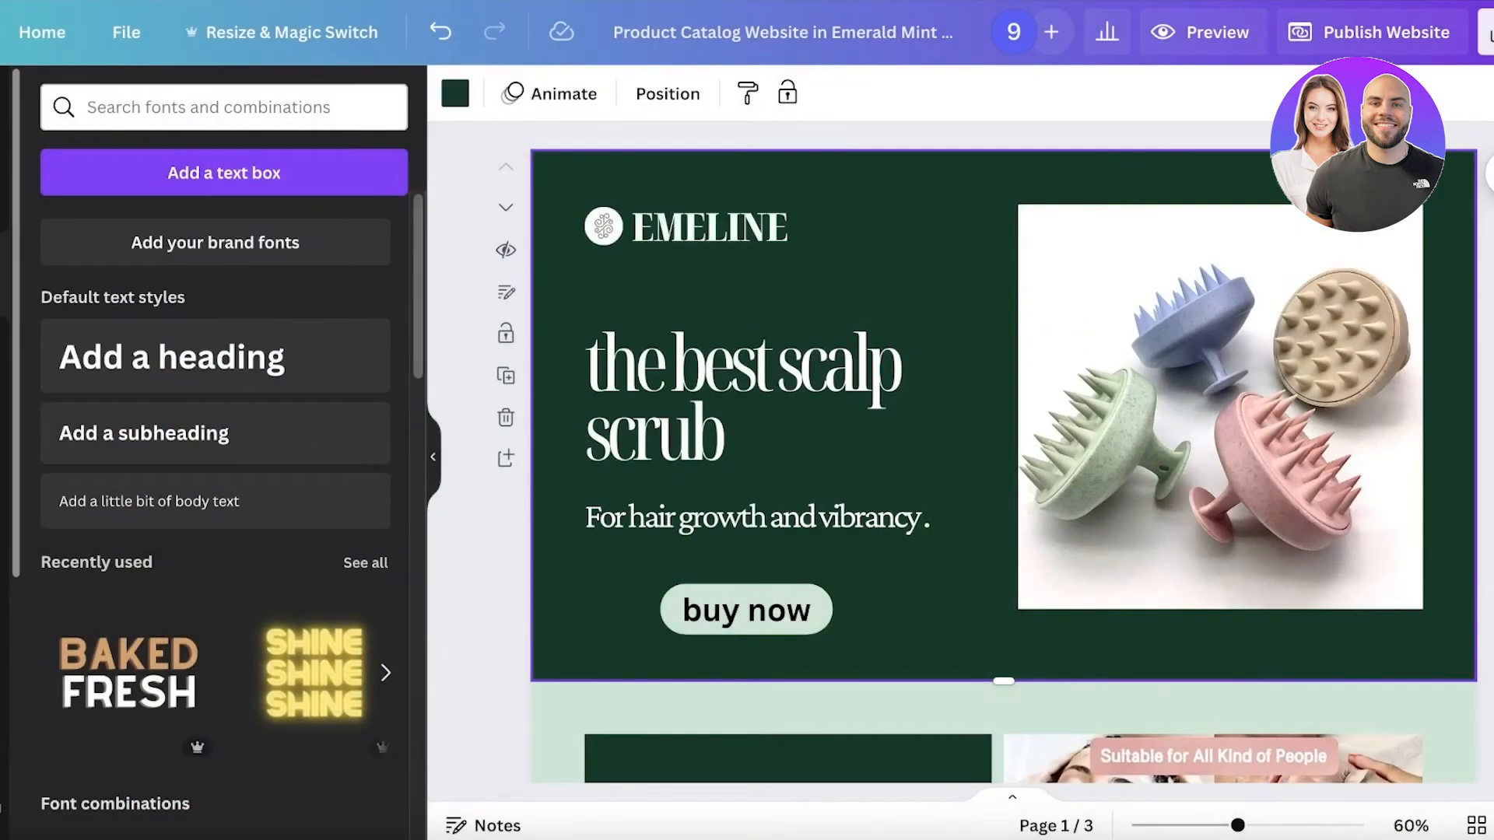
pyautogui.click(1367, 31)
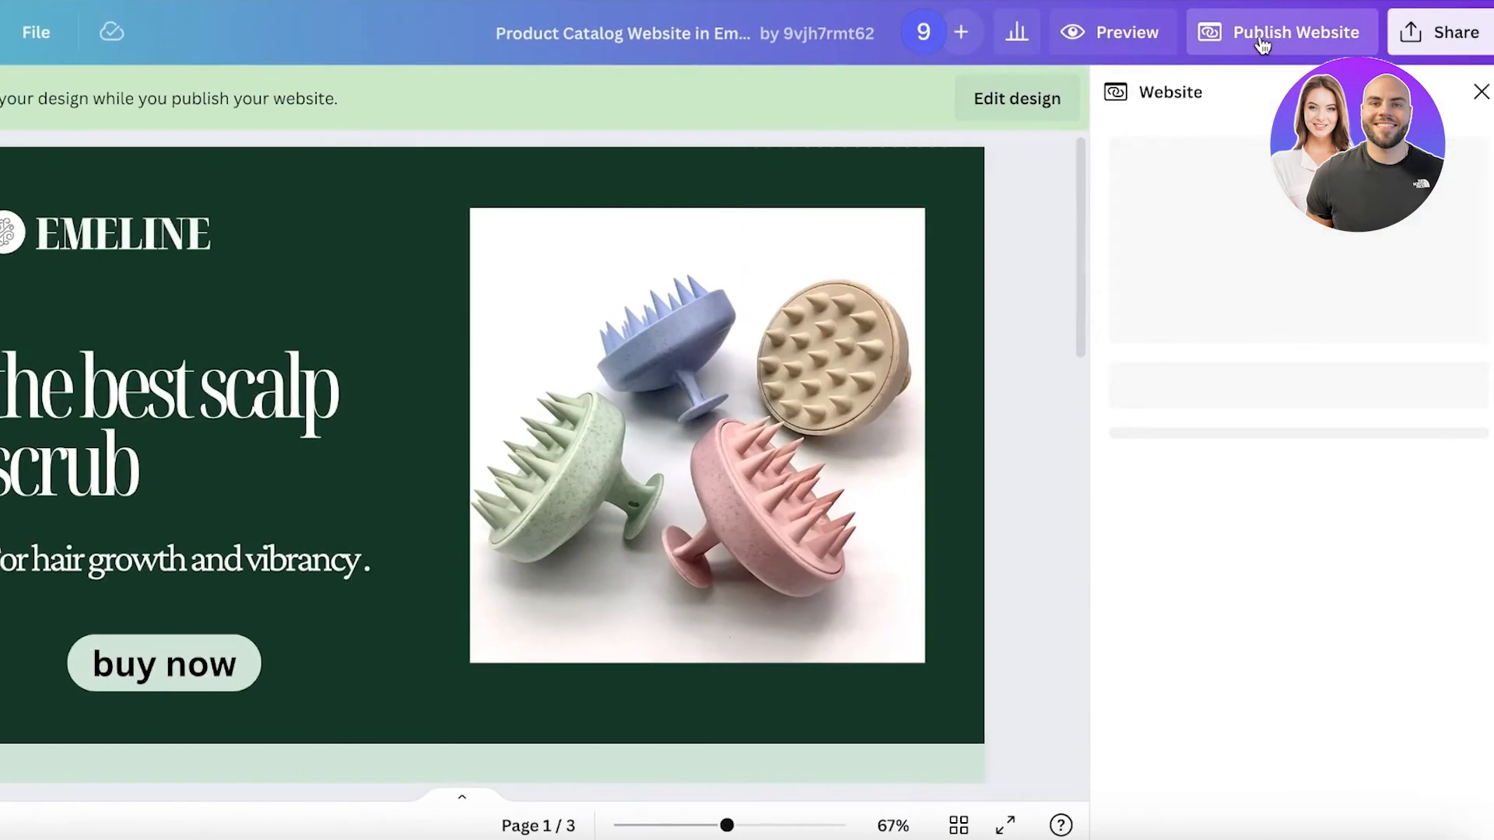
pyautogui.click(1281, 32)
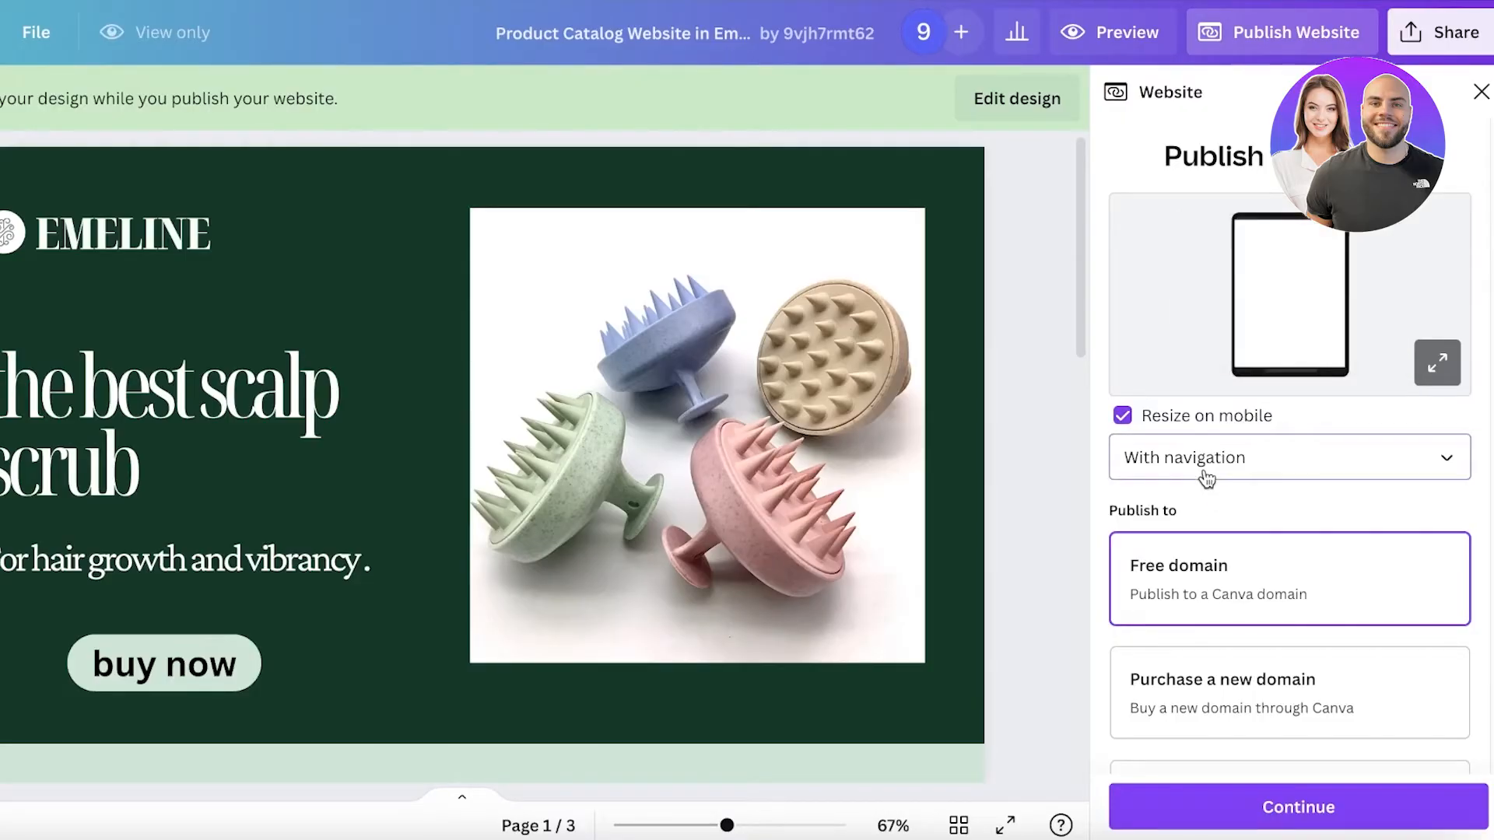
pyautogui.click(1286, 456)
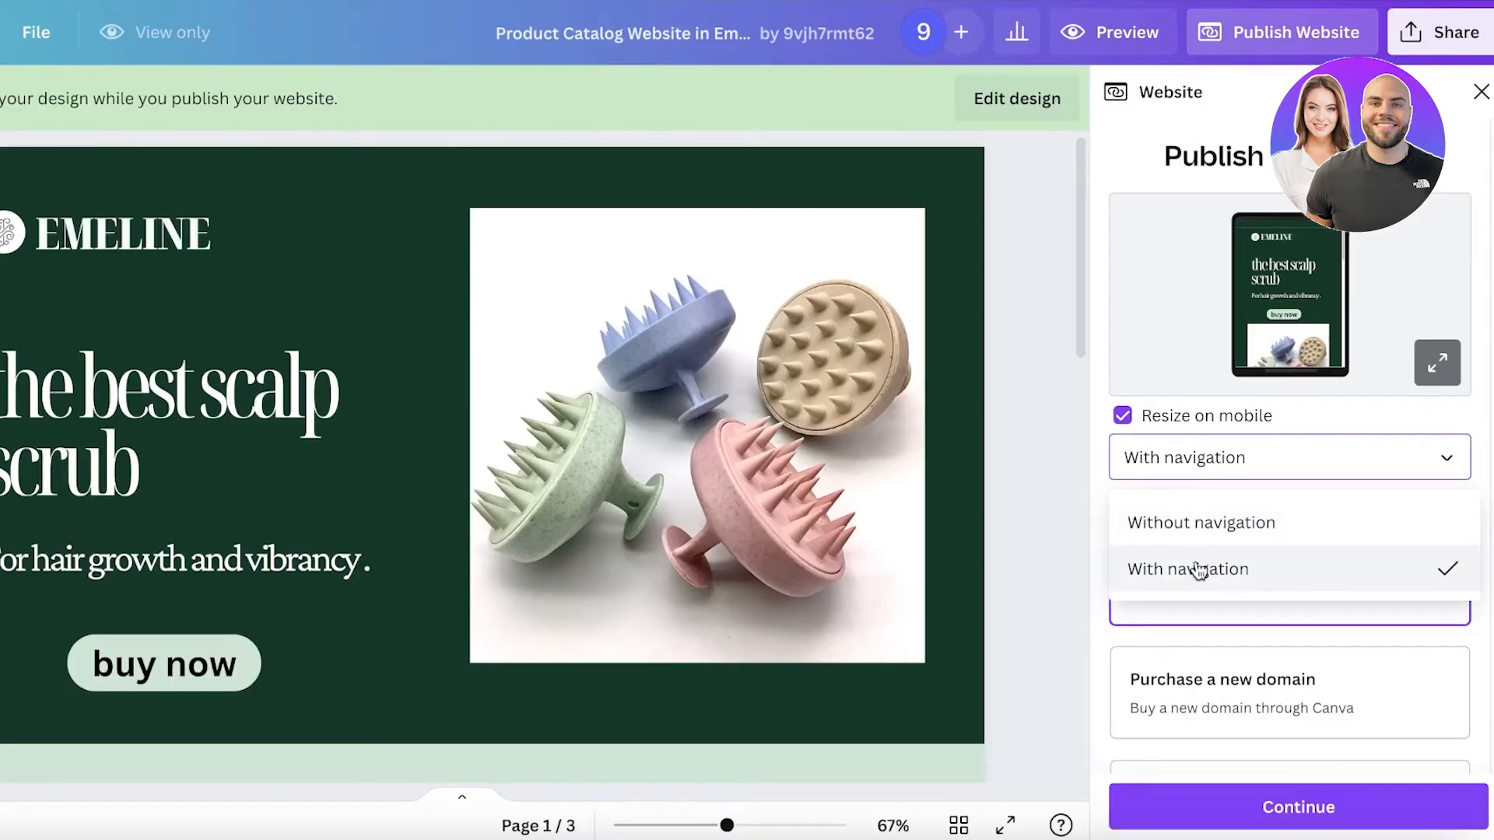
pyautogui.click(1201, 522)
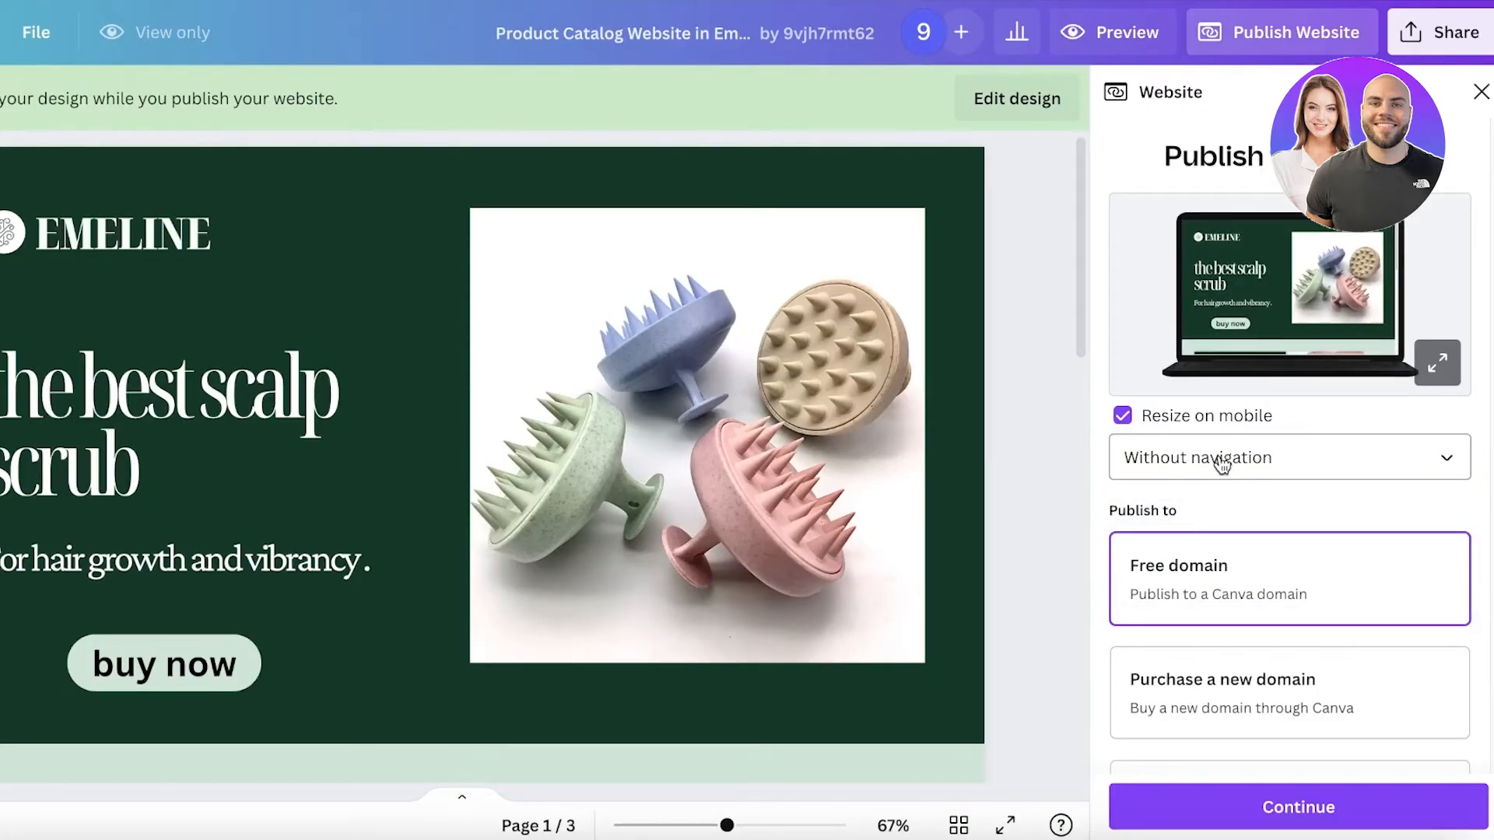
pyautogui.scroll(-3)
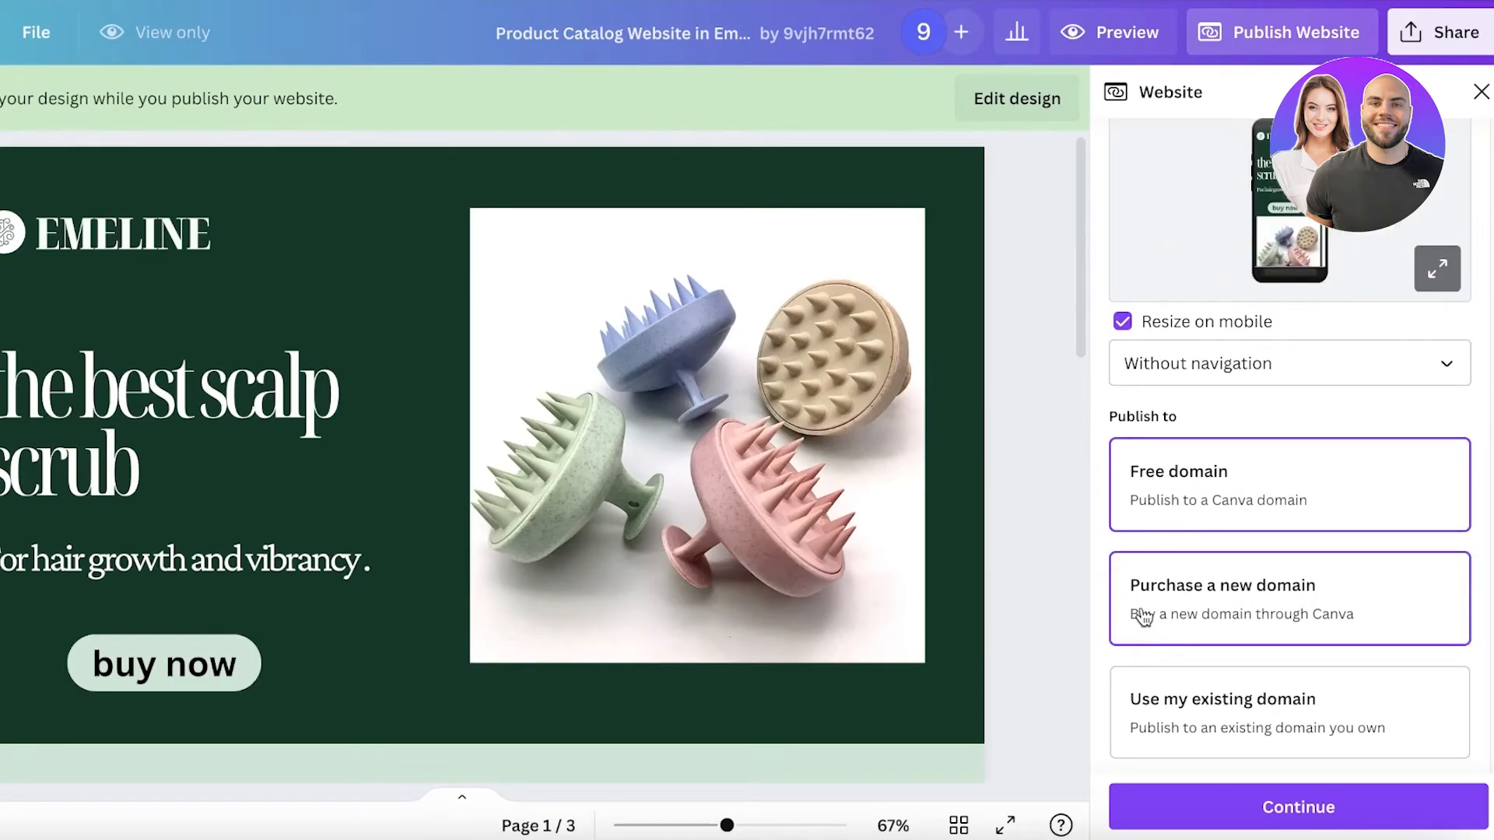
pyautogui.moveTo(1289, 522)
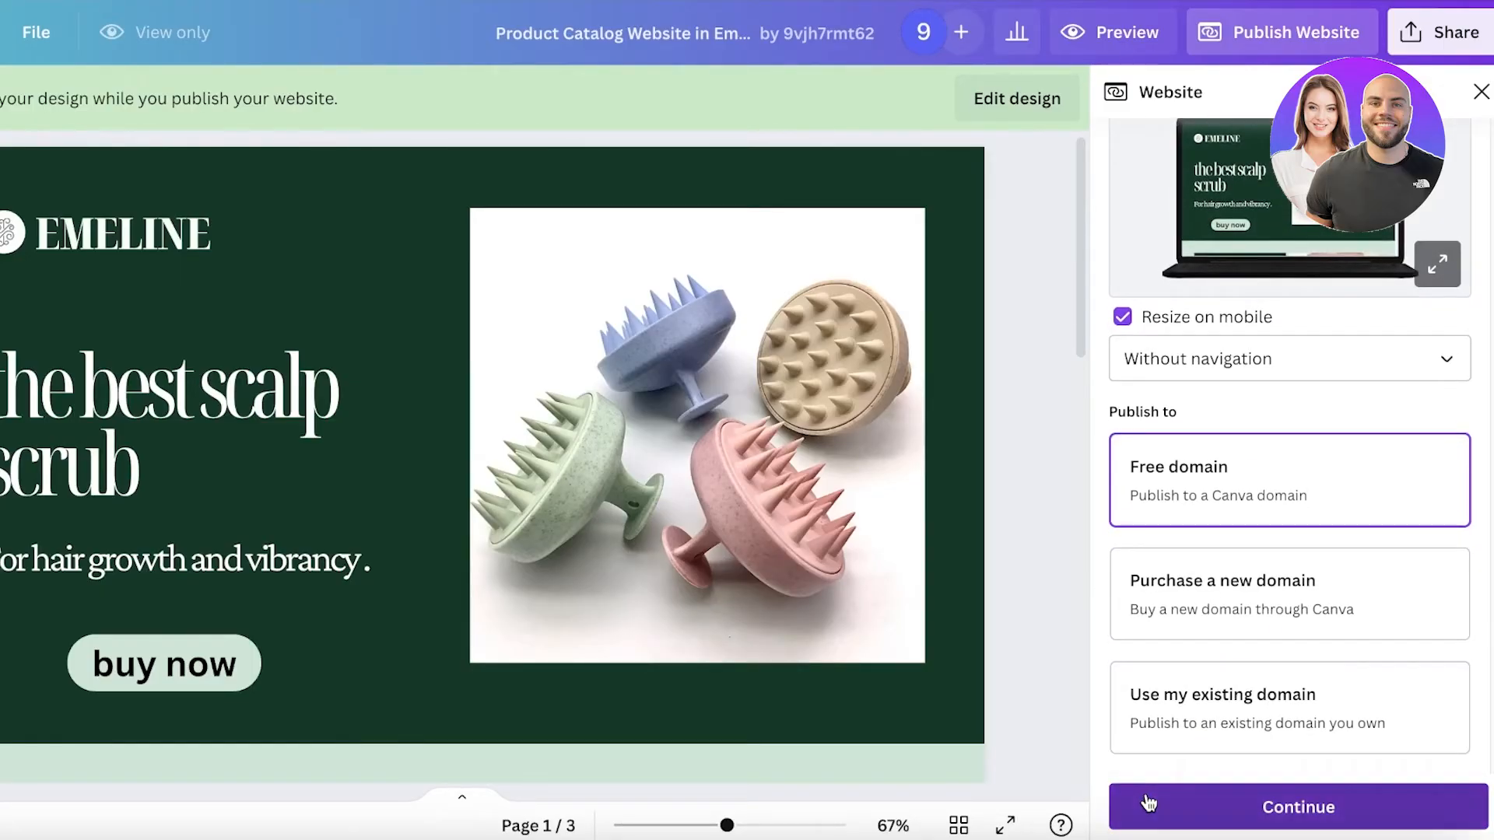
pyautogui.click(1297, 806)
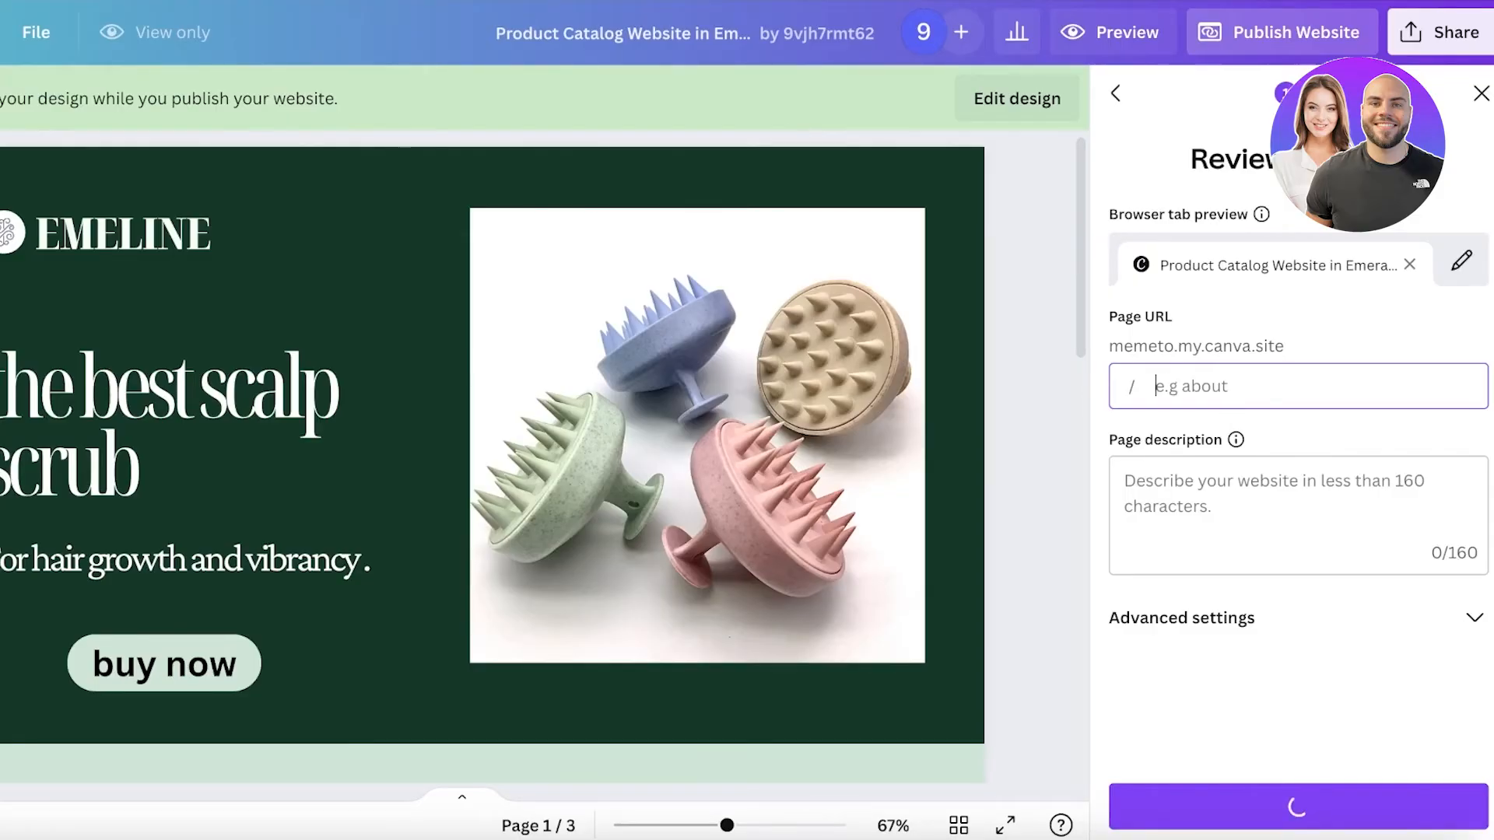
# Set the page URL to memeto.my.canva.site/landingpagesca and publish the landing page.
pyautogui.write('landingpagesca')
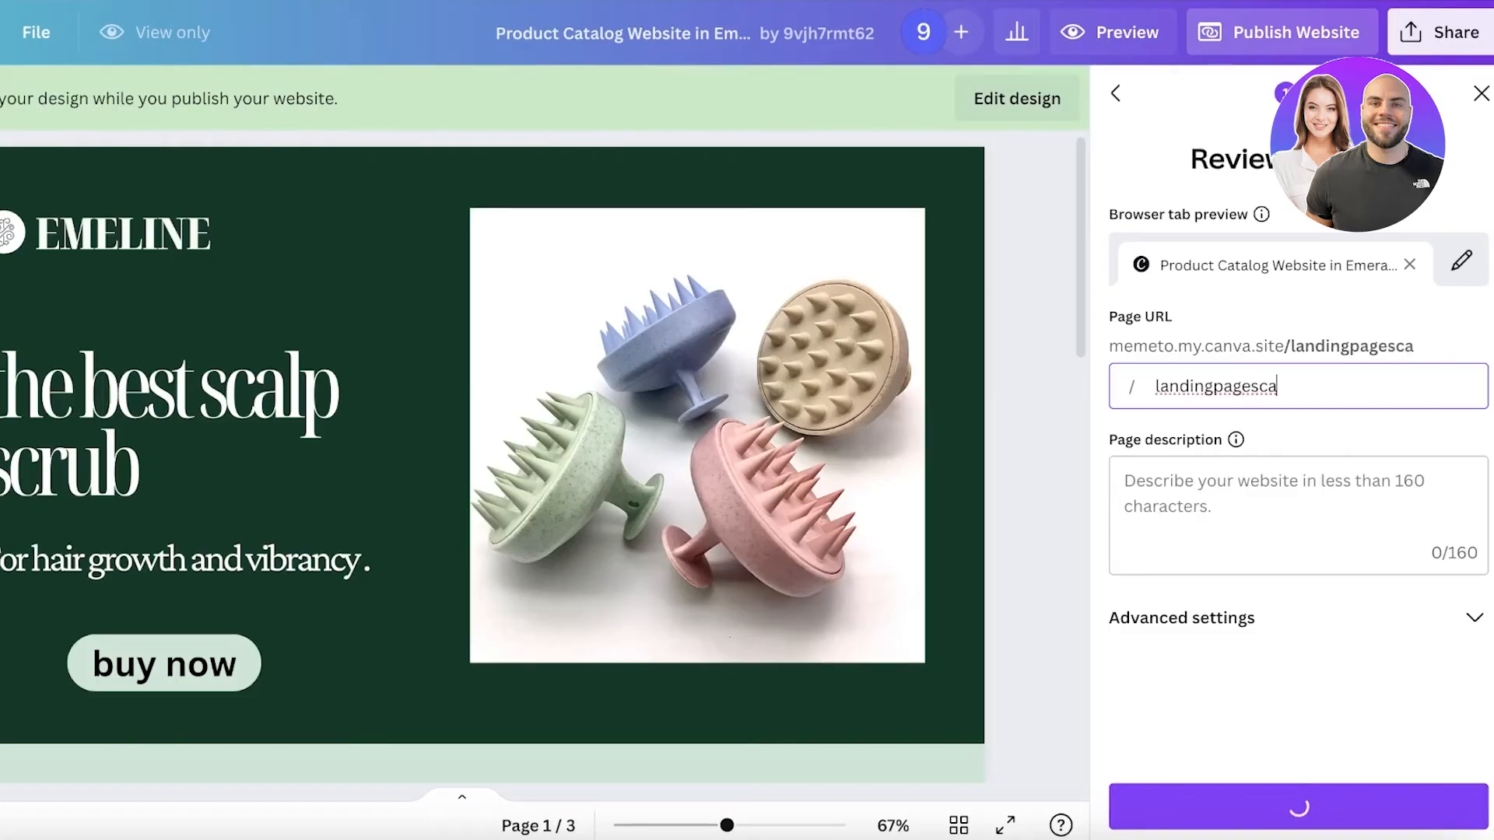
pyautogui.write('pscrub')
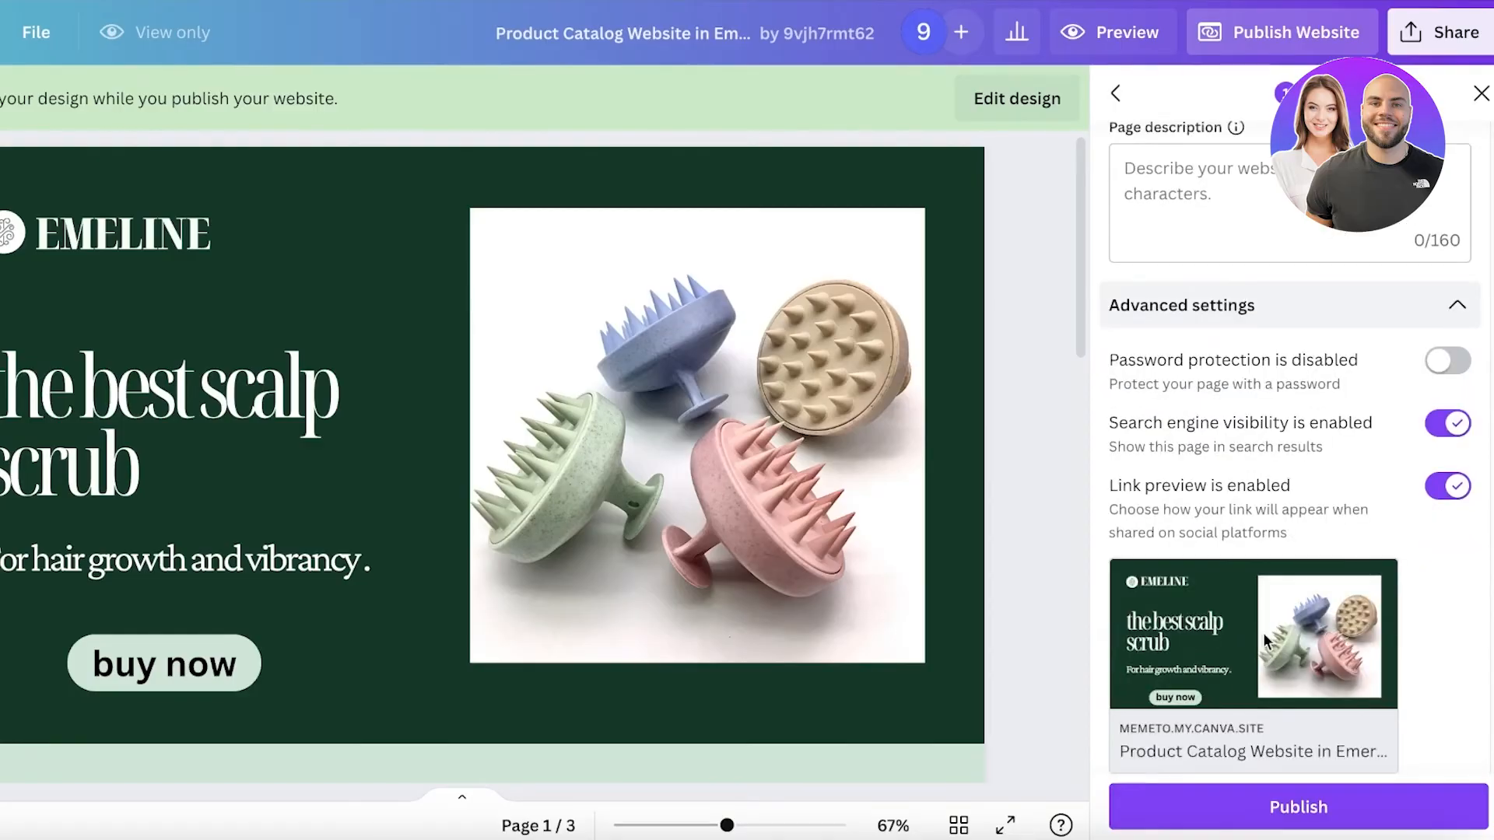
pyautogui.moveTo(1341, 405)
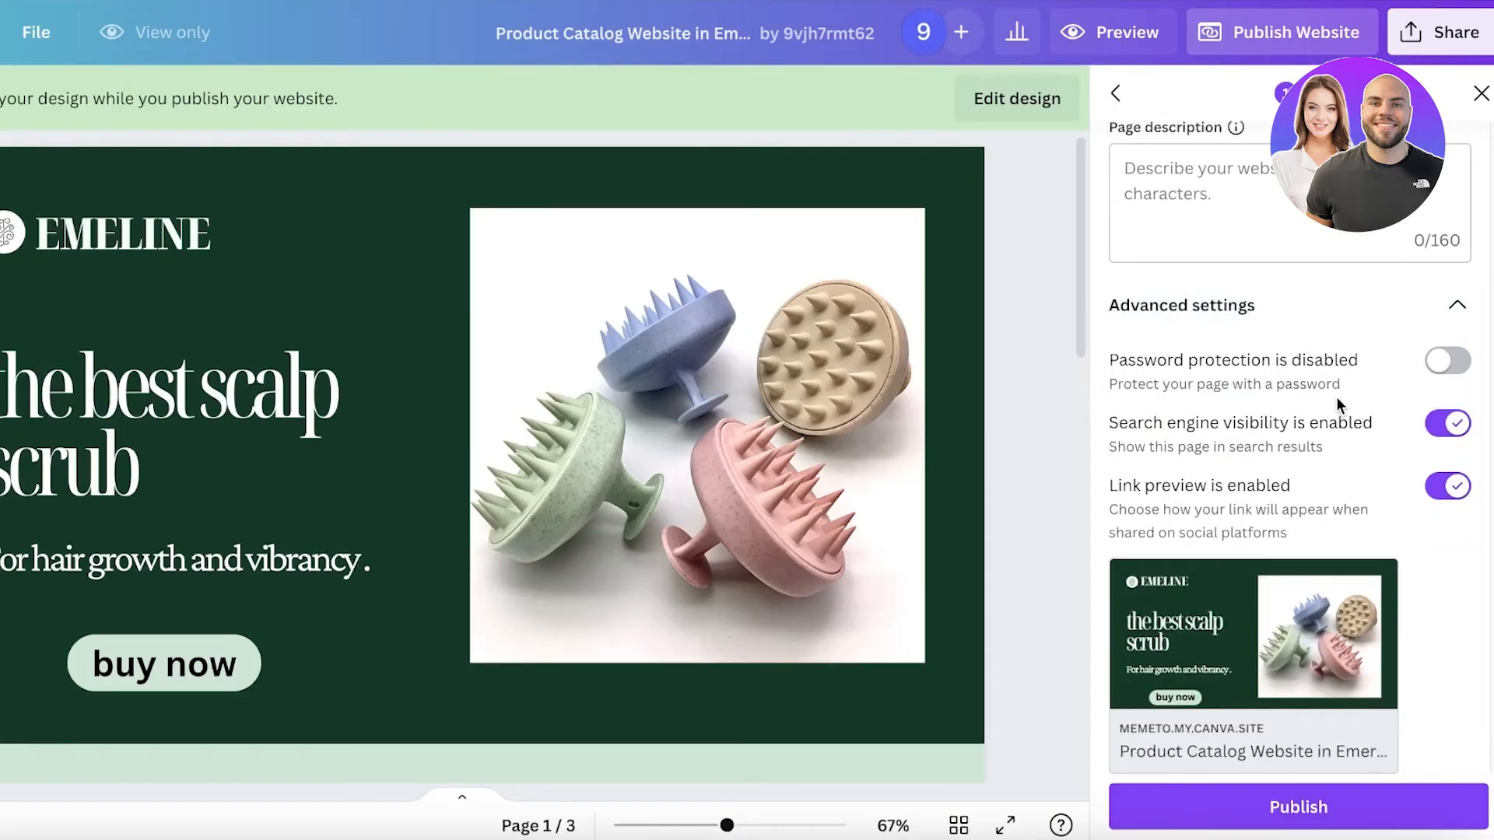
pyautogui.moveTo(1313, 441)
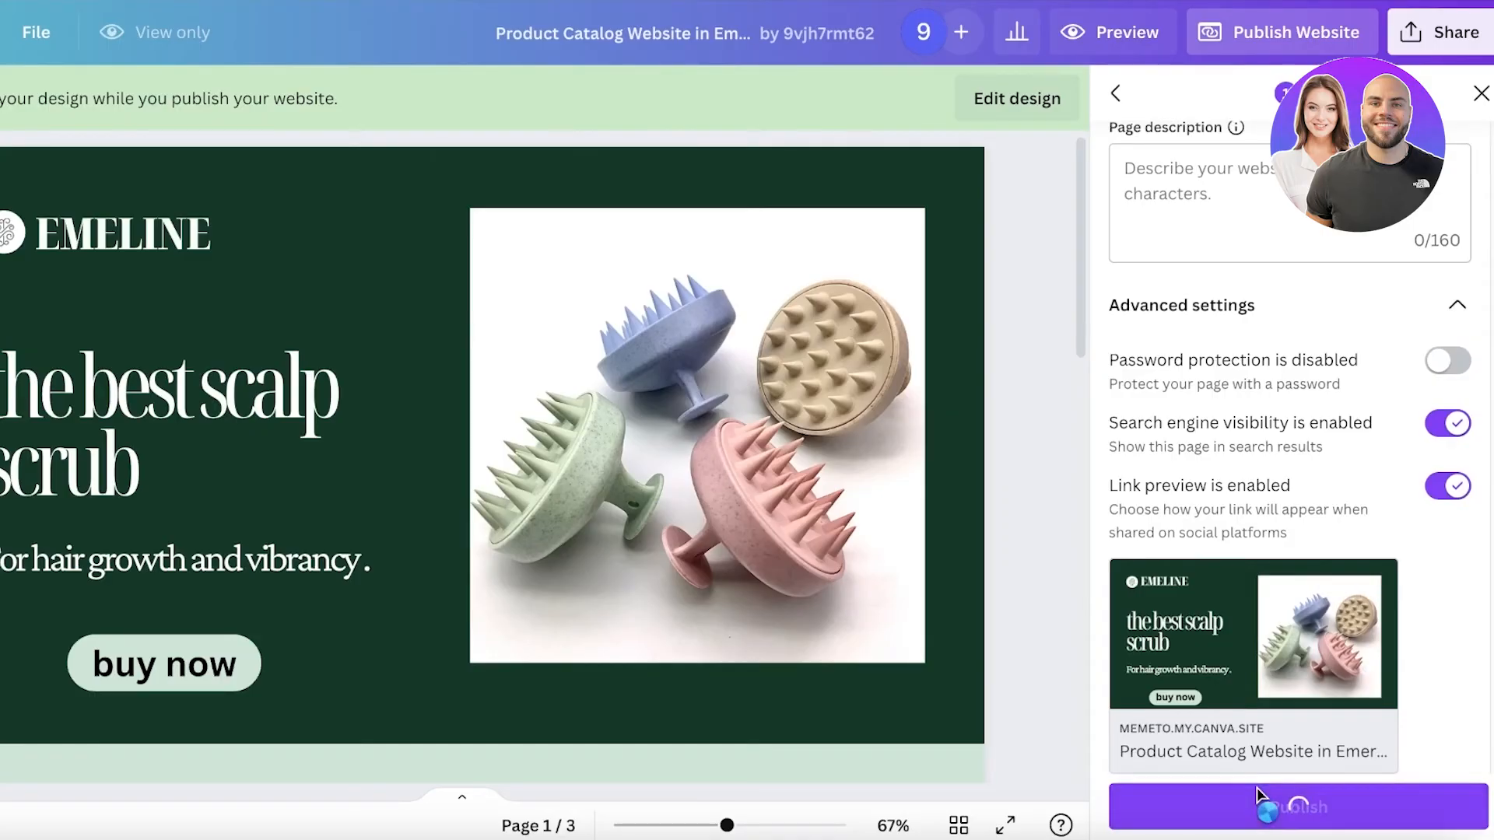
pyautogui.click(1290, 806)
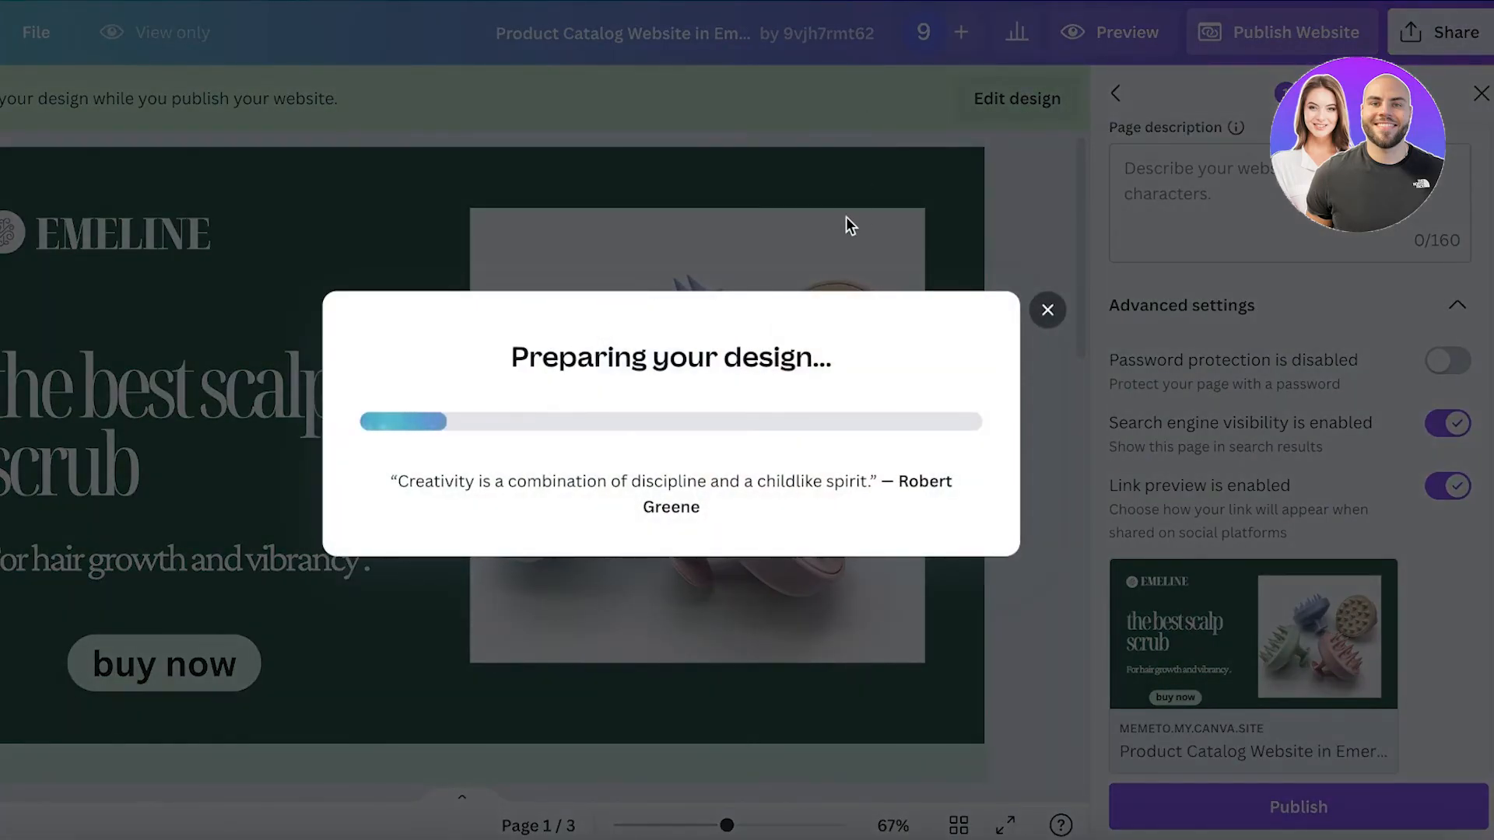
pyautogui.moveTo(859, 279)
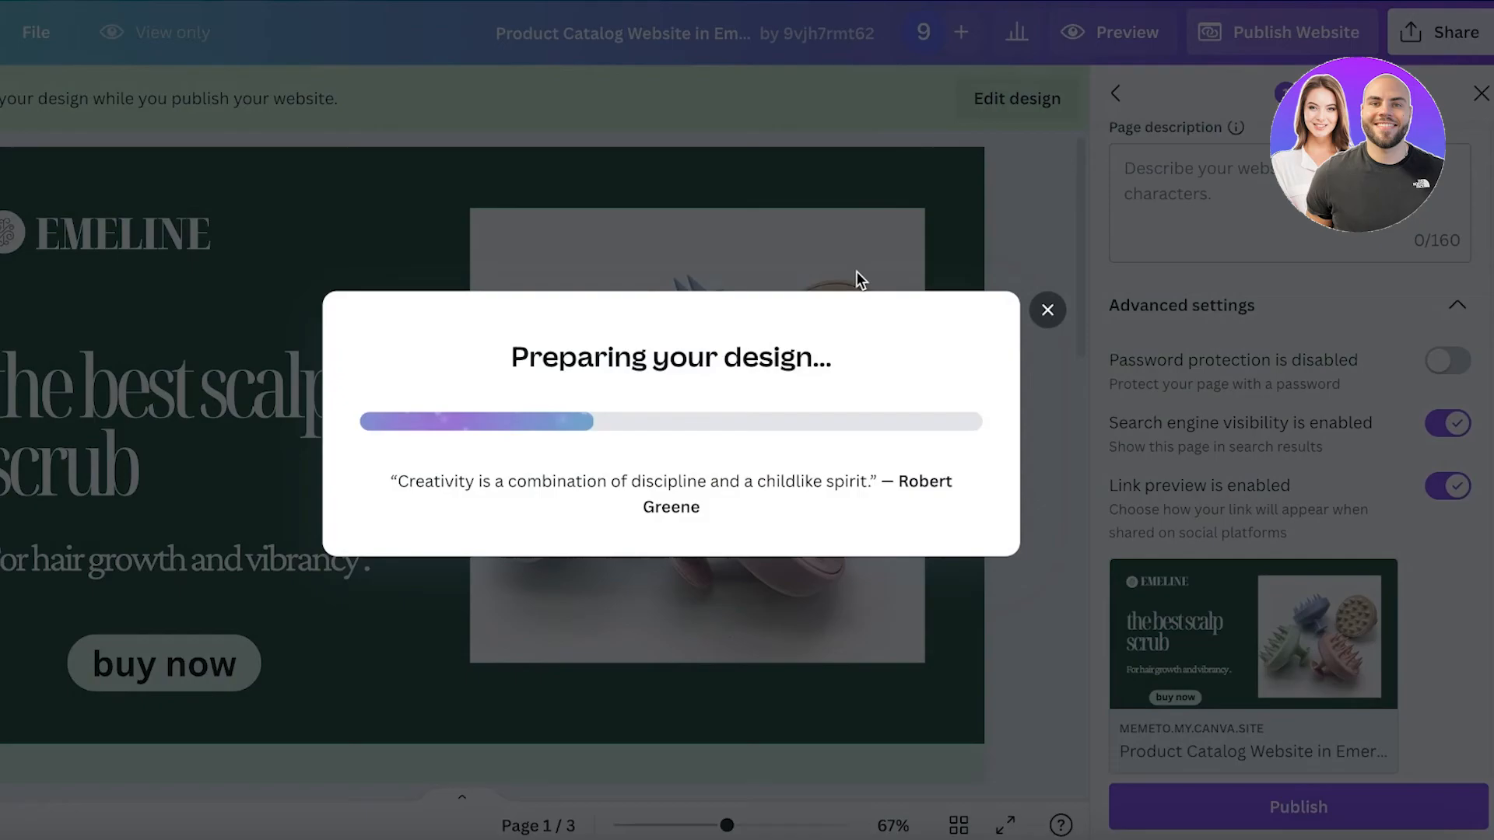